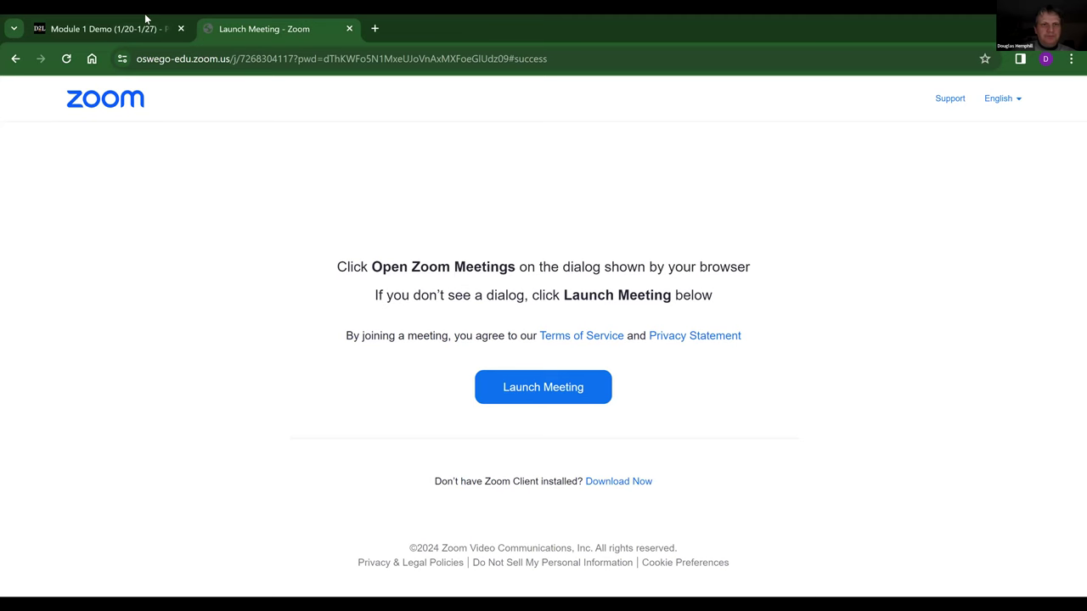
mouse_move(559, 443)
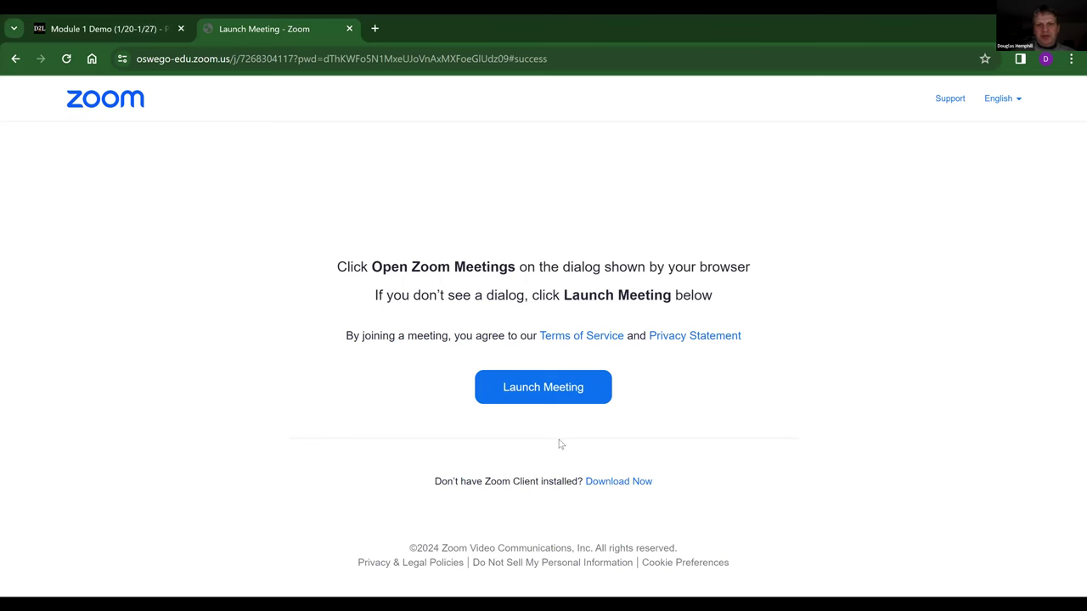
Step: Switch from the Zoom launch tab back to the Module 1 Demo course page
click(102, 27)
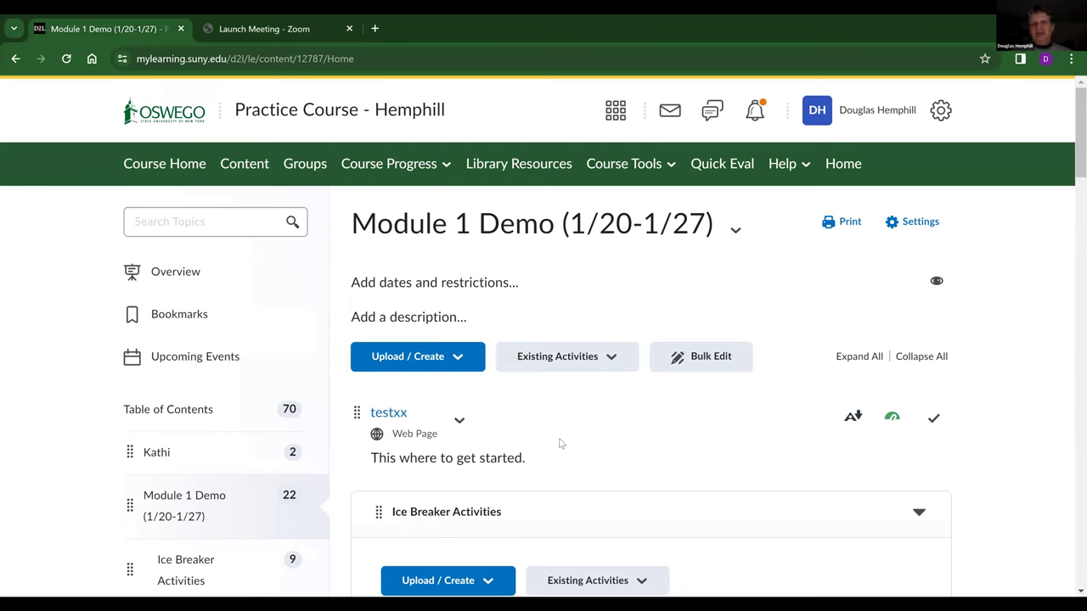
mouse_move(557, 415)
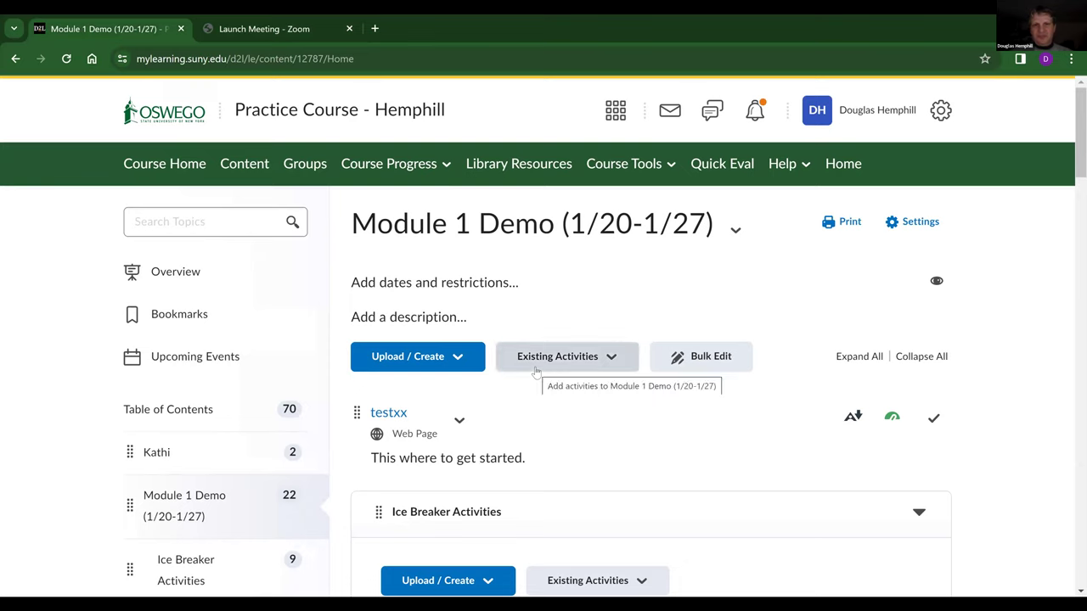
Step: From Existing Activities choose LinkedIn Learning and search it for Project Management content
click(567, 357)
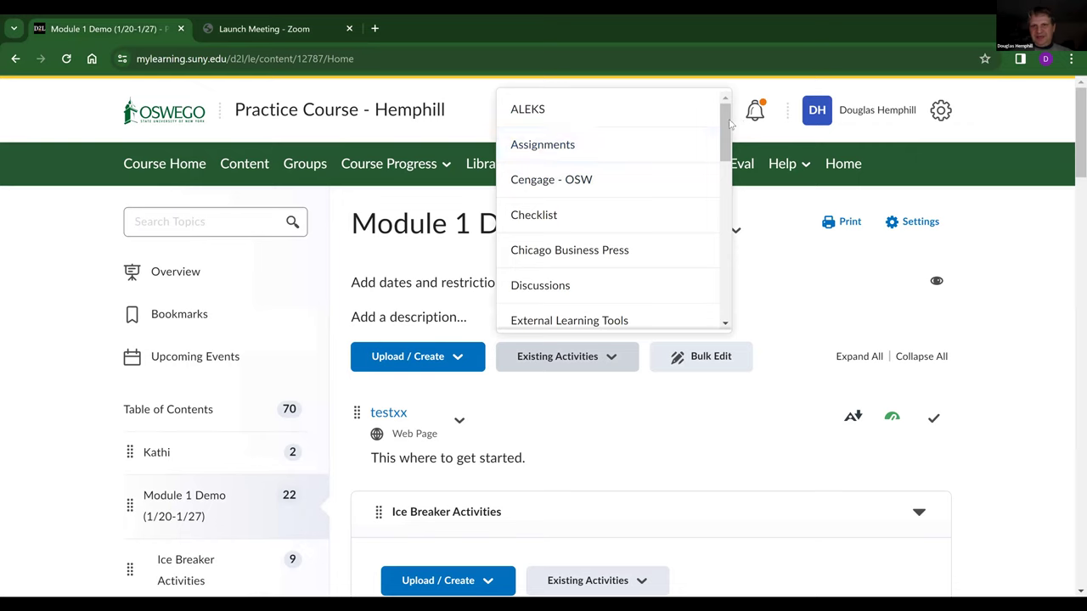
scroll(down, 3)
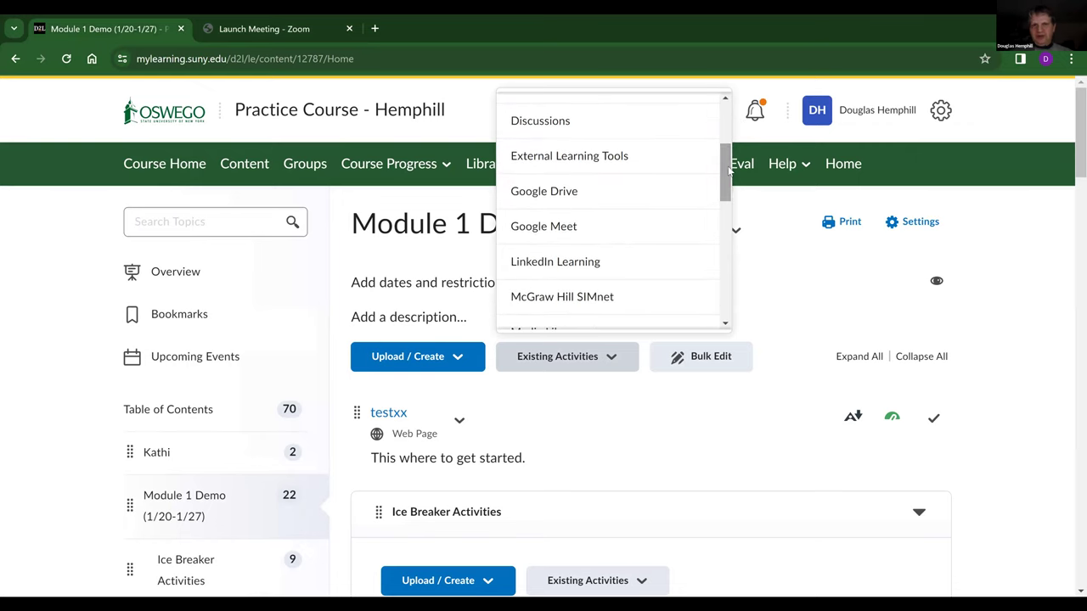
mouse_move(555, 262)
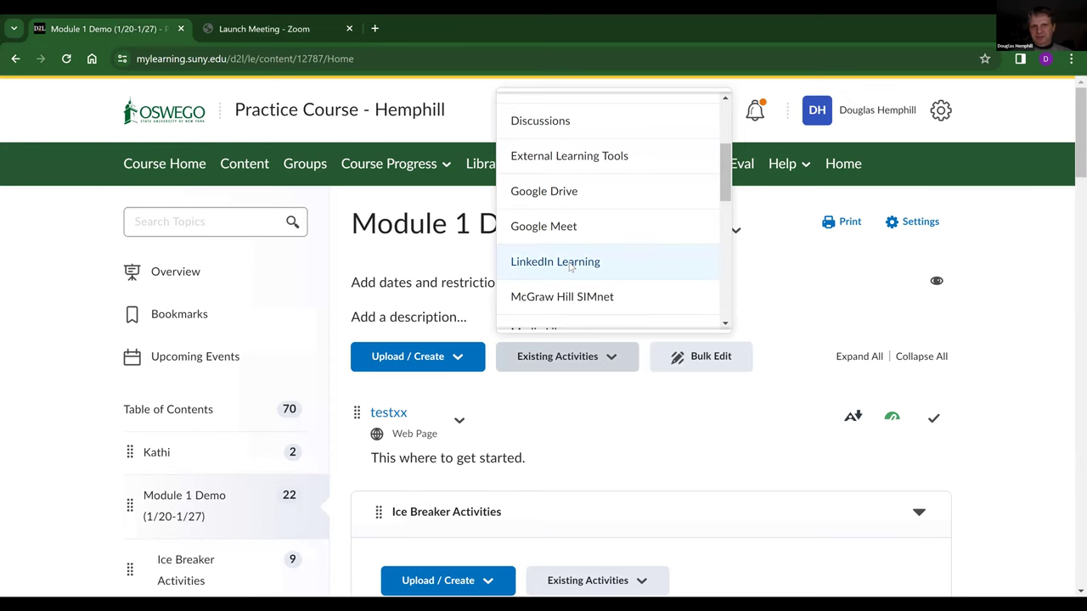
click(555, 262)
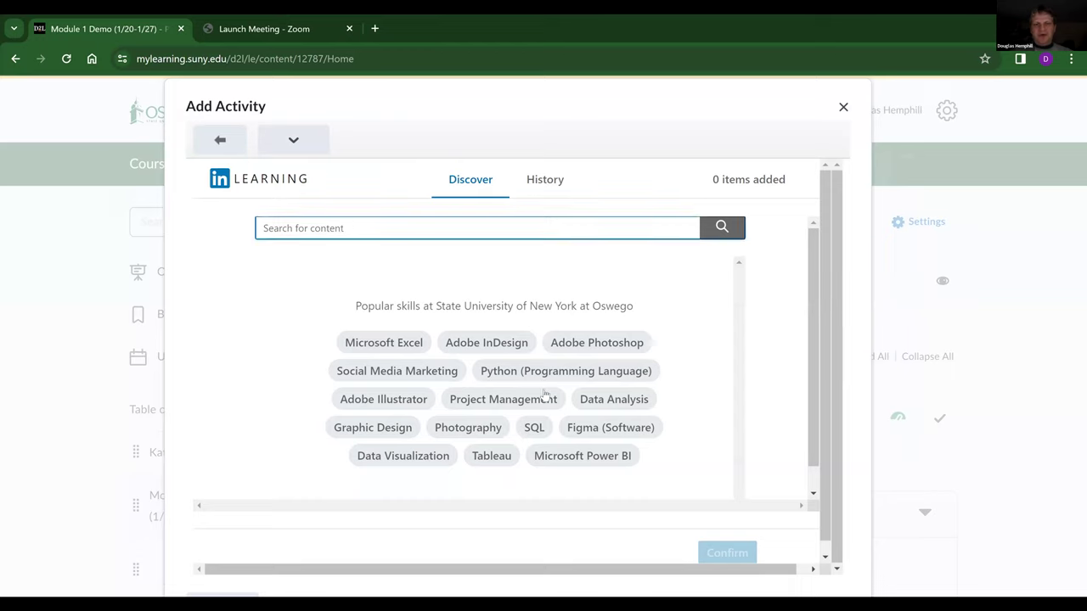
mouse_move(503, 399)
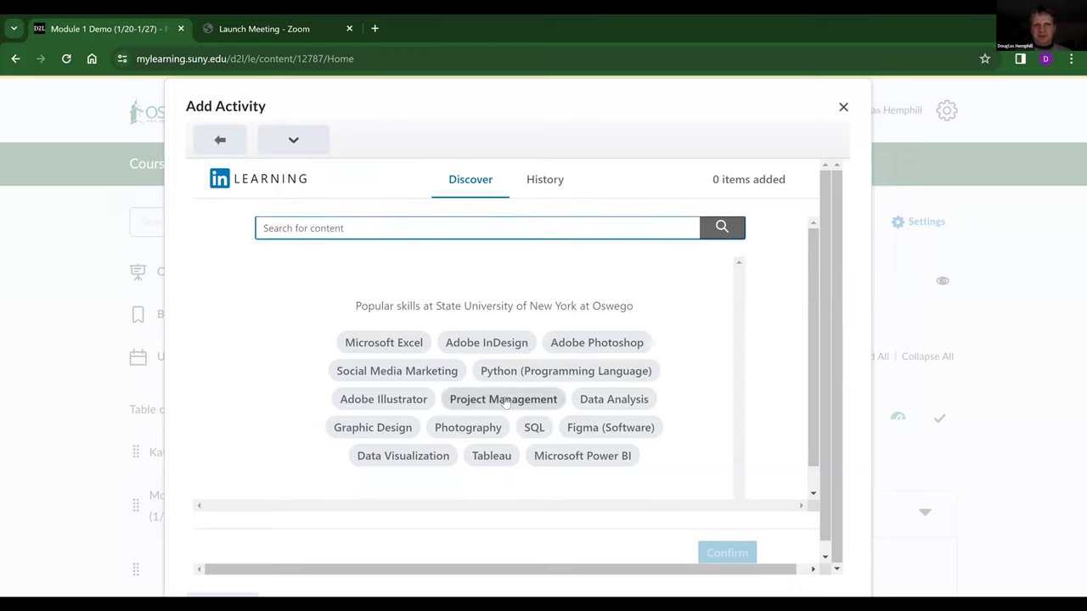
click(503, 399)
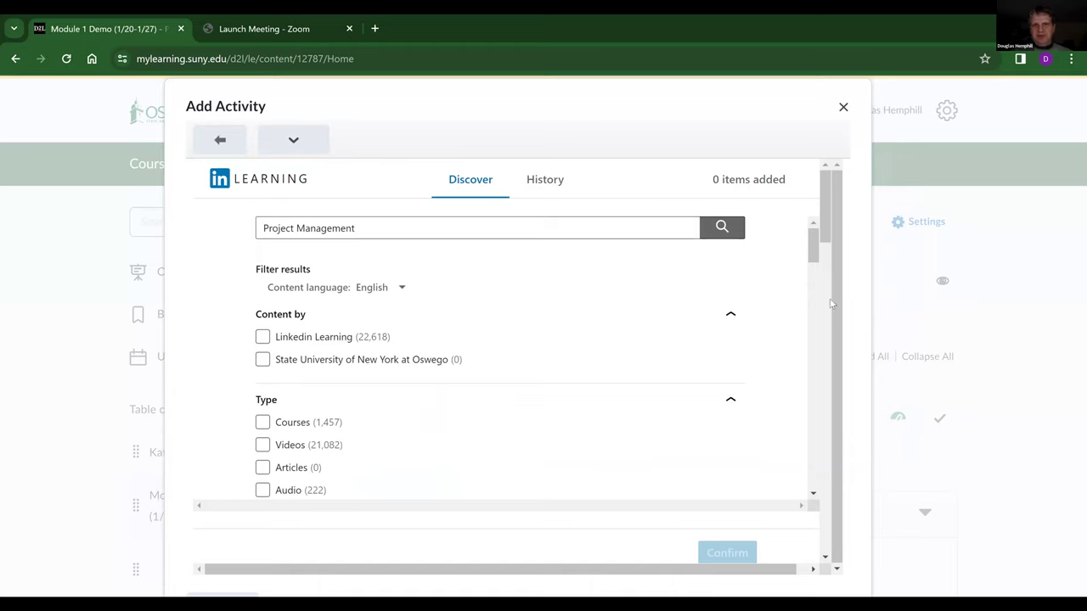
scroll(down, 3)
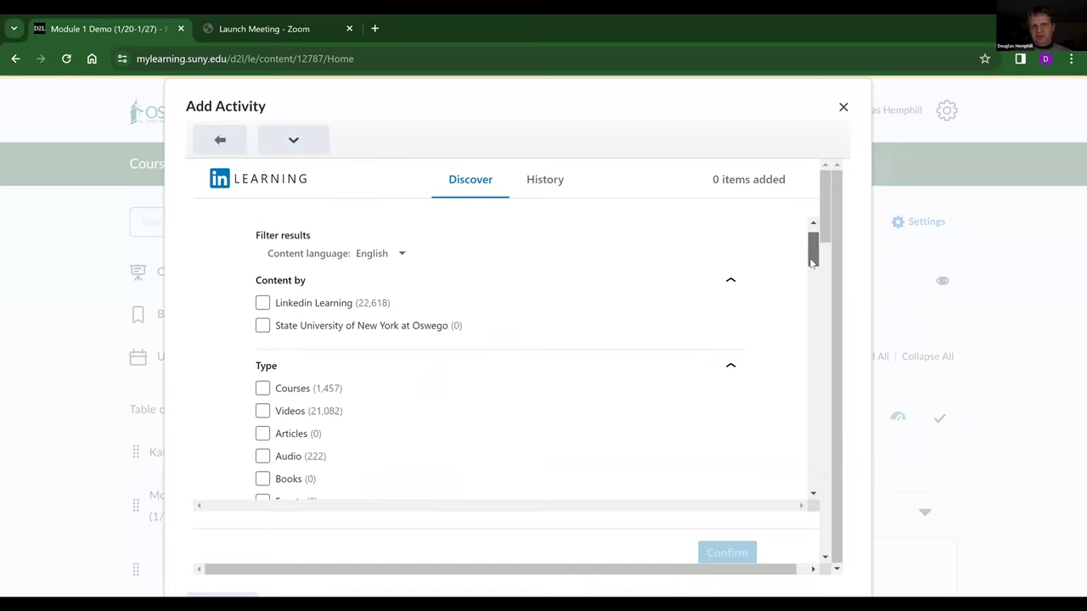
scroll(down, 3)
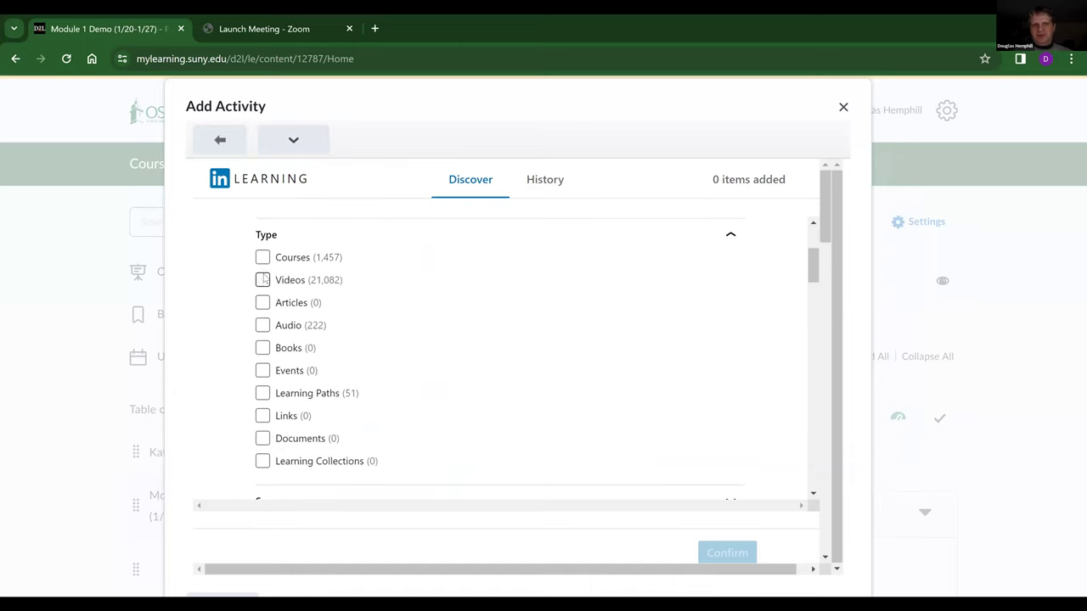
Step: Filter results to Videos, add the Project management video and confirm
click(262, 280)
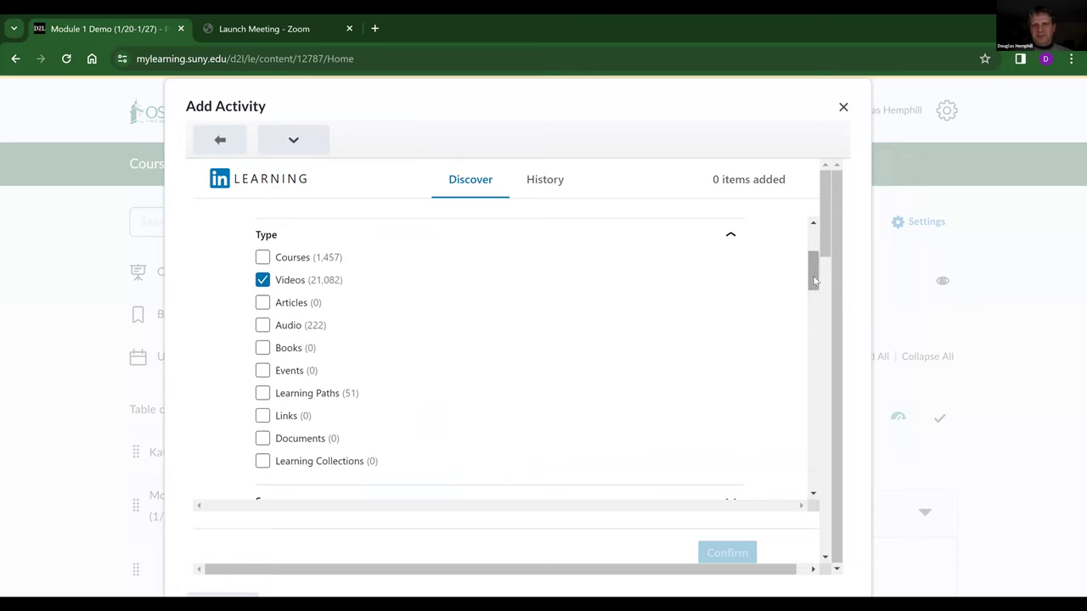
scroll(down, 3)
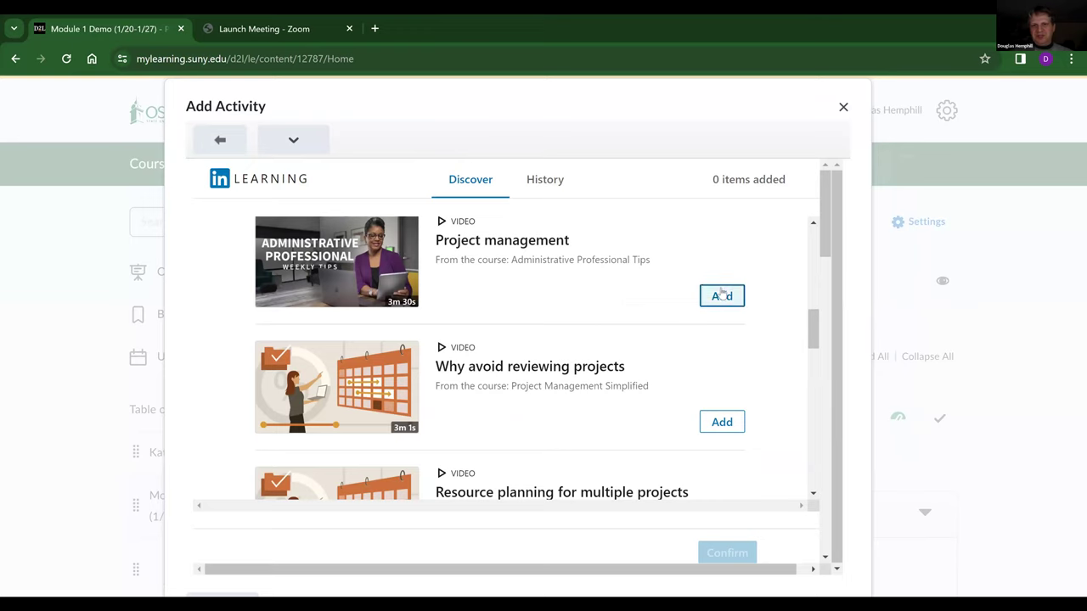
click(722, 295)
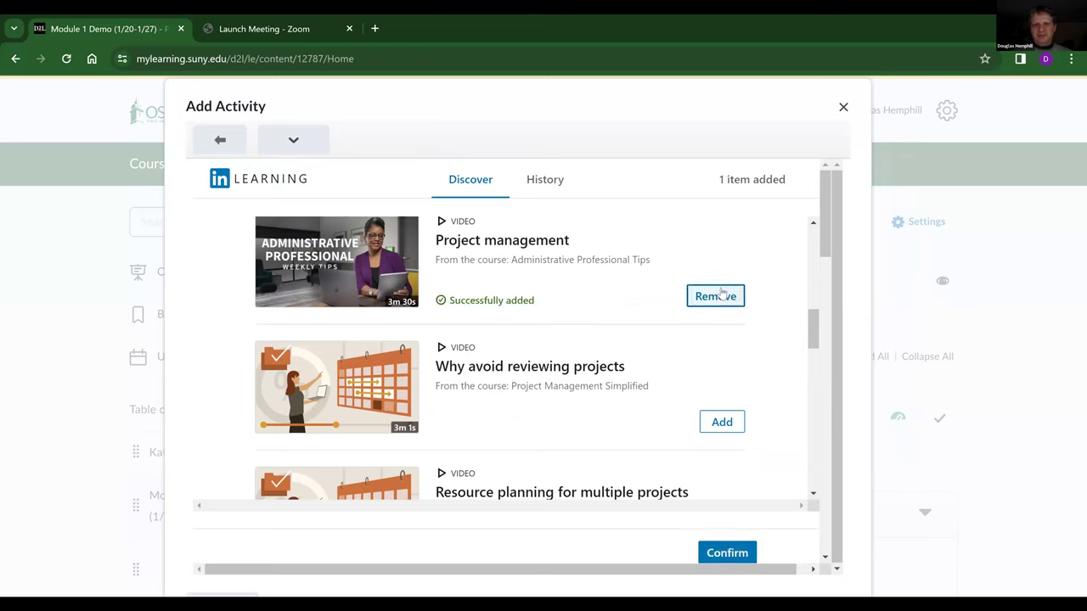
click(727, 554)
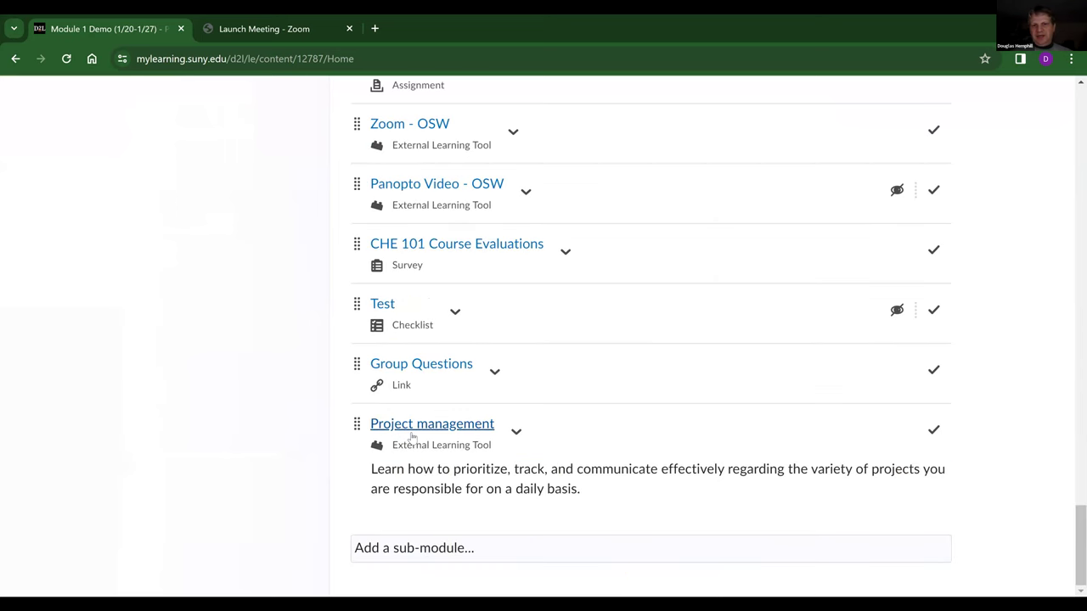
mouse_move(431, 425)
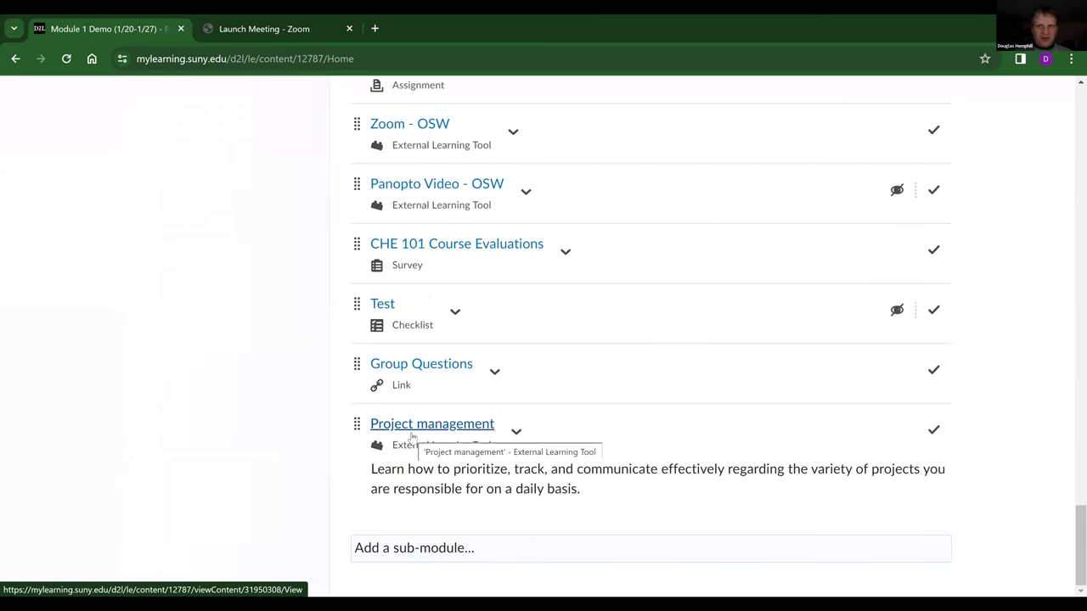
mouse_move(1070, 554)
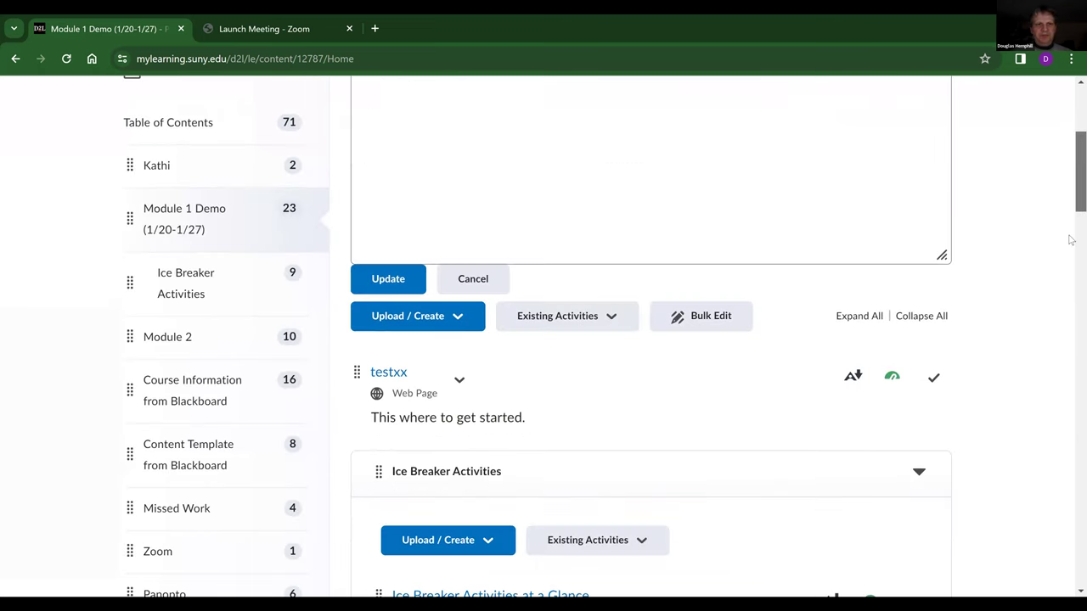
Step: Scroll back up the module after checking the added Project management item
scroll(up, 3)
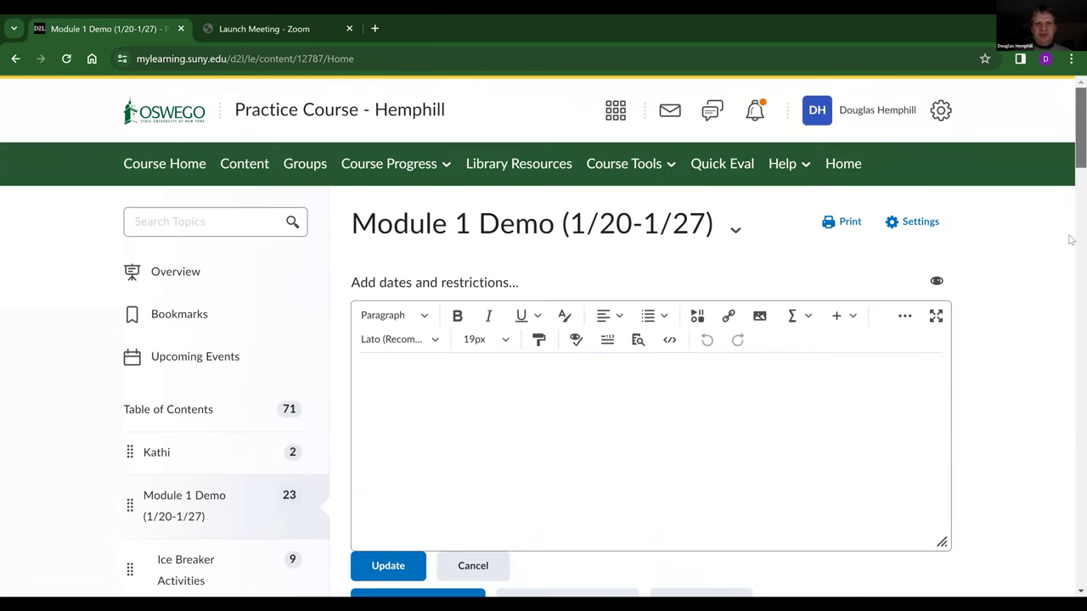
mouse_move(609, 513)
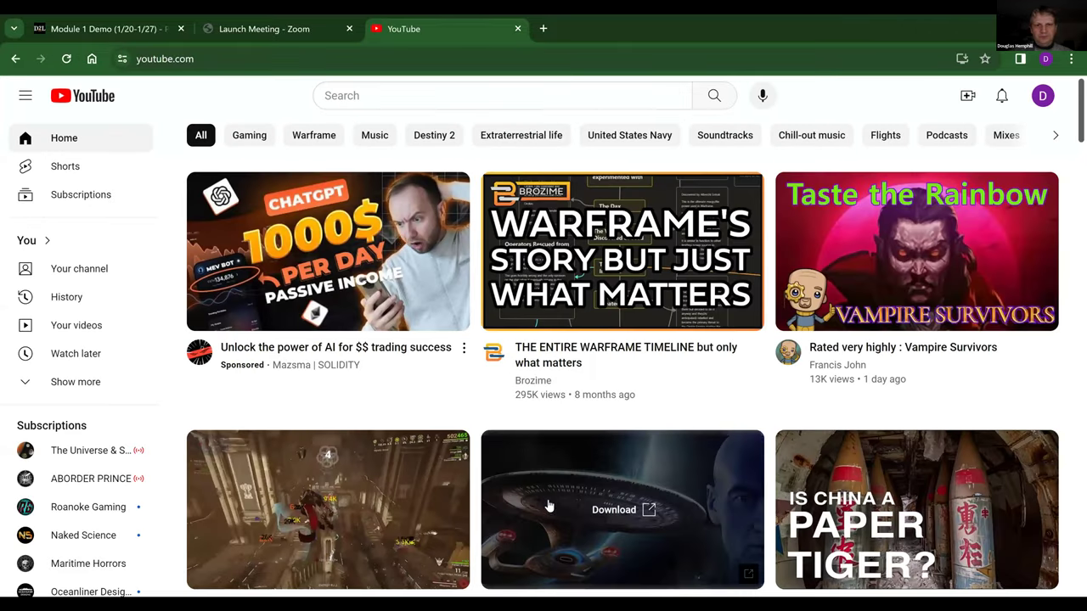
Step: Browse the YouTube home feed, then search for 'project management'
scroll(down, 3)
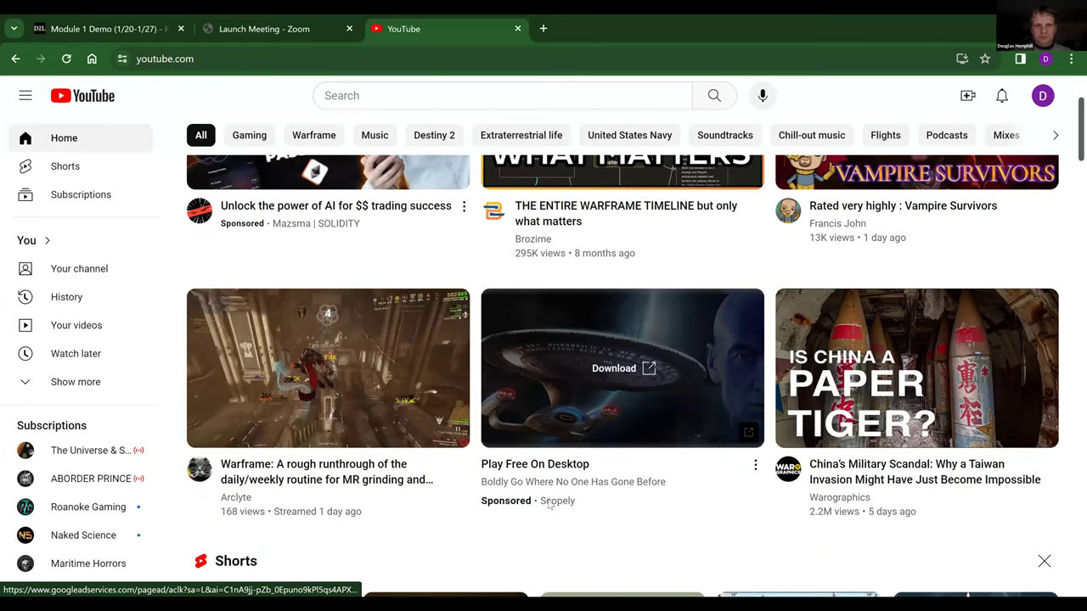
scroll(down, 3)
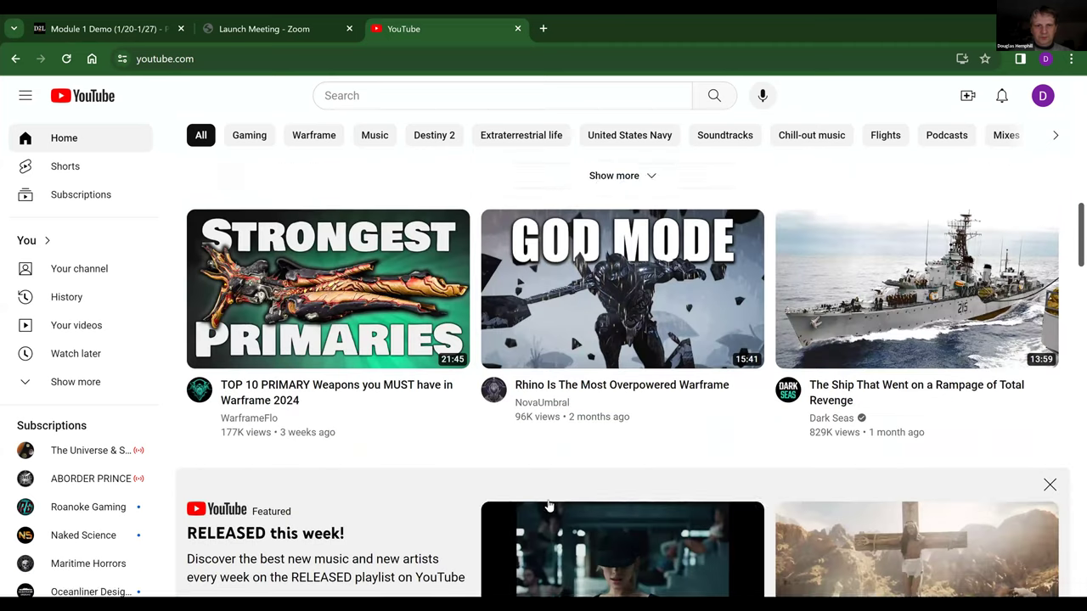
scroll(down, 3)
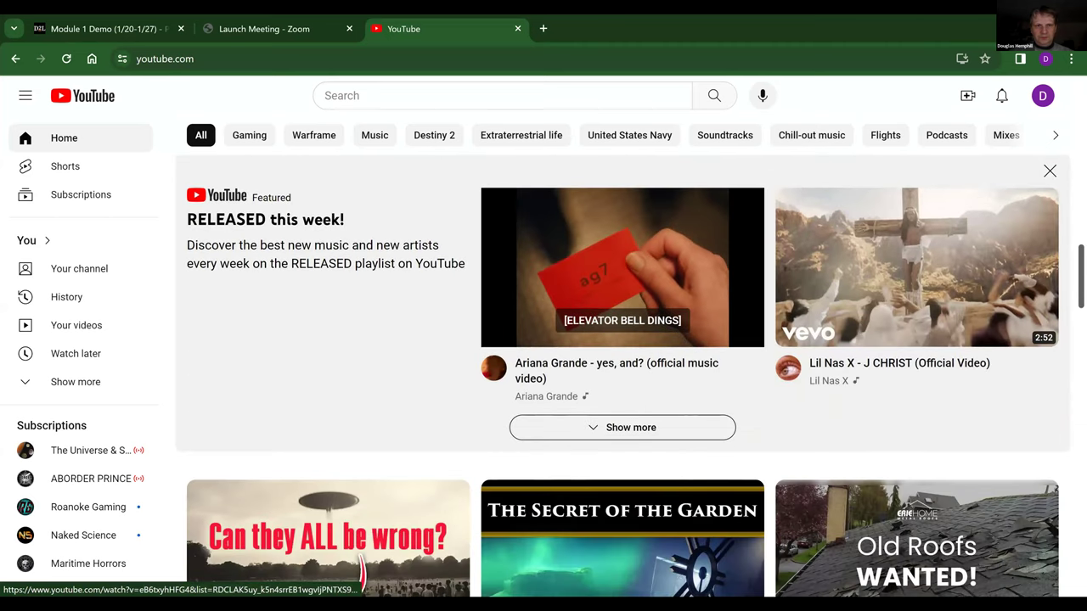
scroll(down, 3)
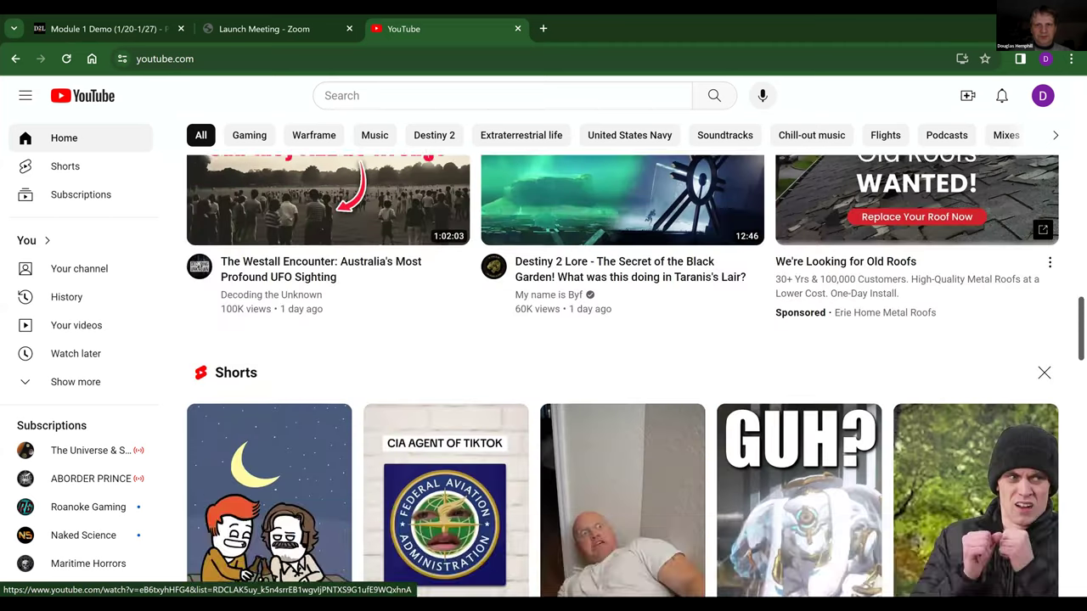
scroll(down, 3)
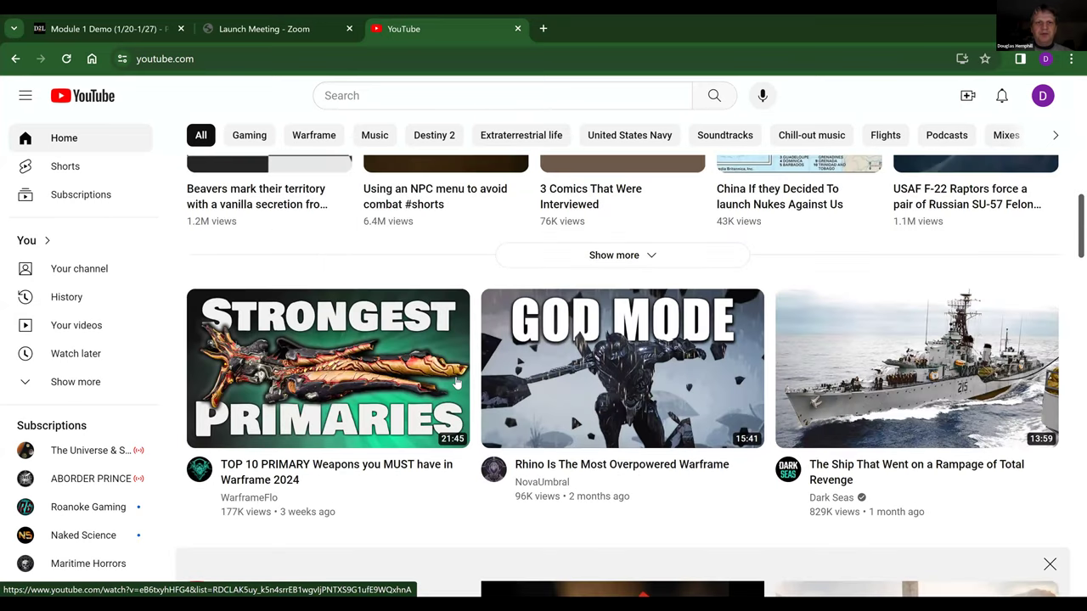
scroll(down, 3)
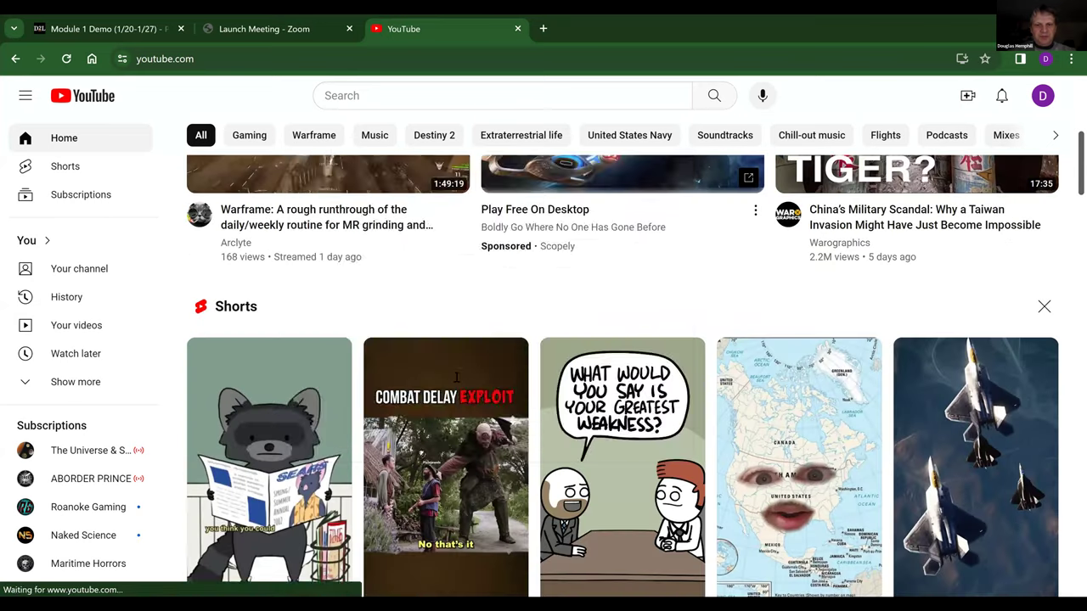
text(project management)
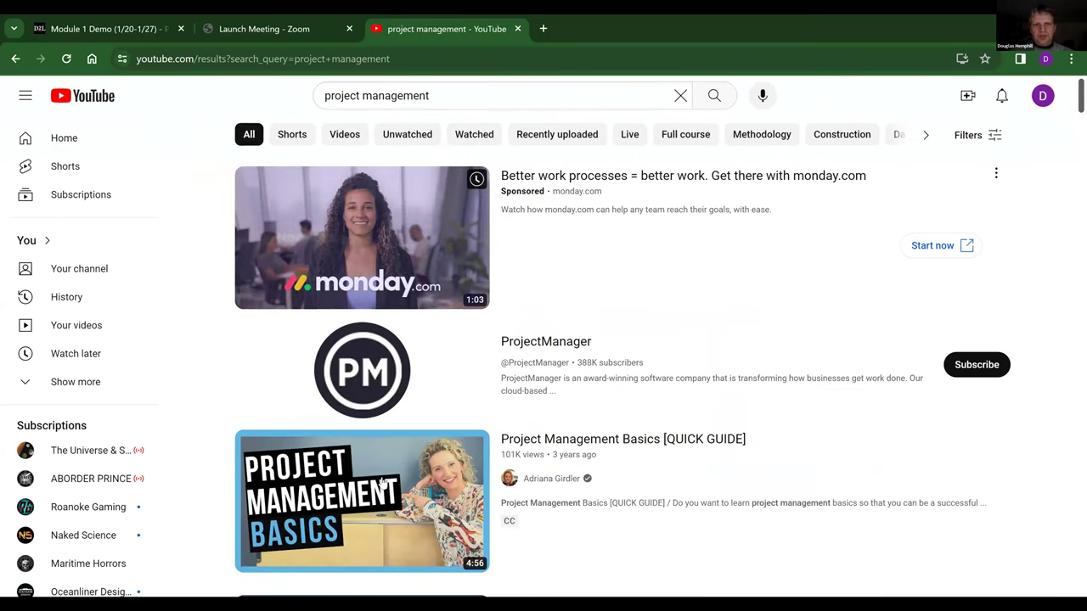
Step: Get the embed code for the Project Management Basics video via Share > Embed
click(362, 501)
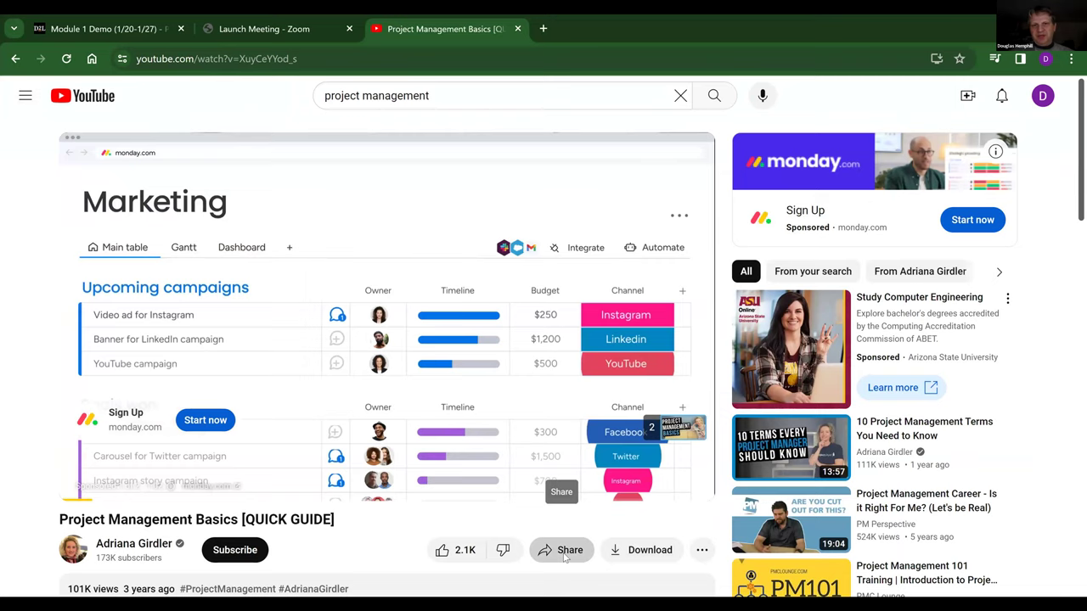
click(561, 551)
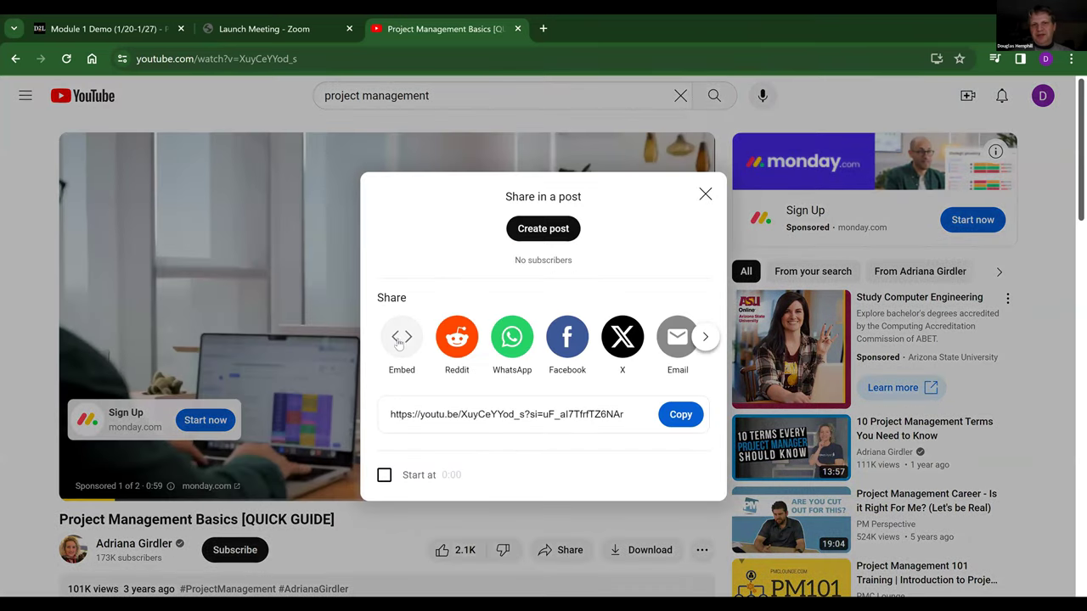
click(401, 337)
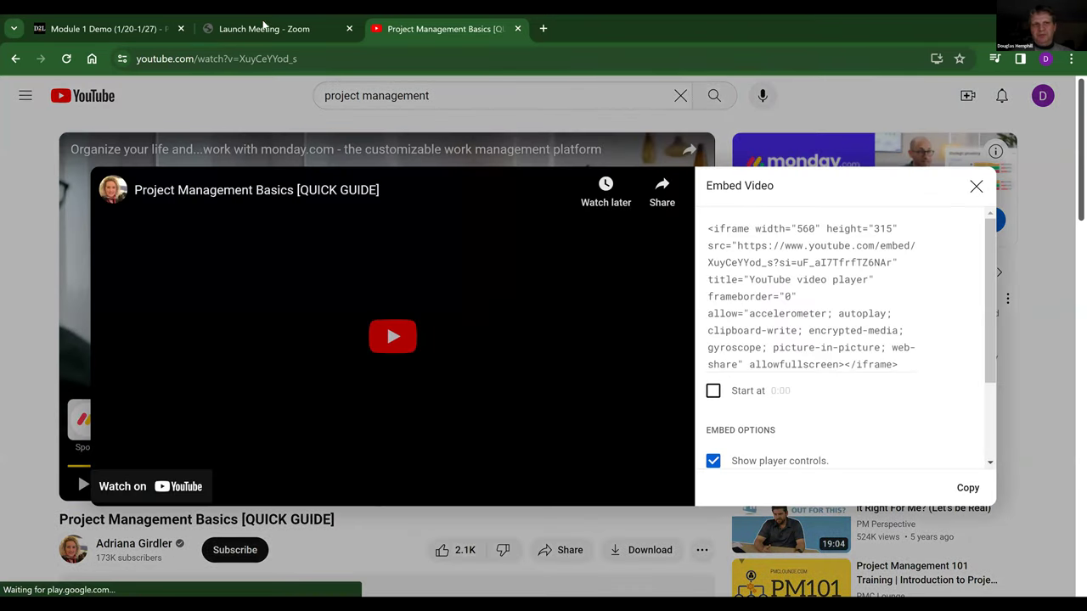
click(102, 28)
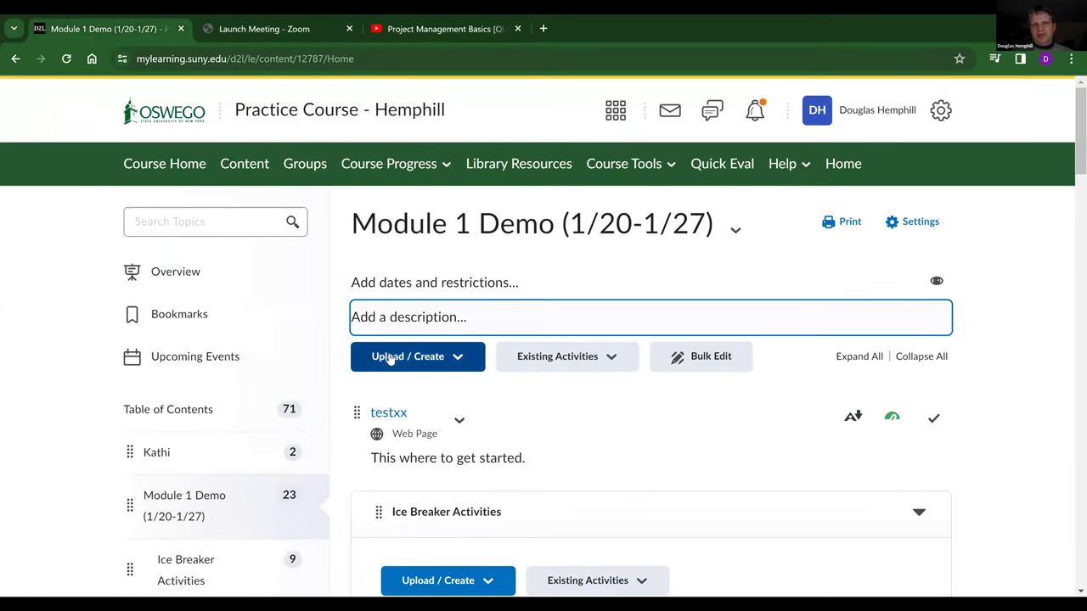
Step: Start a Video or Audio item in Brightspace and bring the YouTube iframe code into it
click(418, 356)
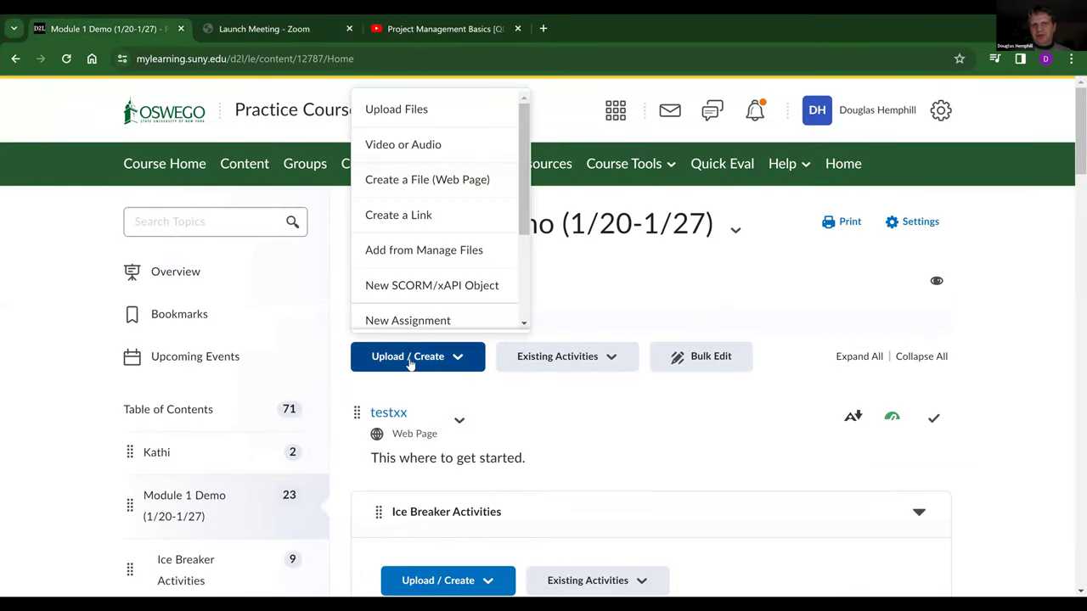
click(407, 356)
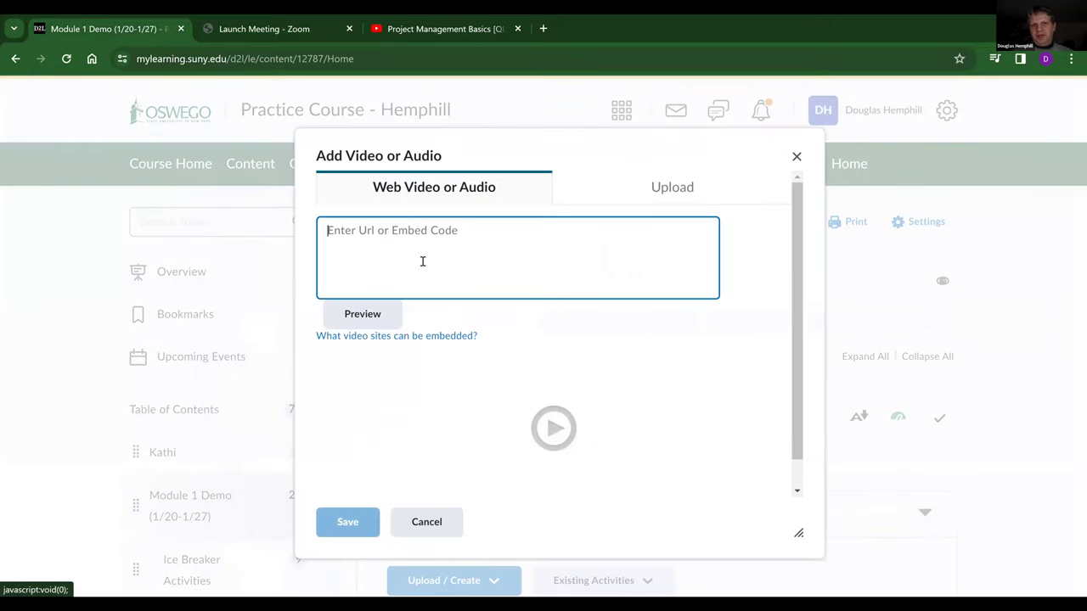
text(InitiatingUserFirstName))
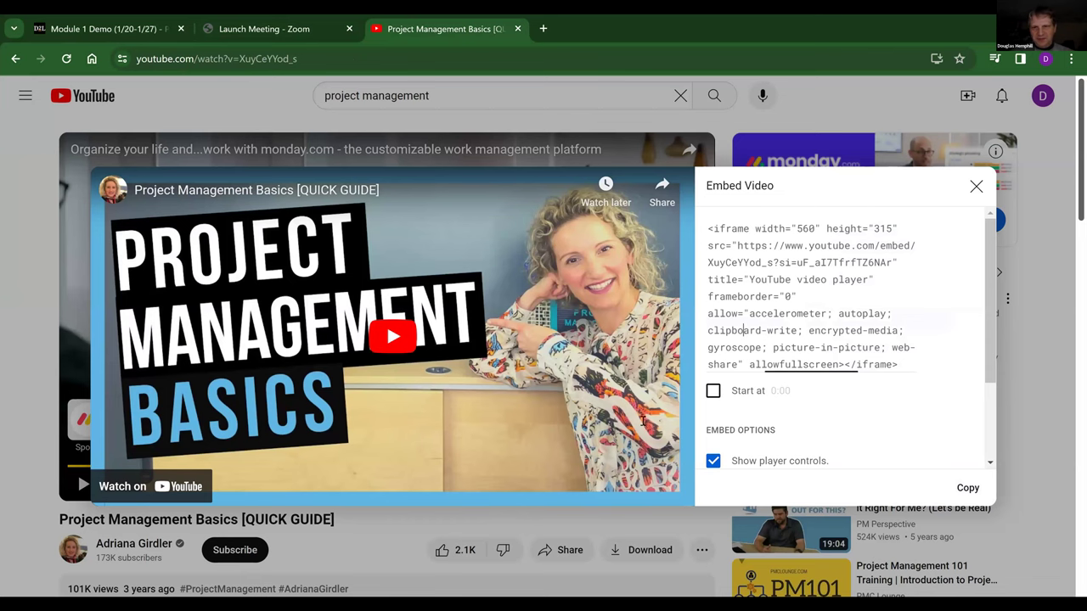
triple_click(812, 296)
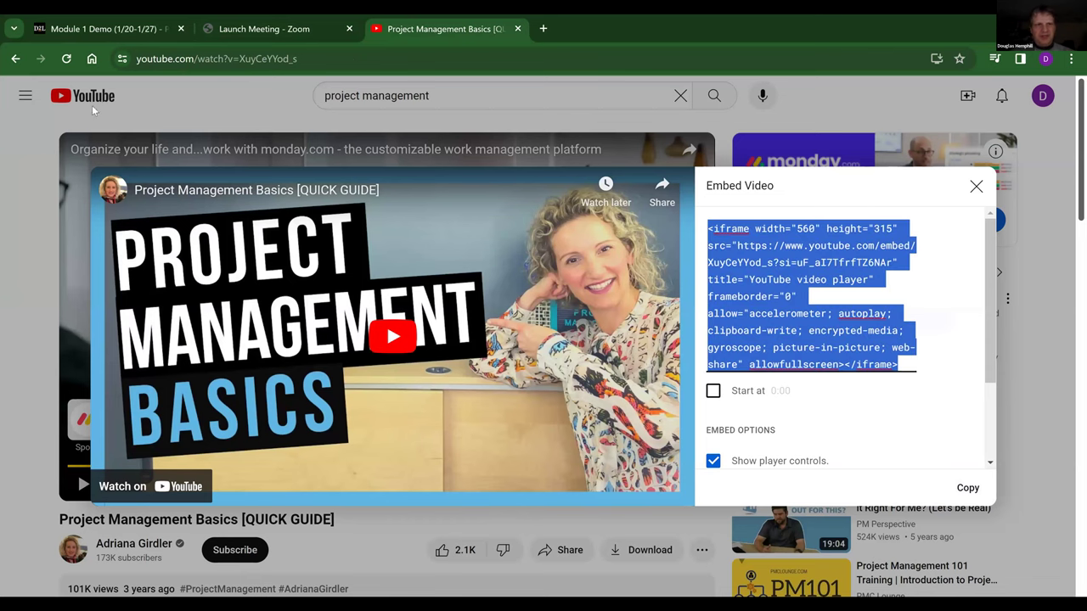
click(102, 27)
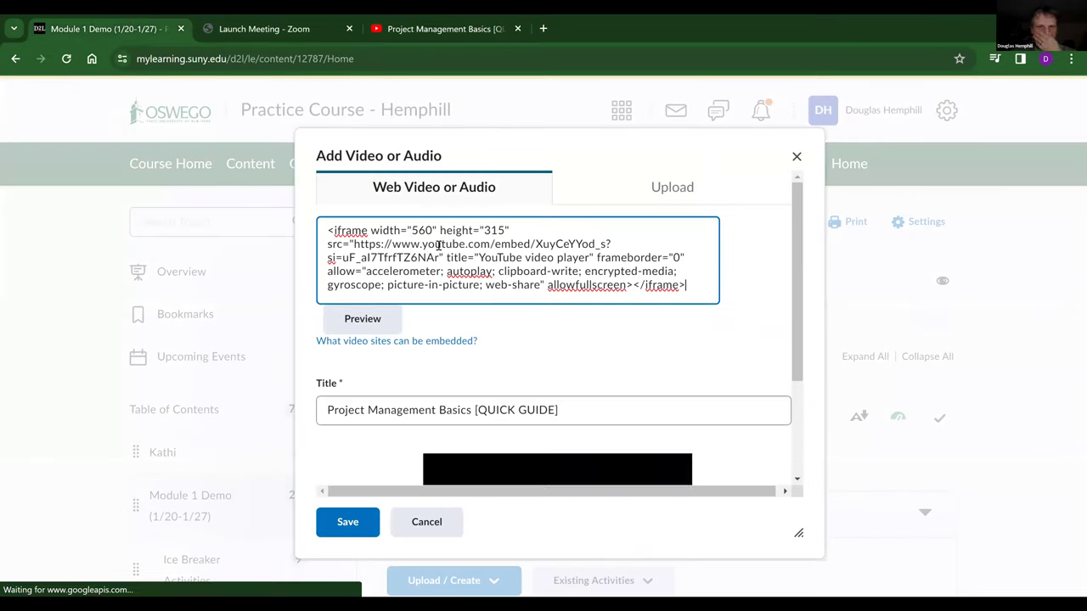
Step: Review the video preview and title, then save the Project Management Basics [QUICK GUIDE] item
click(364, 319)
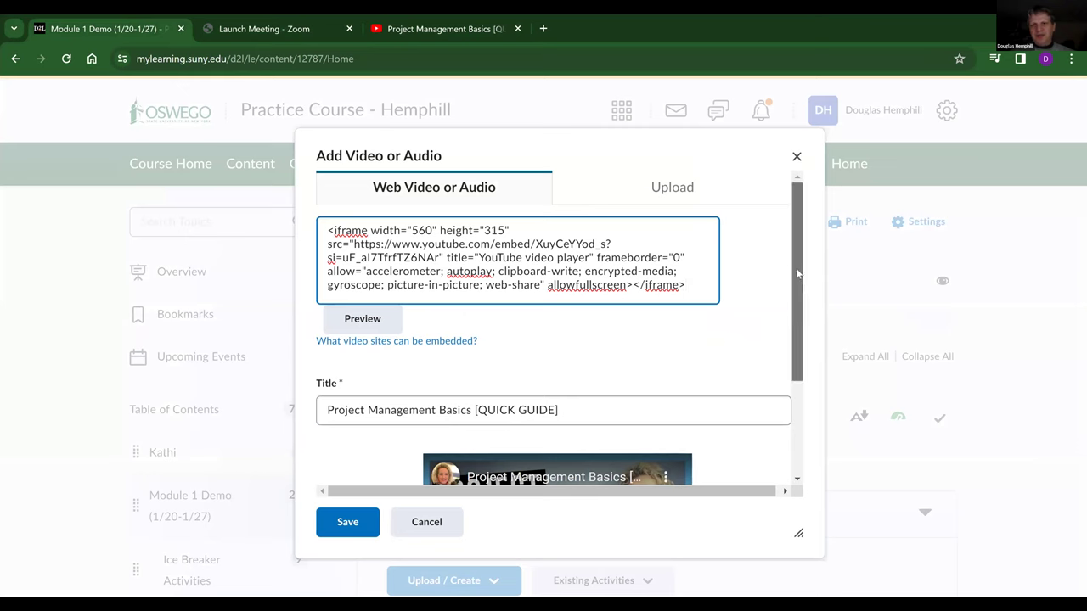
scroll(down, 3)
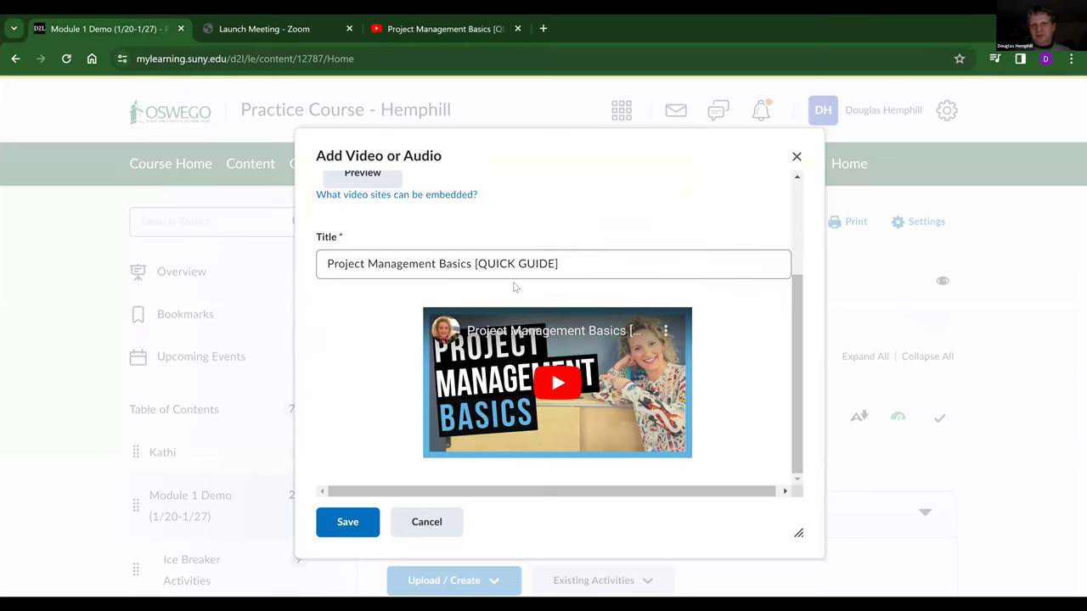
click(554, 264)
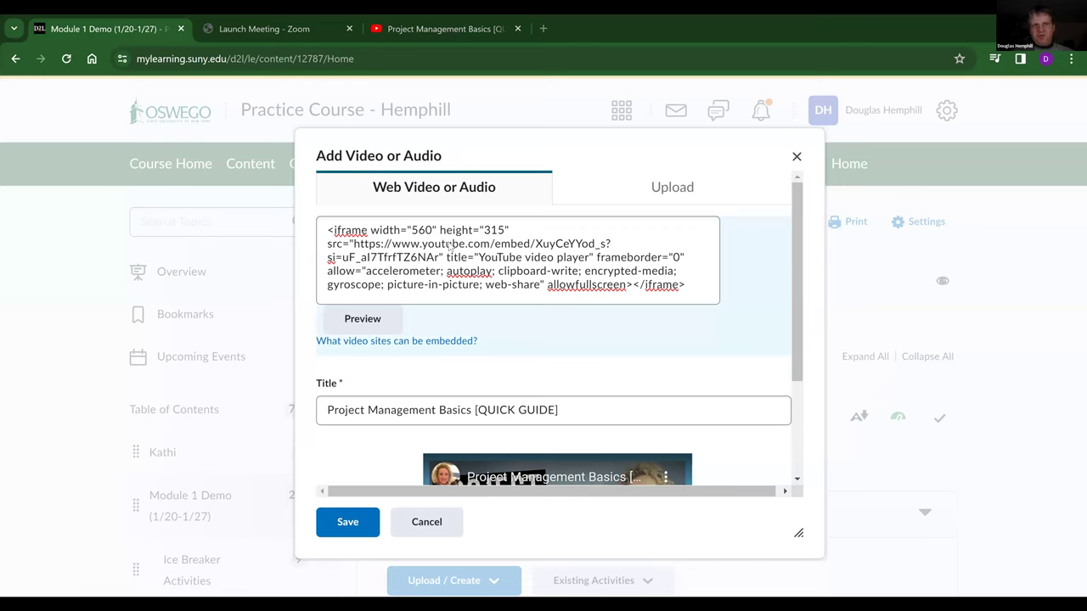
mouse_move(455, 265)
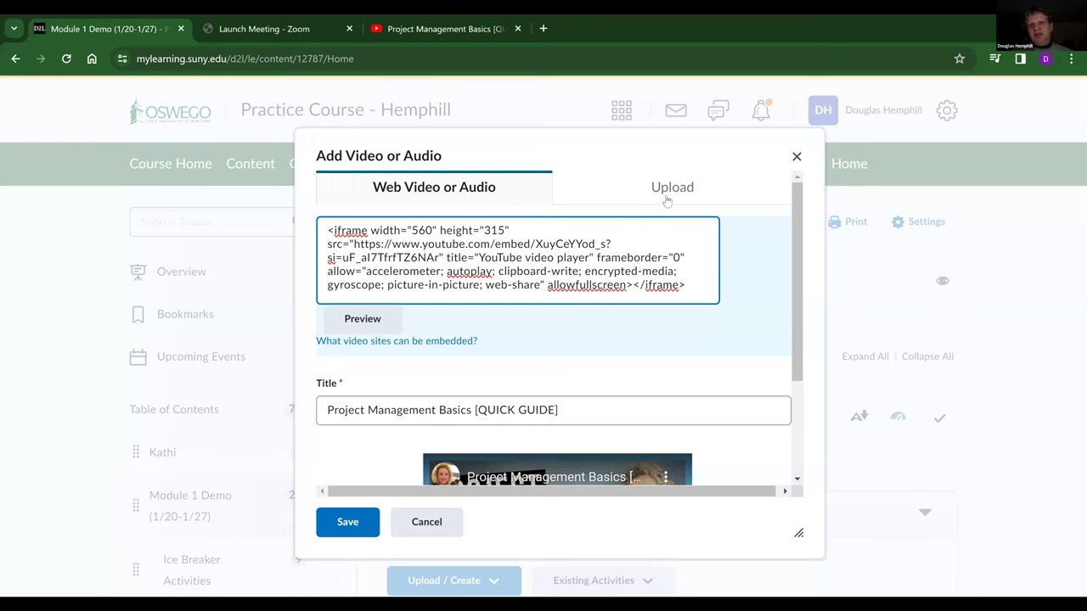
mouse_move(673, 187)
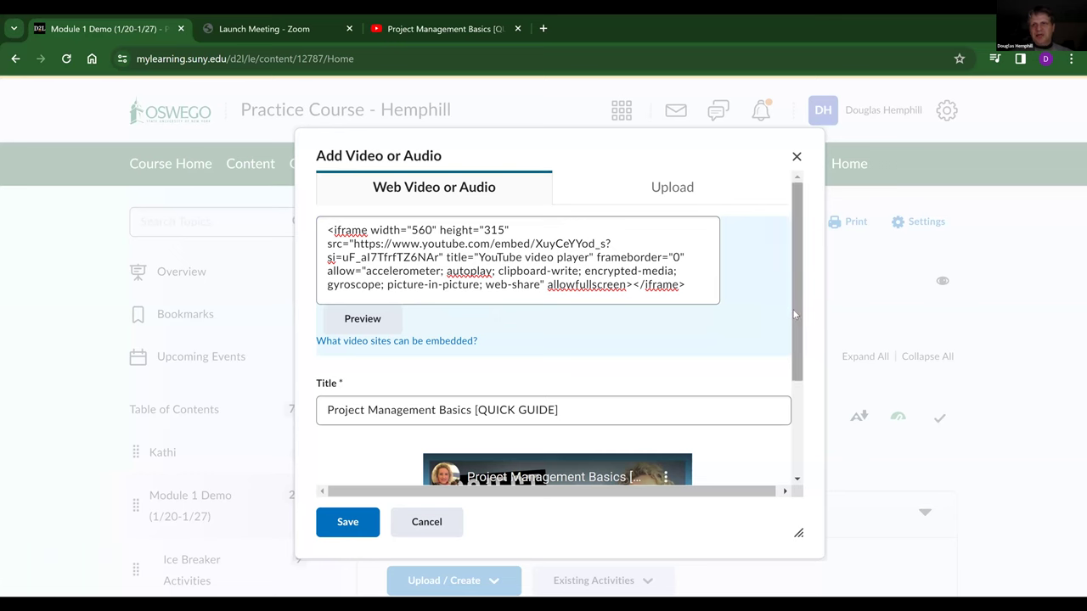
click(347, 522)
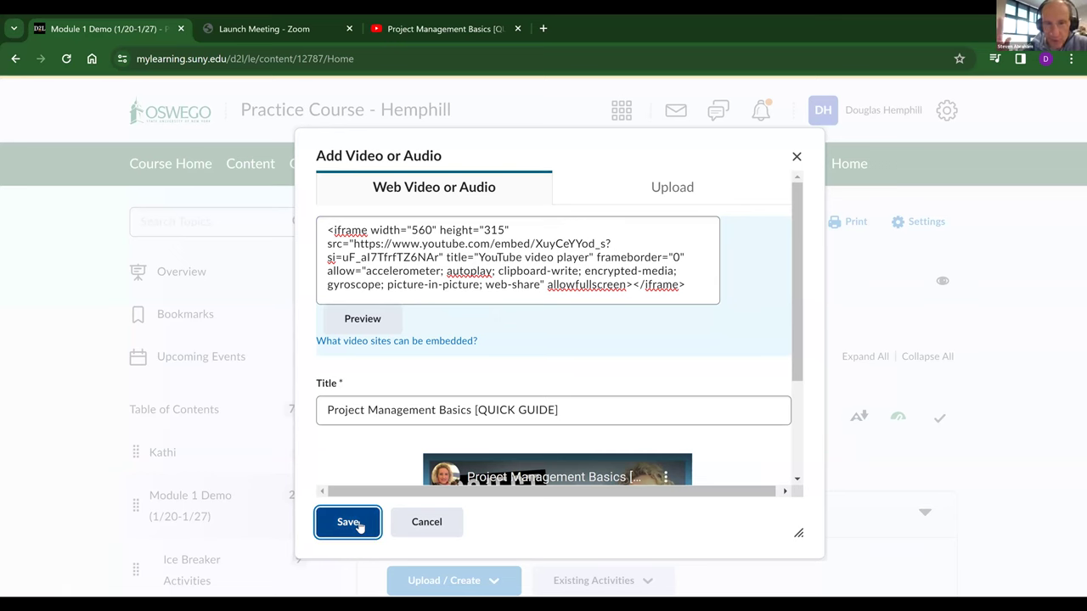
click(347, 521)
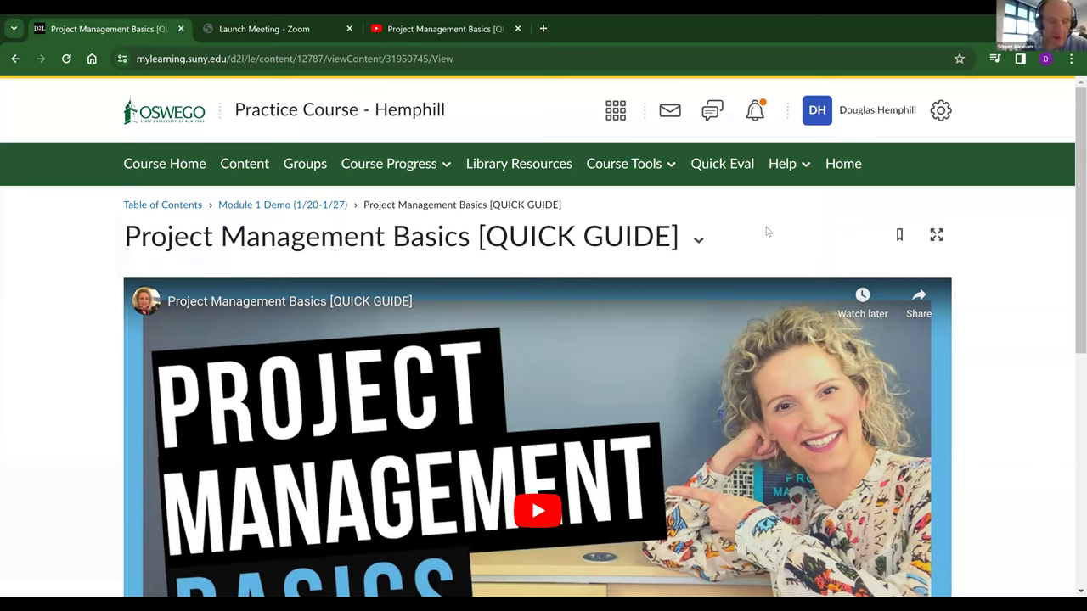
mouse_move(282, 204)
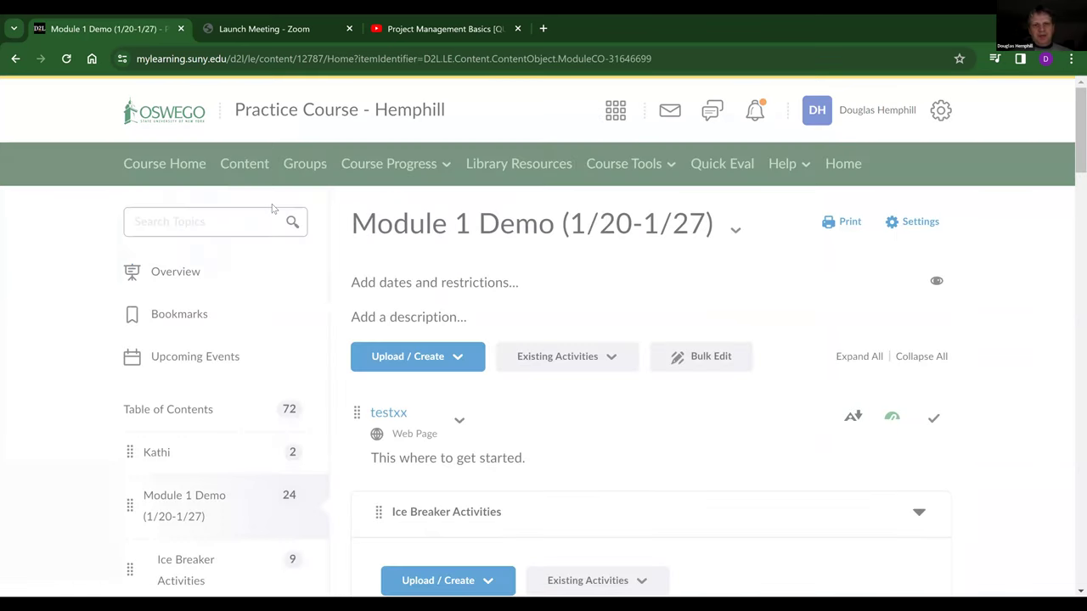
Step: Find the new Project Management Basics video item at the module's end and view it
scroll(down, 3)
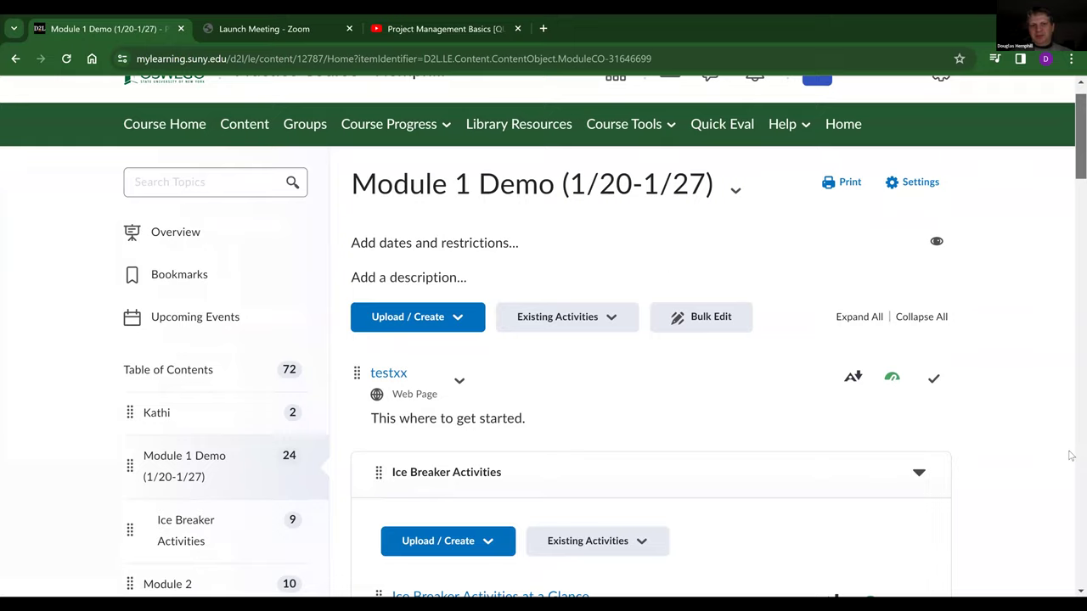
scroll(down, 3)
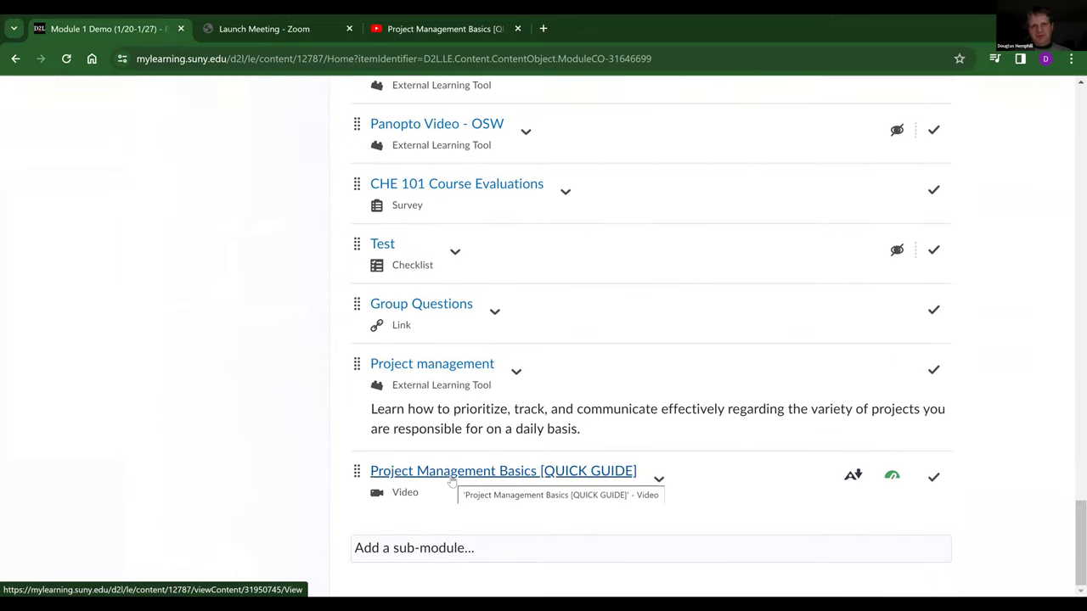
click(503, 470)
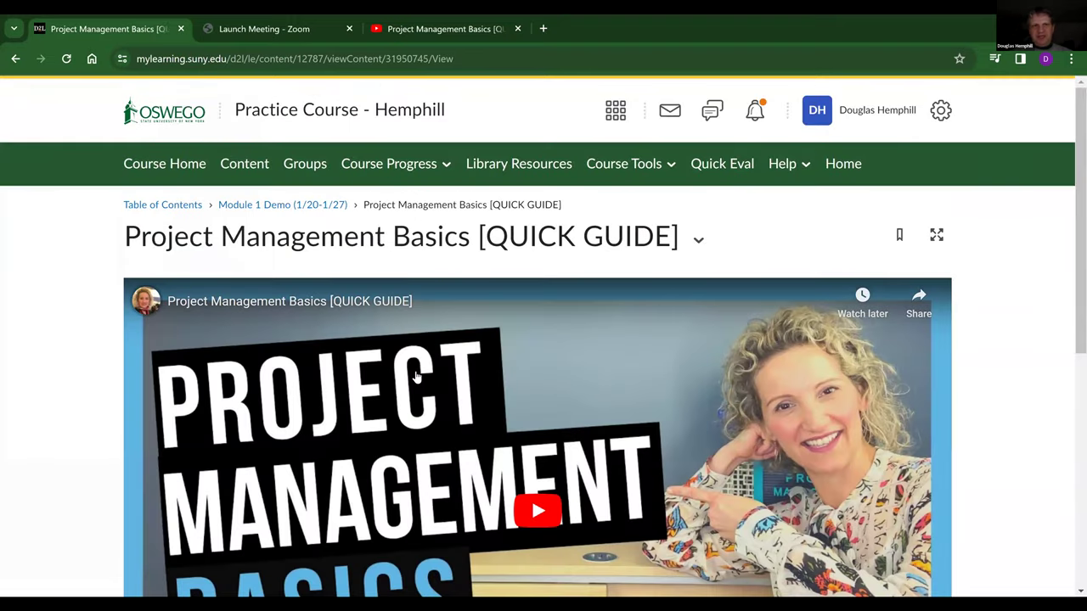
Step: Return to Module 1 Demo via the breadcrumb and start creating a new web page
click(282, 204)
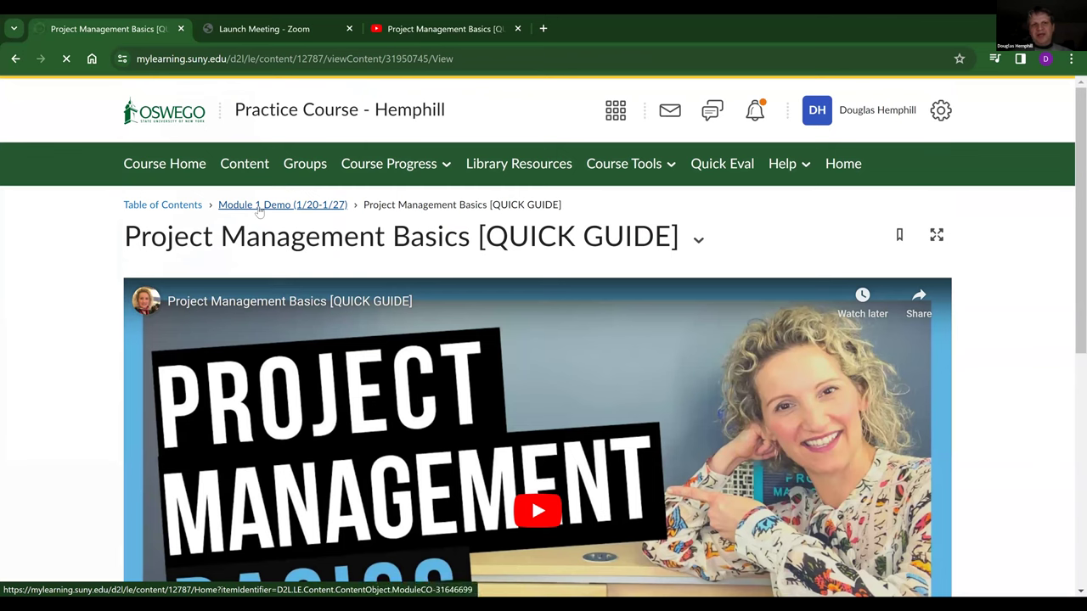
click(282, 204)
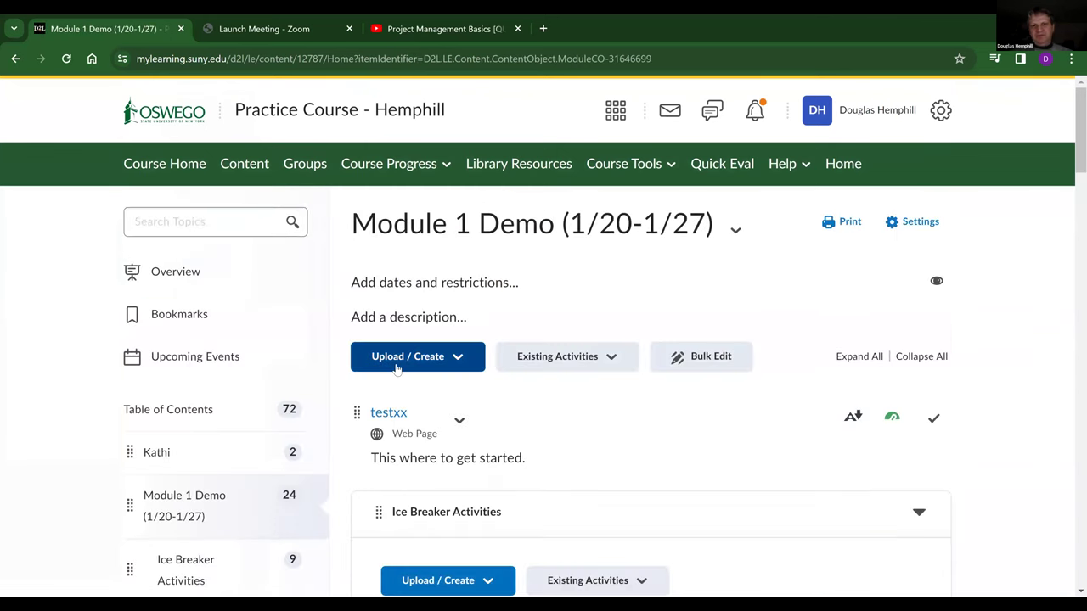
click(408, 356)
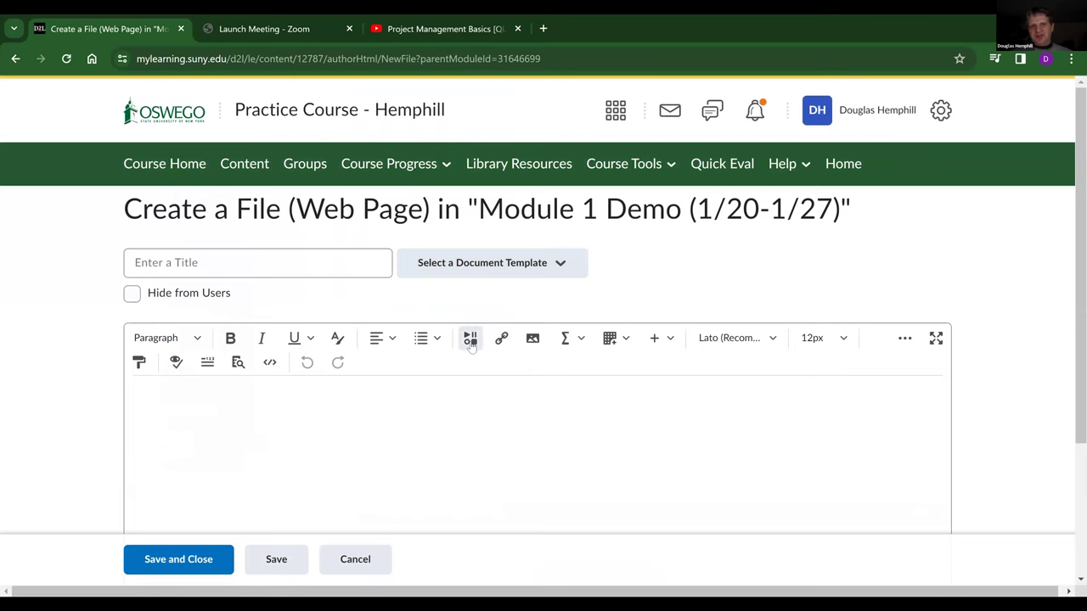
Step: Choose YouTube in the editor's Insert Stuff dialog for the new web page
click(468, 338)
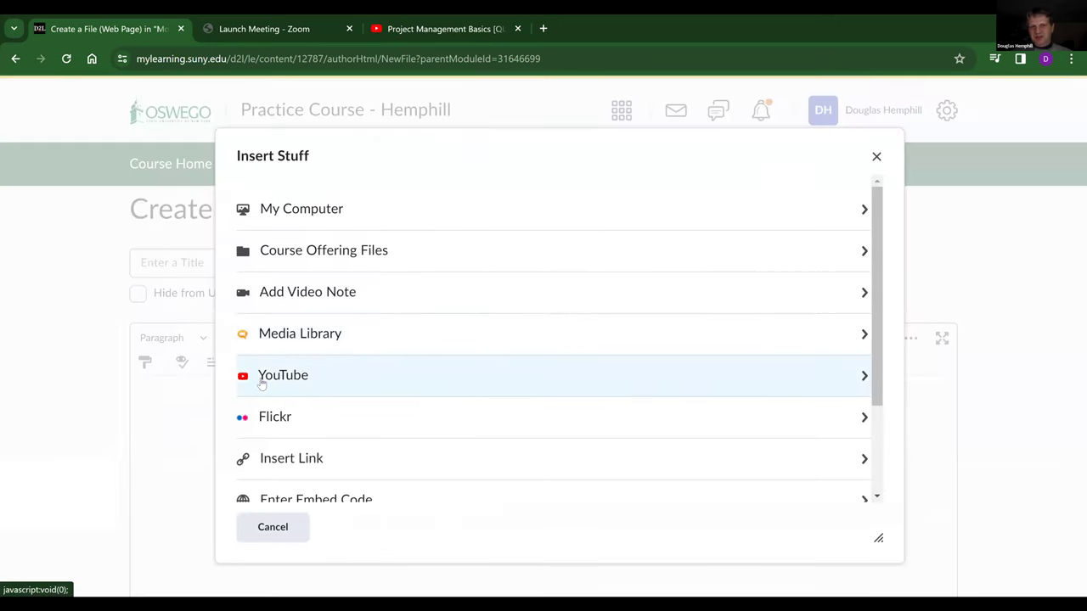
click(282, 376)
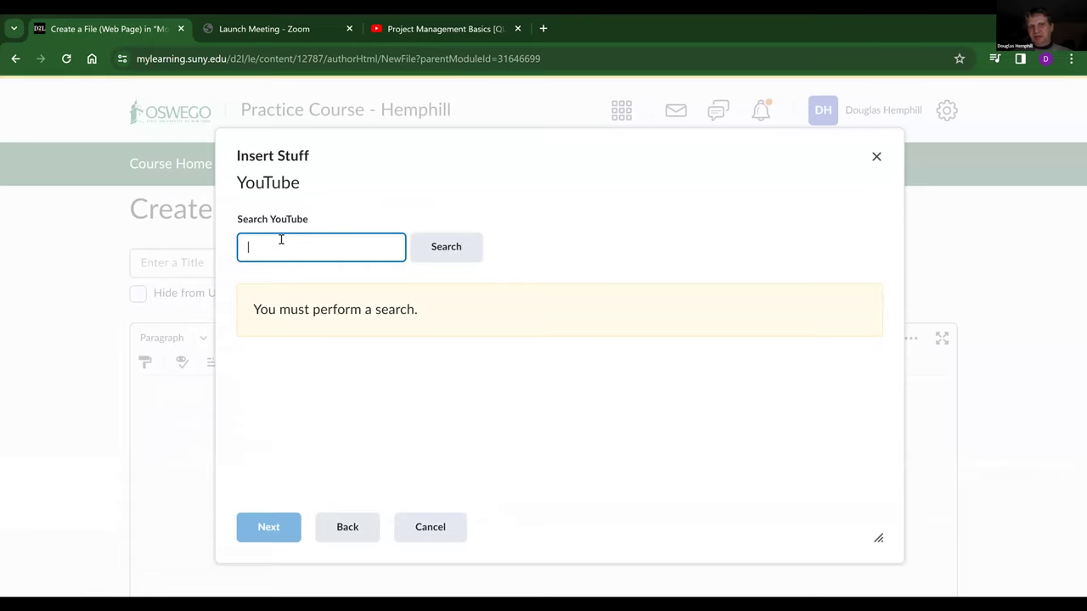
mouse_move(316, 236)
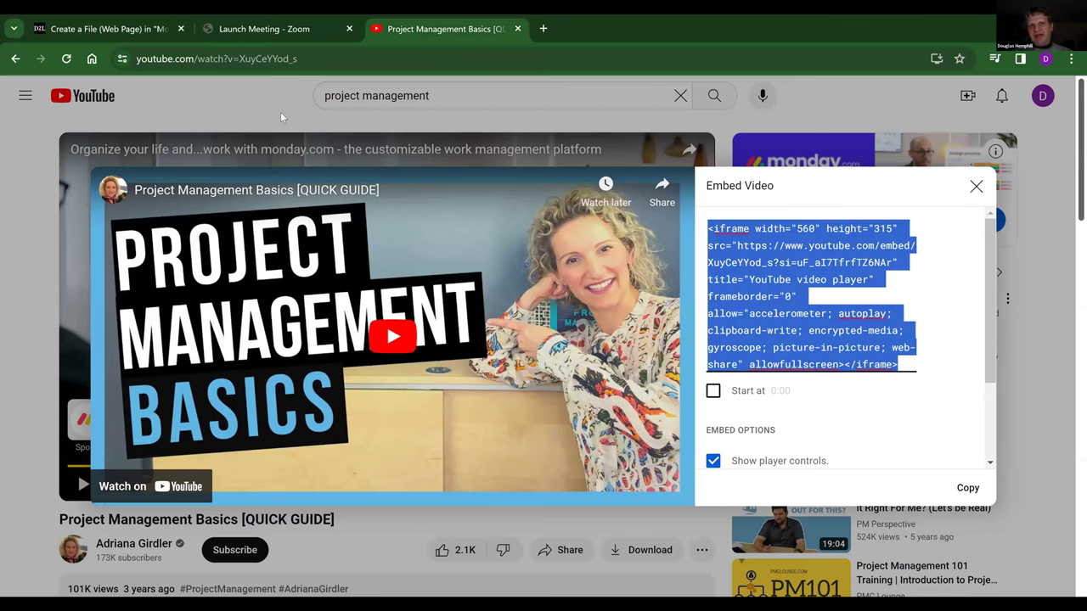
Step: Close the embed box, grab the video ID from the YouTube address, and return to Brightspace
click(976, 185)
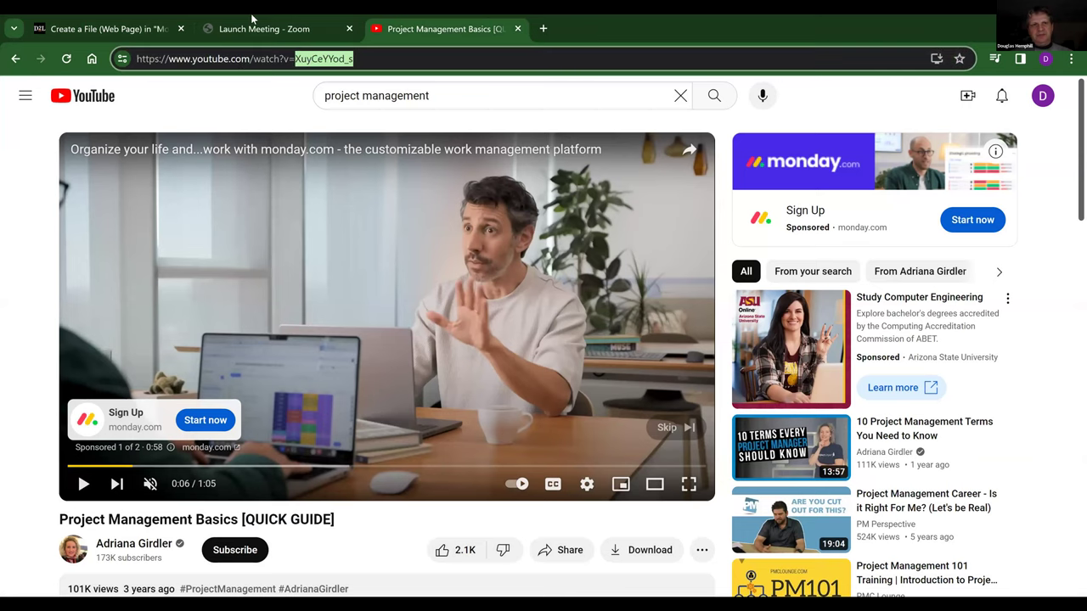
click(263, 27)
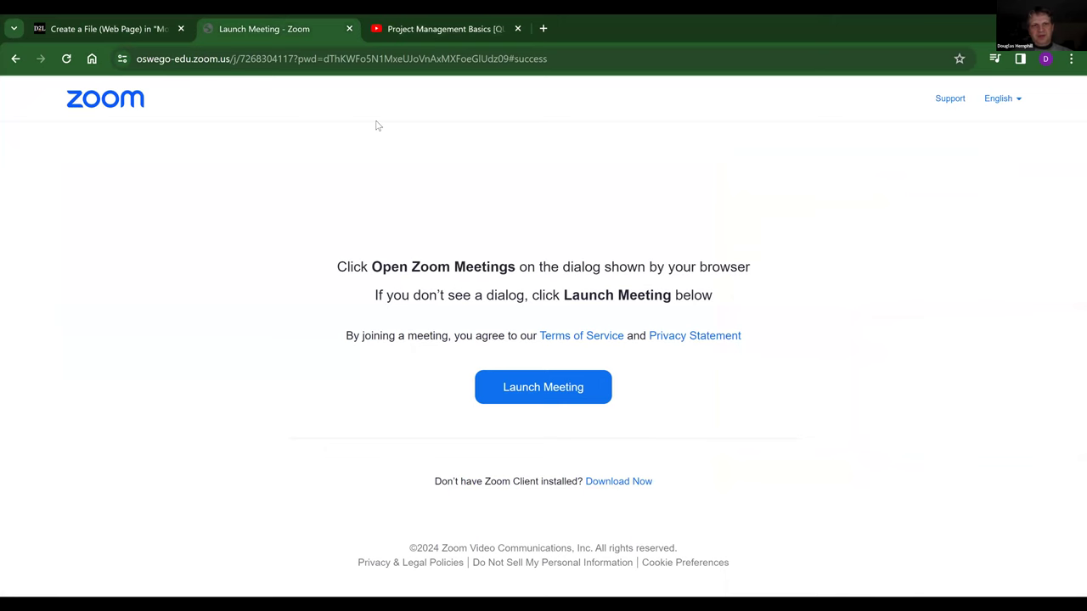
click(102, 27)
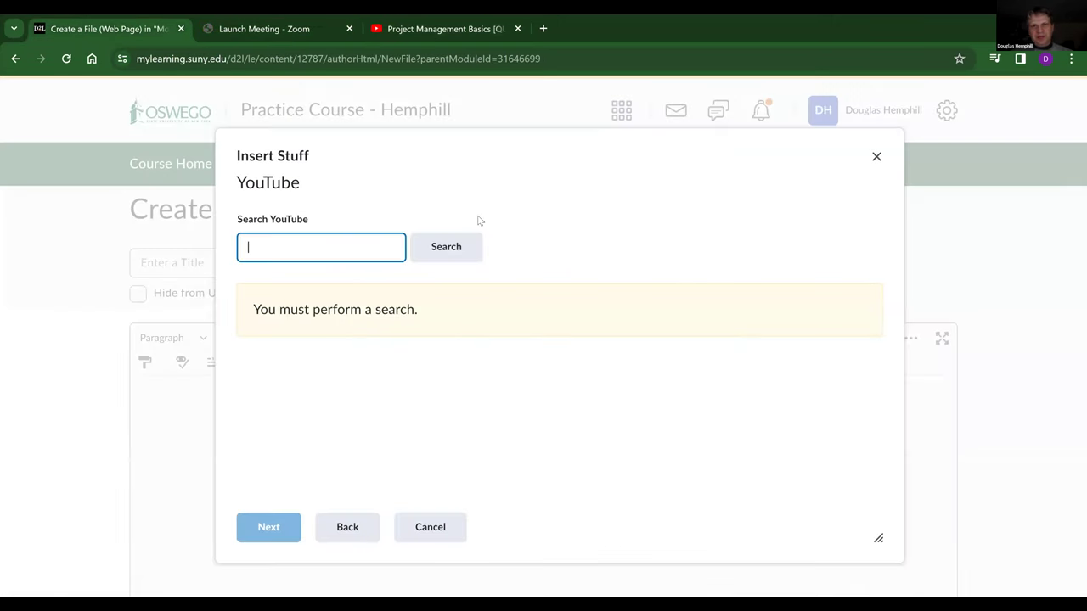
mouse_move(322, 245)
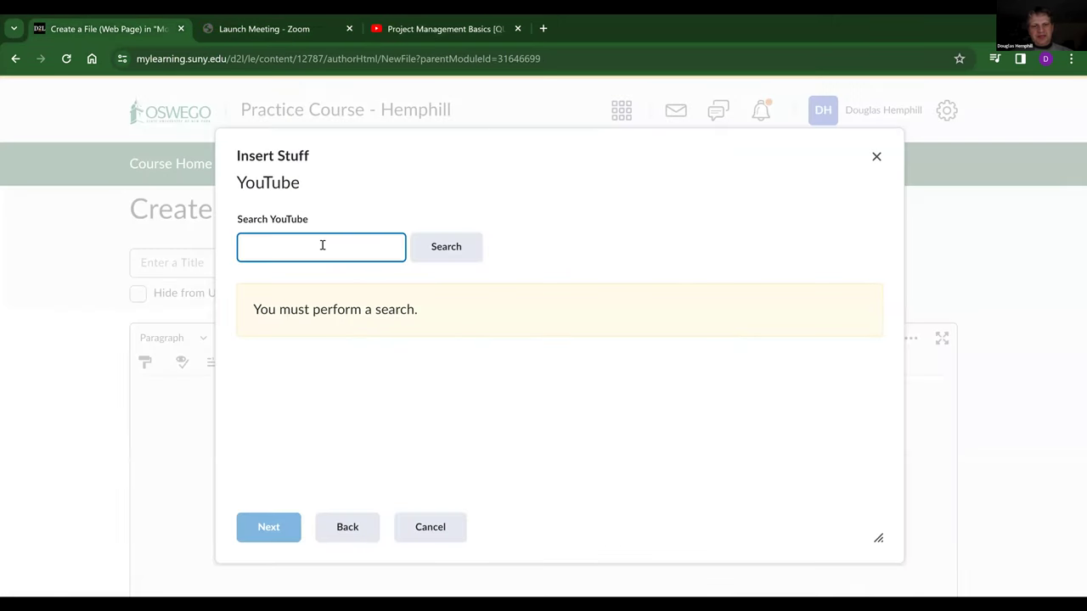
Step: Insert the Project Management Basics video by ID, then leave the unsaved page for Module 1 Demo
click(445, 246)
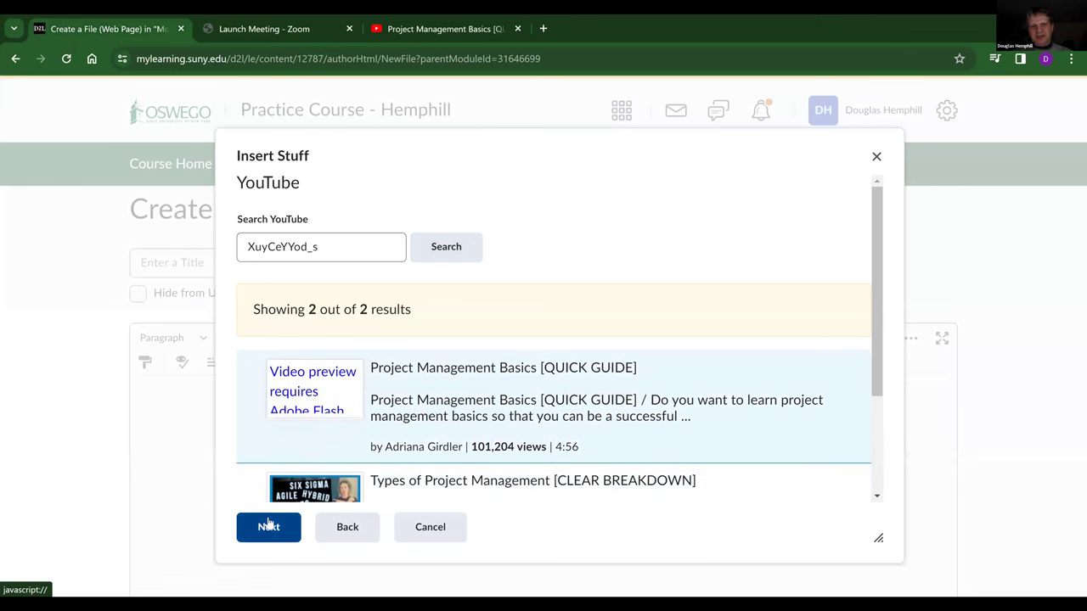
click(269, 527)
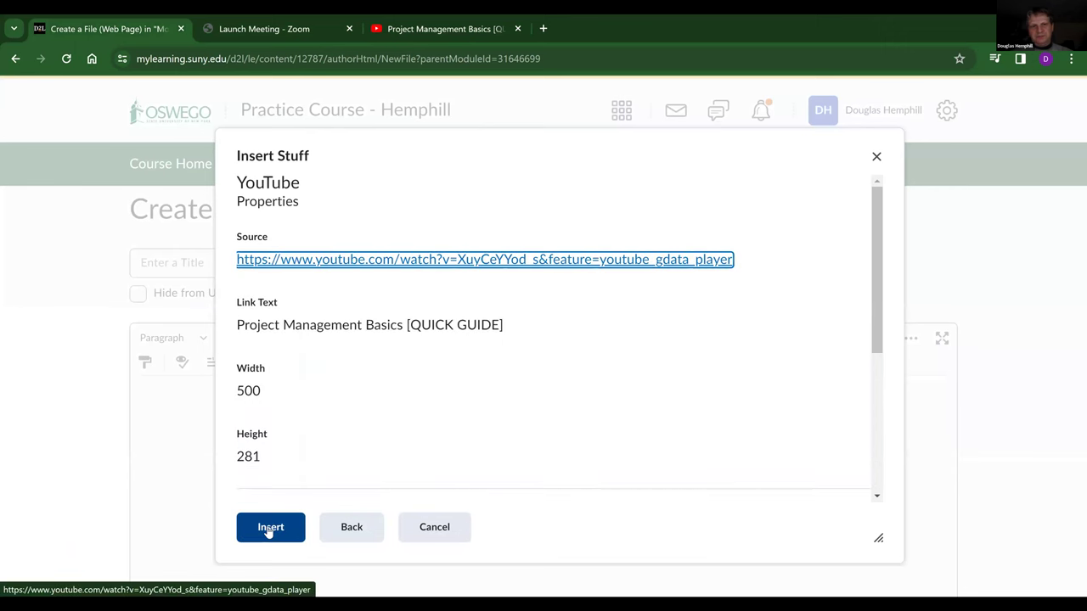
click(270, 527)
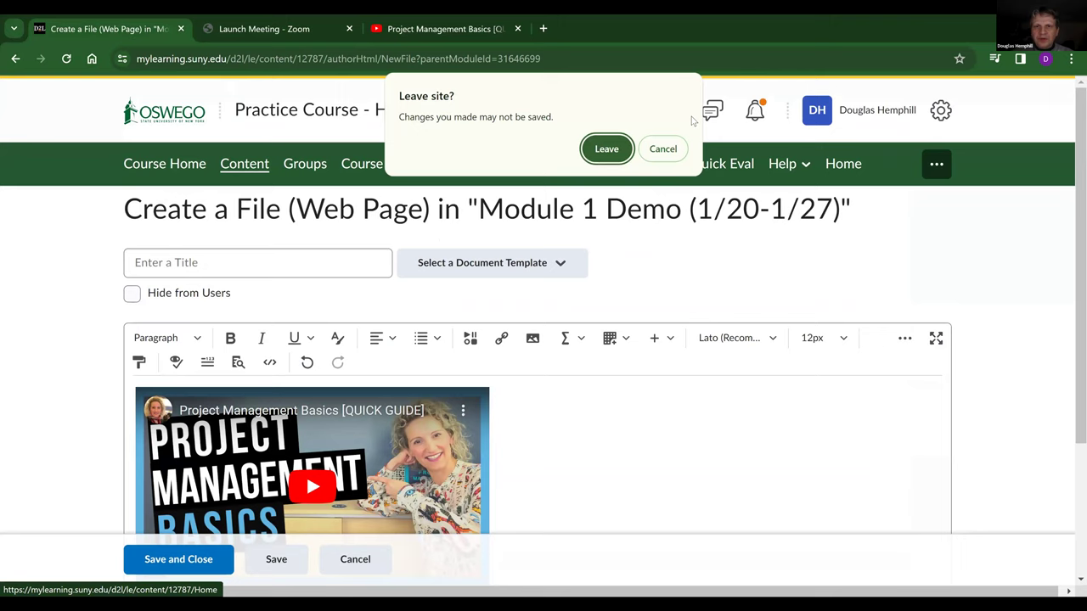
mouse_move(683, 51)
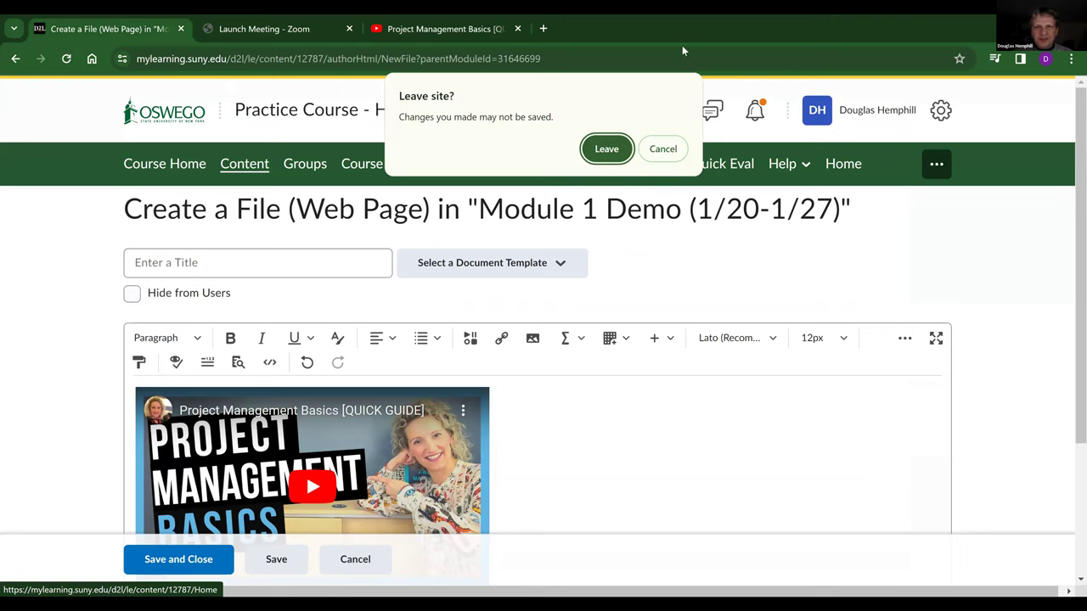
click(606, 149)
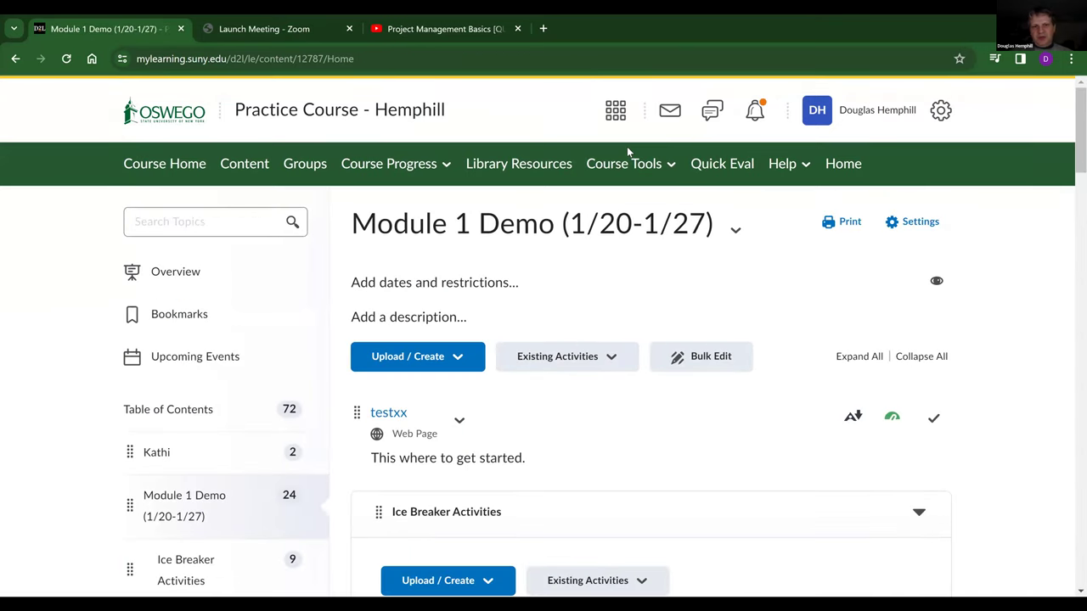
Step: Open the Panopto module, set its visibility to Hidden, and list Existing Activities to add
scroll(down, 3)
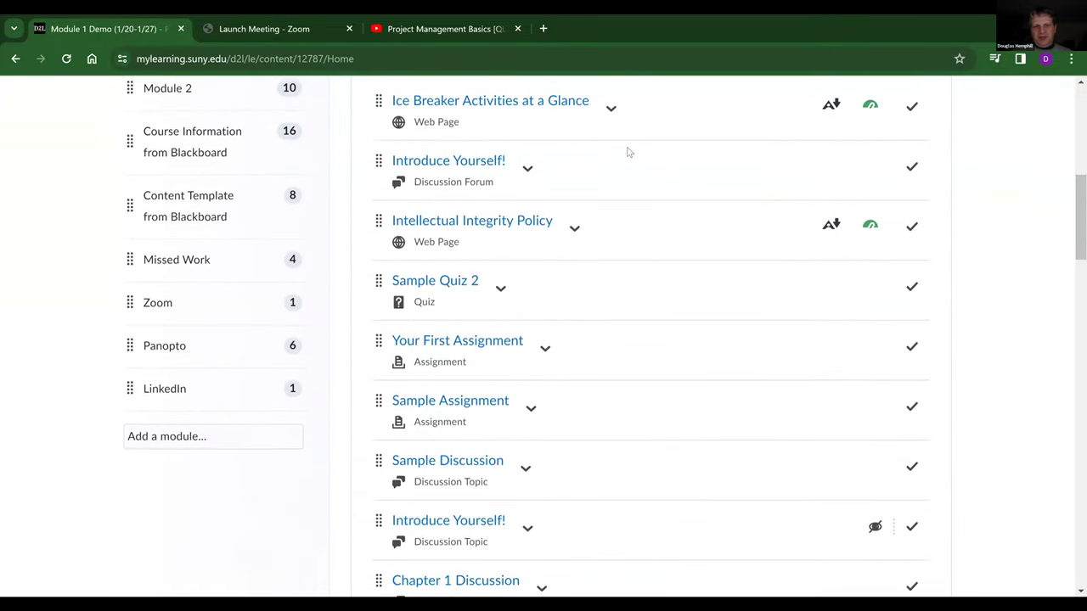
scroll(up, 3)
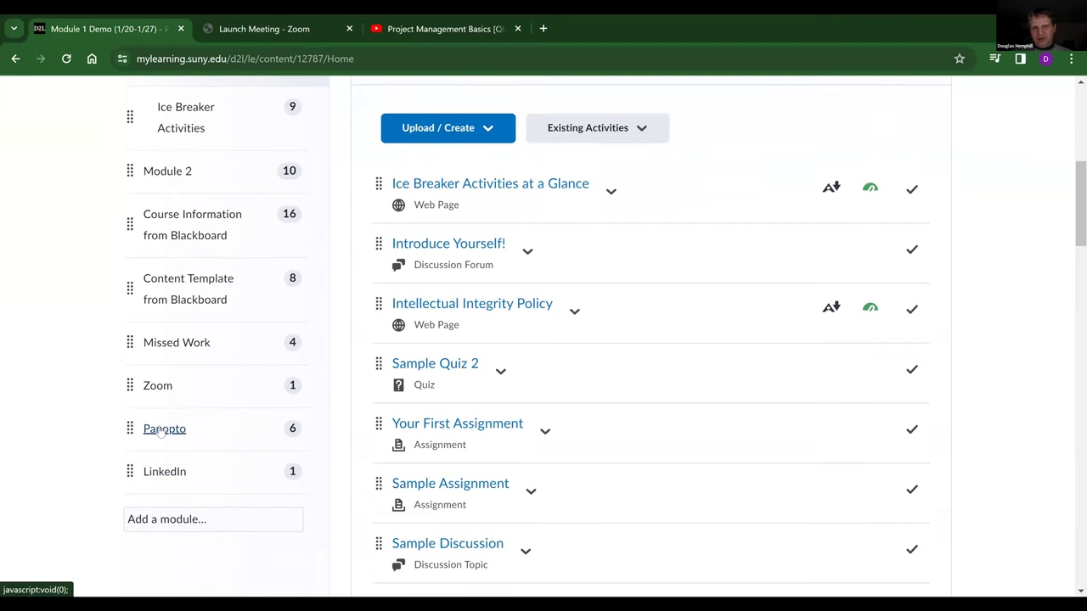
click(163, 428)
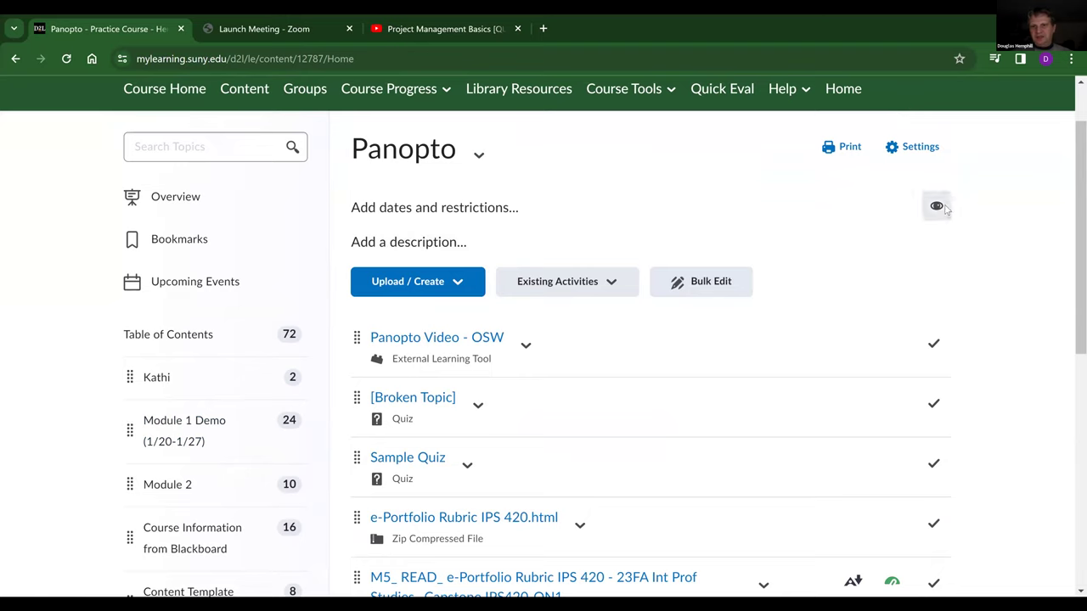
click(936, 205)
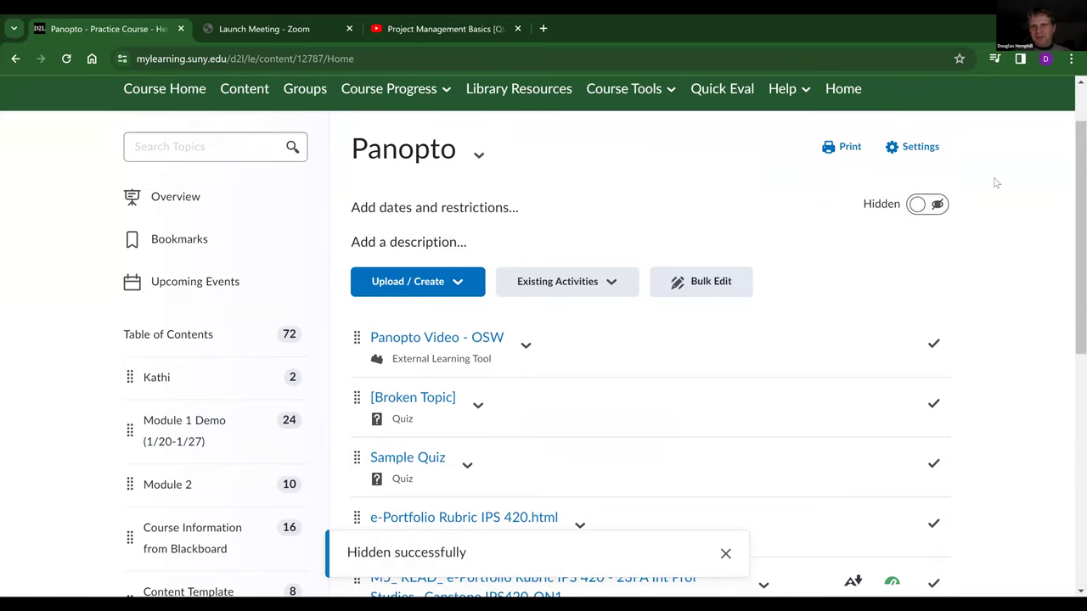
scroll(down, 3)
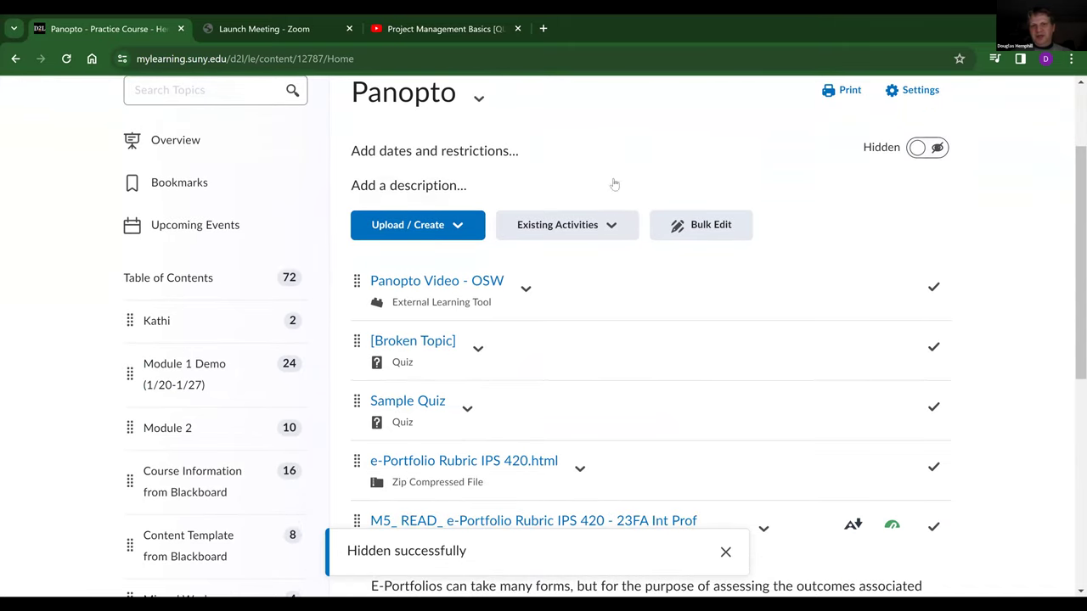
mouse_move(567, 225)
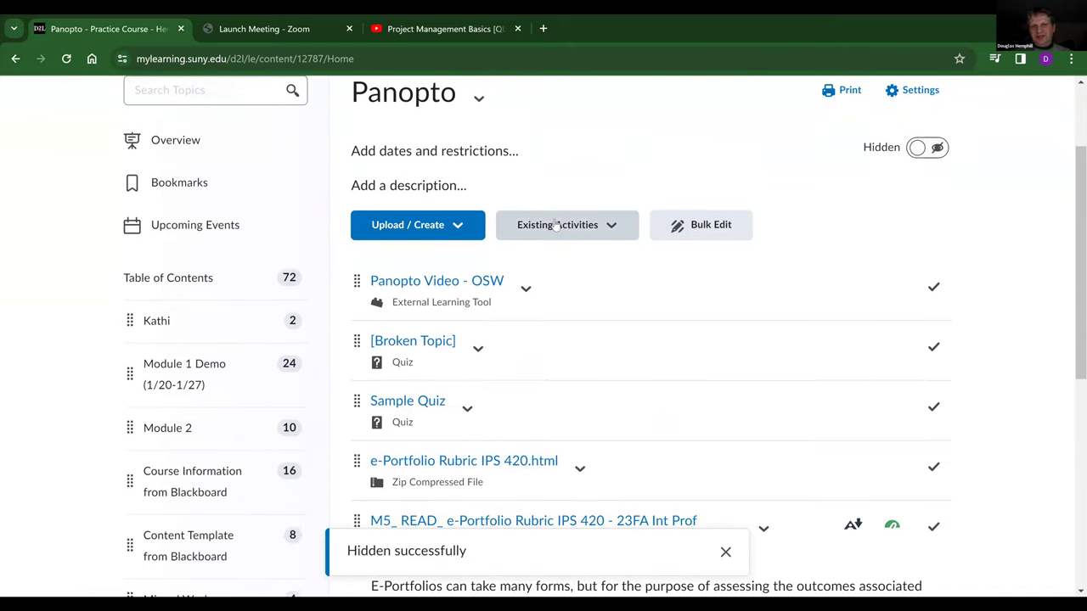
click(567, 225)
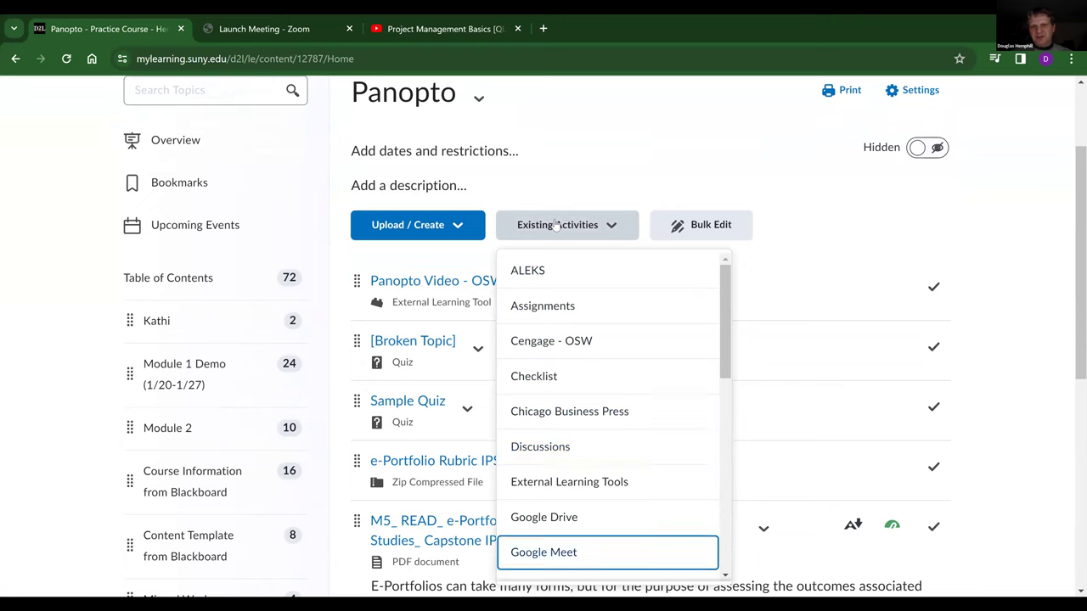
mouse_move(569, 483)
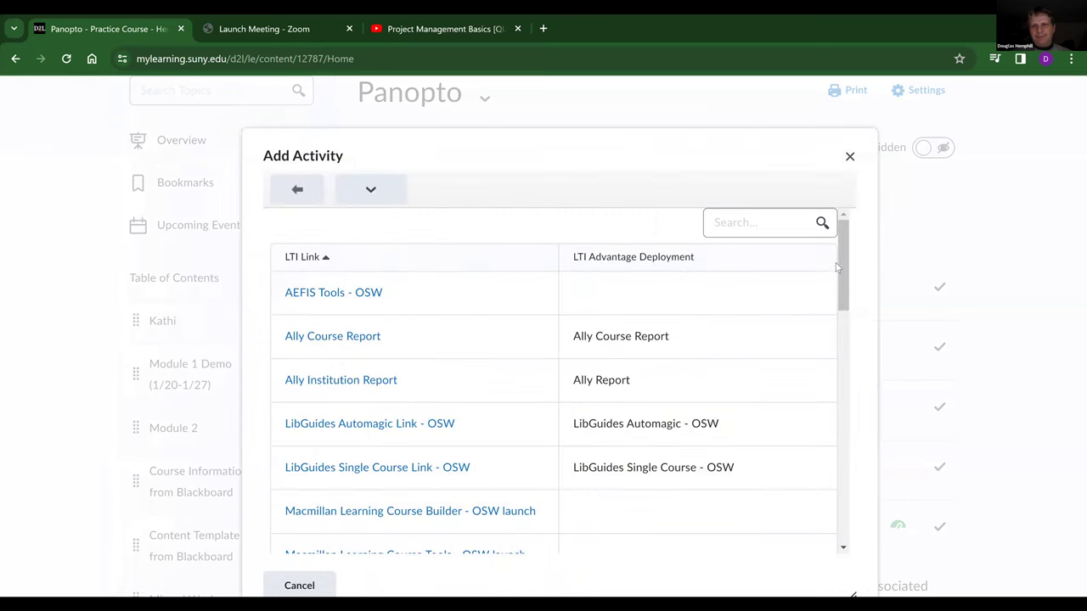
Step: Scroll the module to see the new Panopto Video - OSW tool at the bottom
scroll(down, 3)
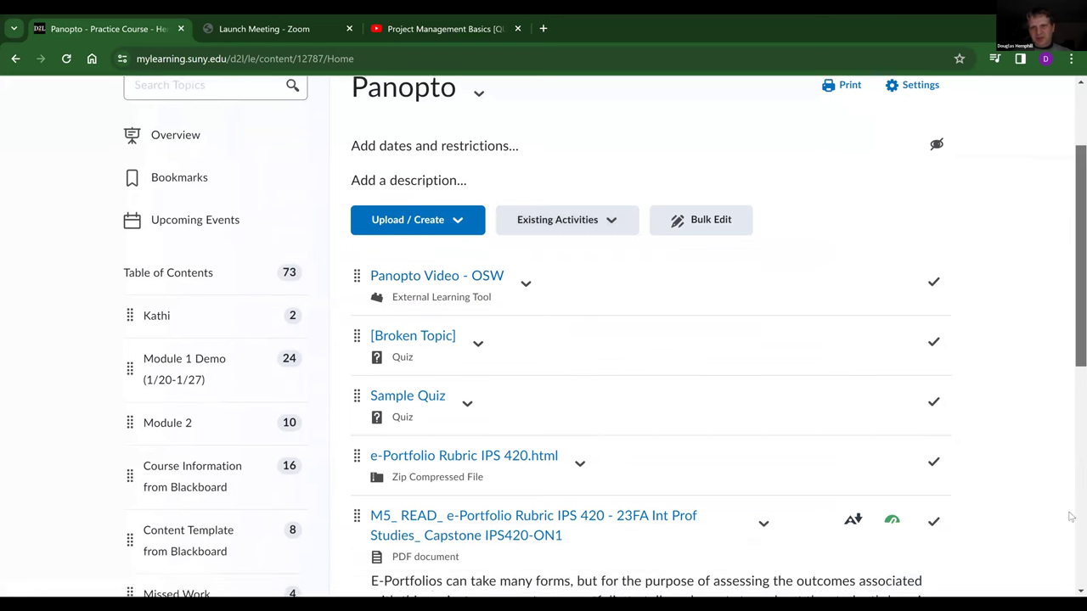
scroll(down, 3)
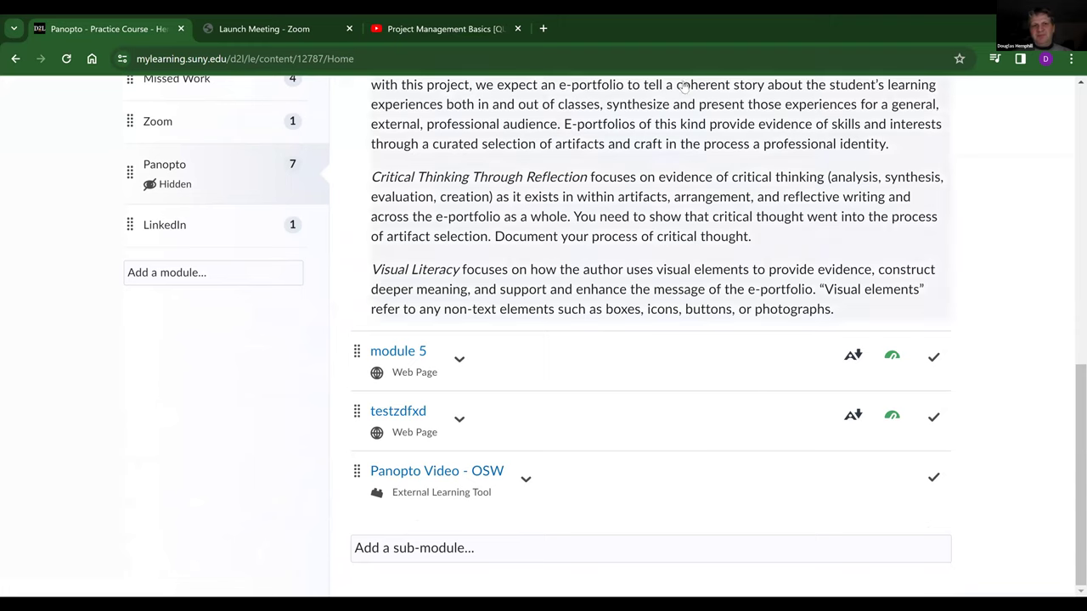
mouse_move(682, 85)
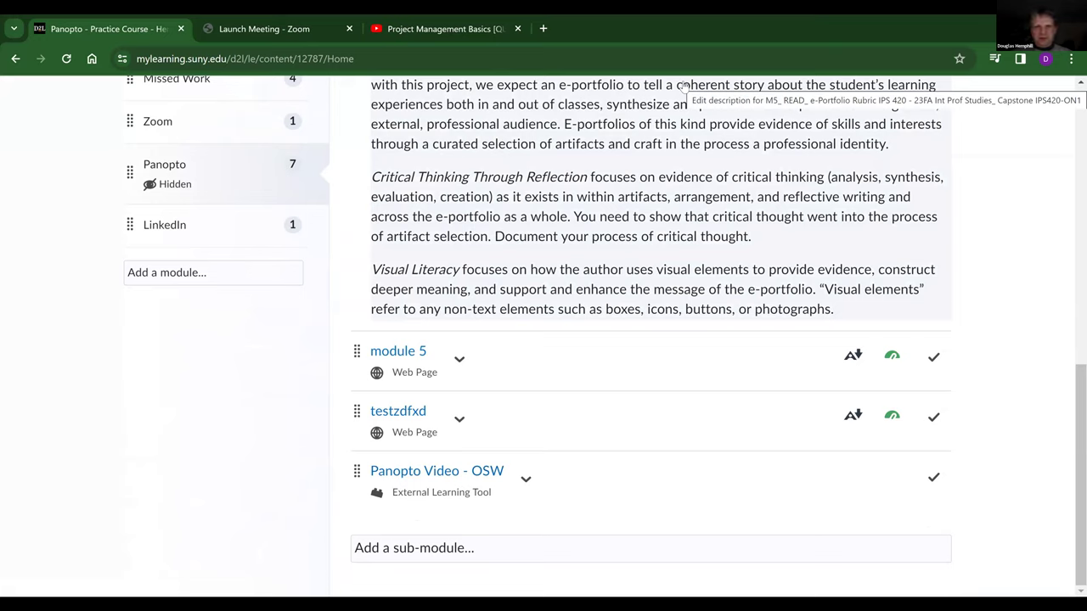
mouse_move(687, 88)
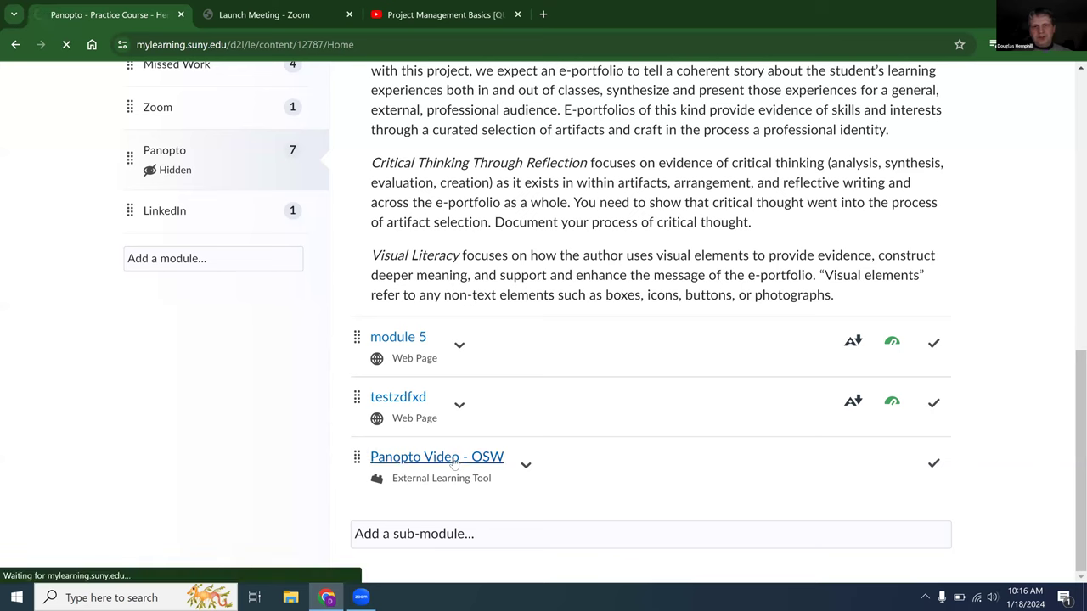
Step: Open the Panopto Video - OSW activity and show videos from Everything in the folder dropdown
click(436, 457)
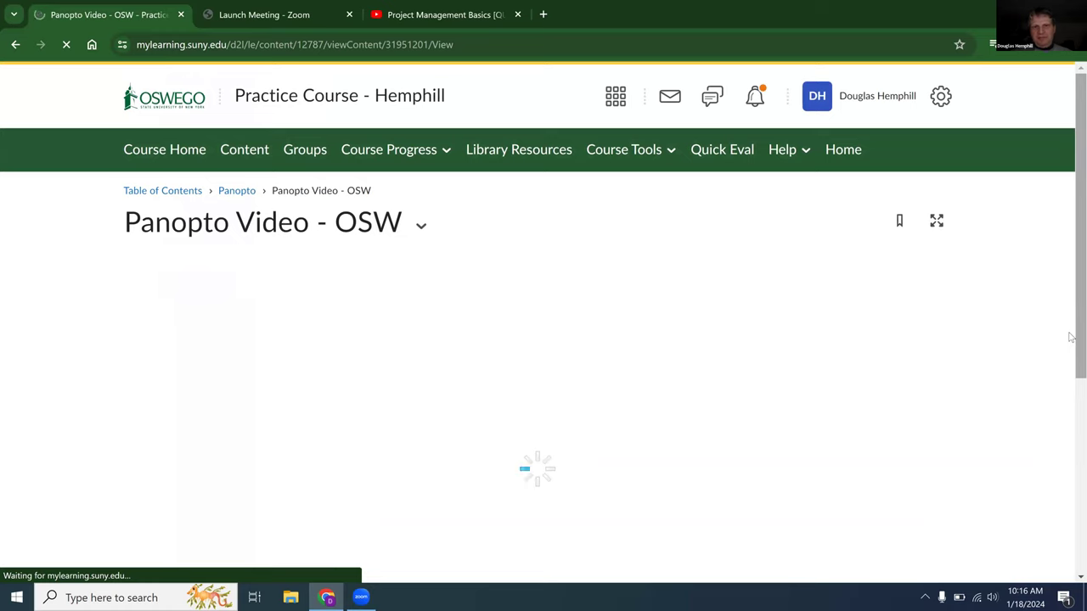
mouse_move(1070, 326)
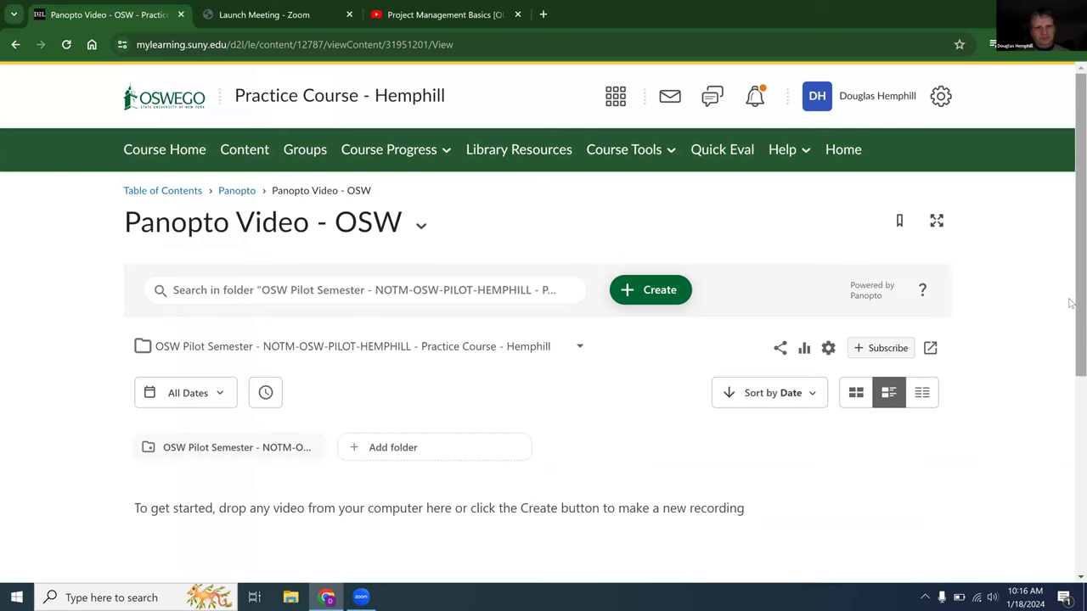
scroll(down, 3)
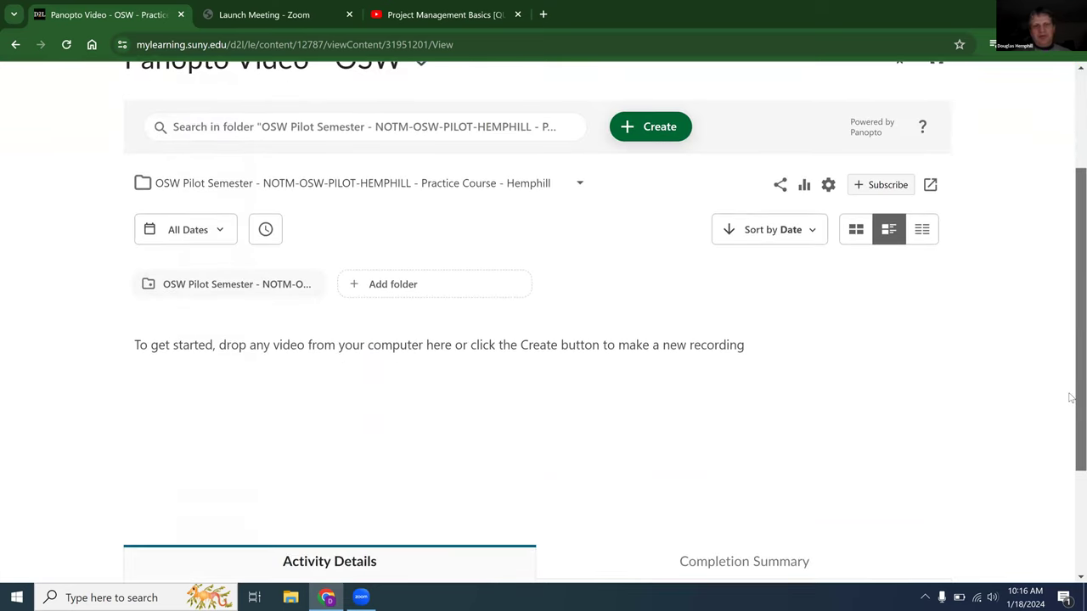
mouse_move(223, 284)
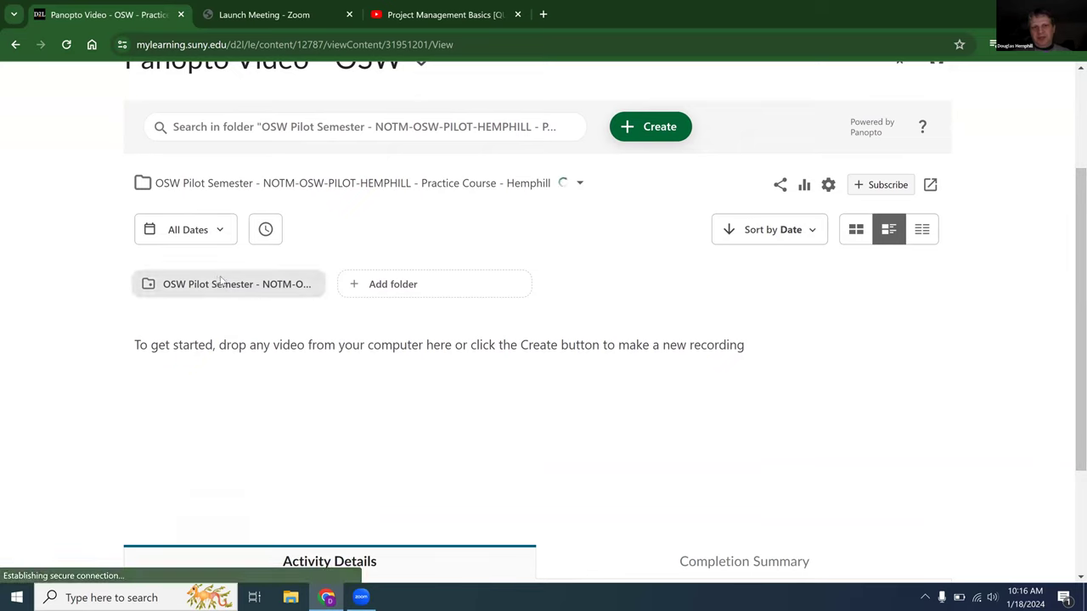
click(228, 284)
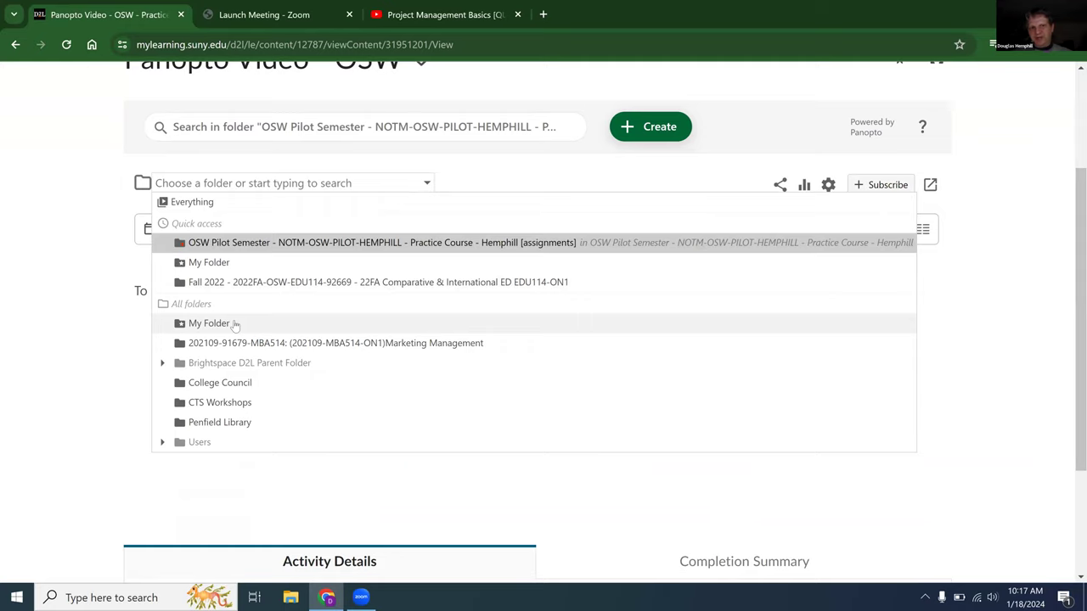
mouse_move(190, 221)
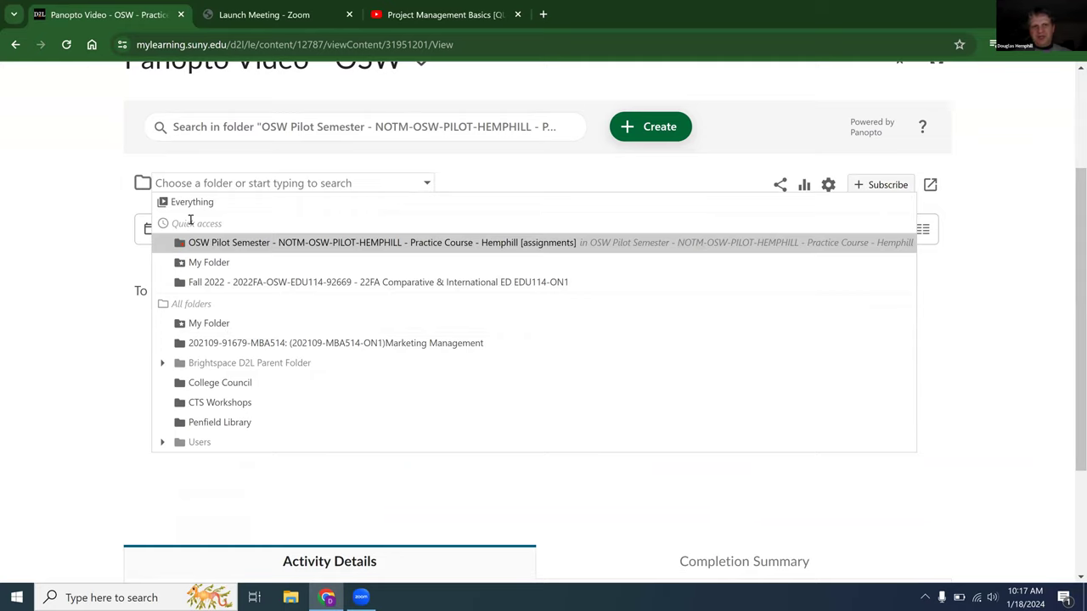
click(192, 200)
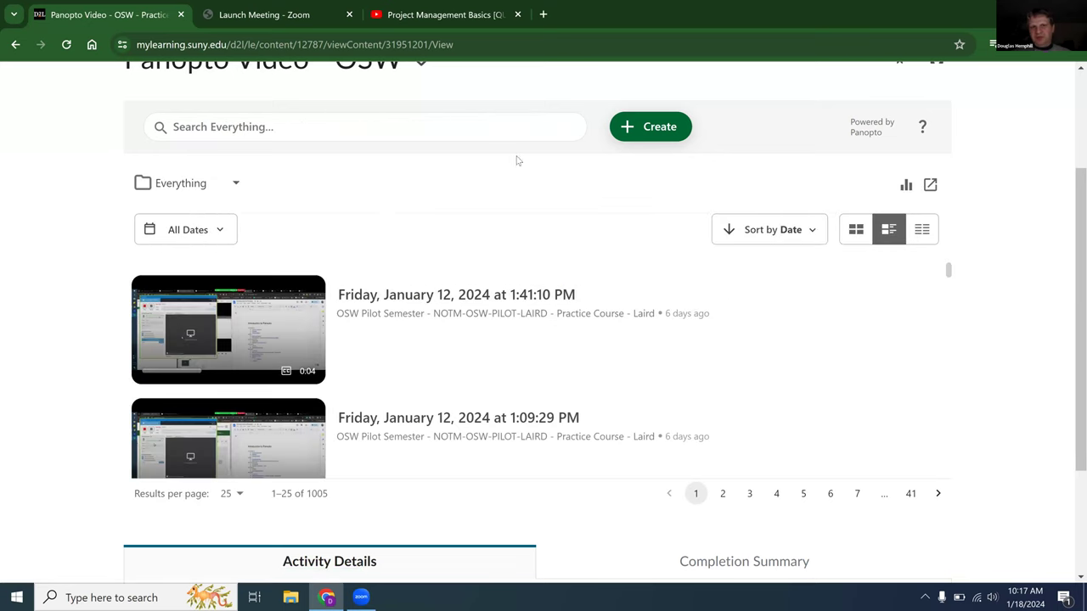
Step: Check the Create menu options, then return to browsing a specific Panopto folder
click(650, 126)
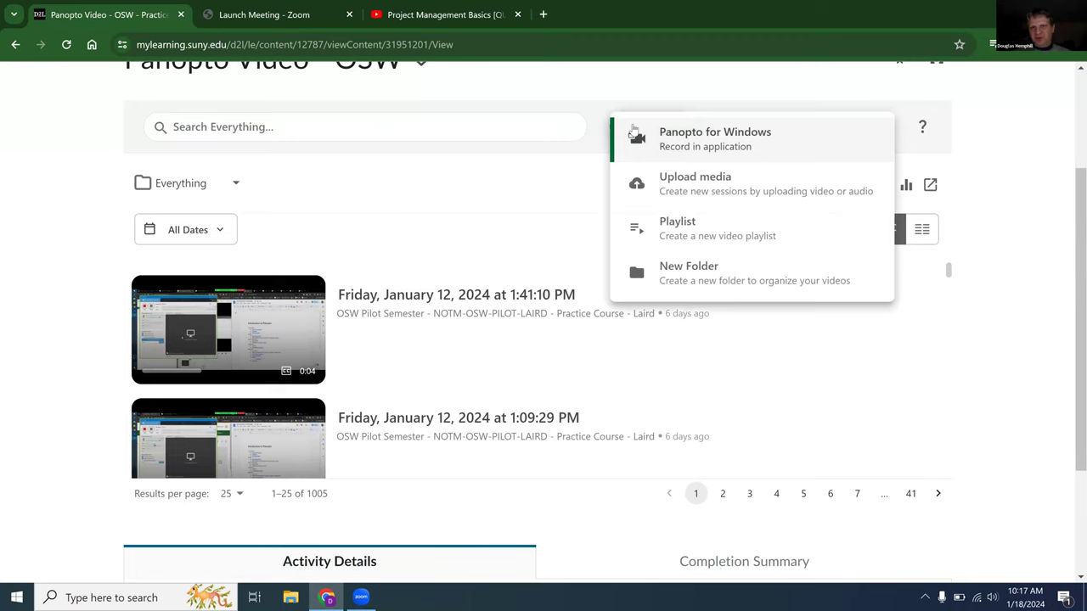
mouse_move(716, 142)
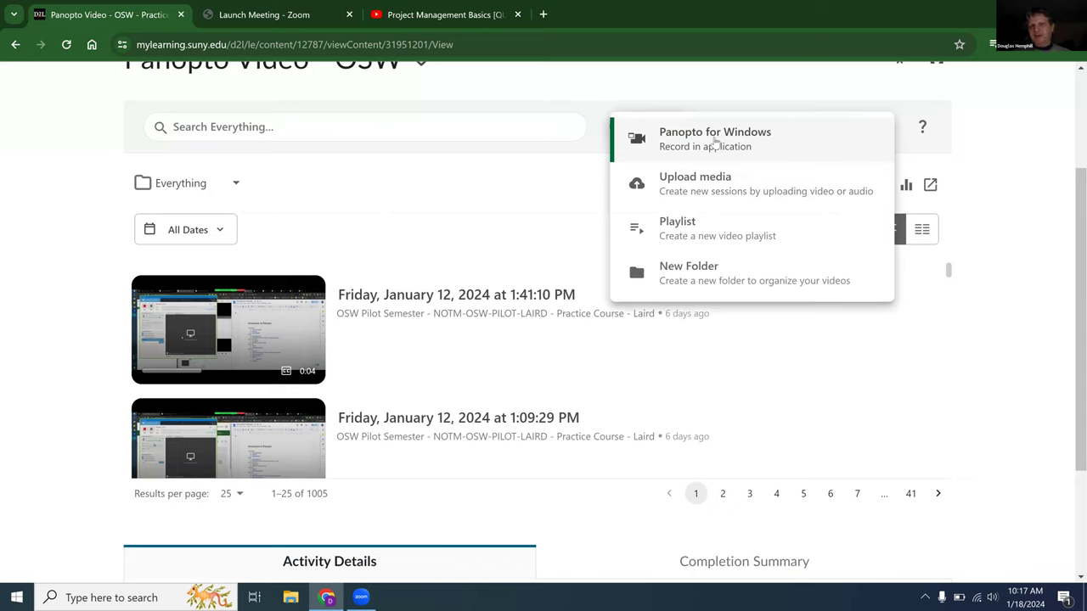
mouse_move(686, 199)
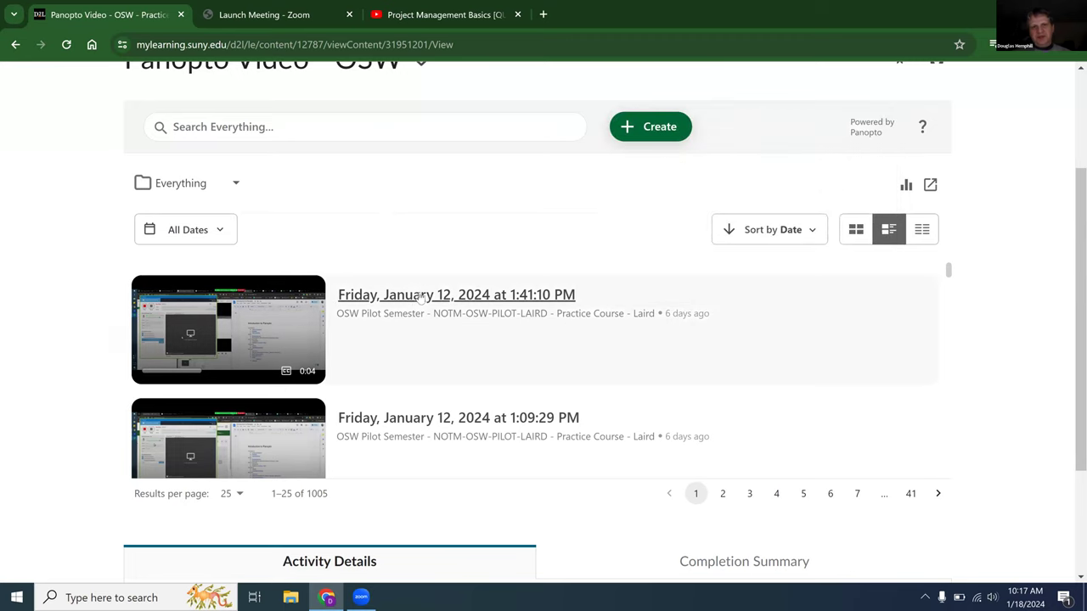
mouse_move(455, 295)
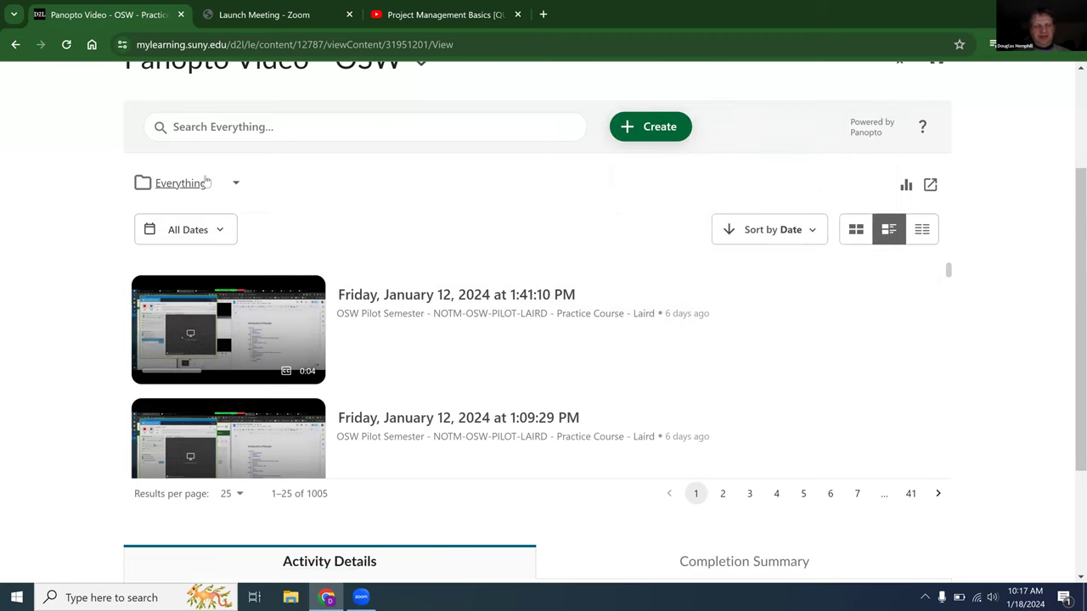
scroll(down, 3)
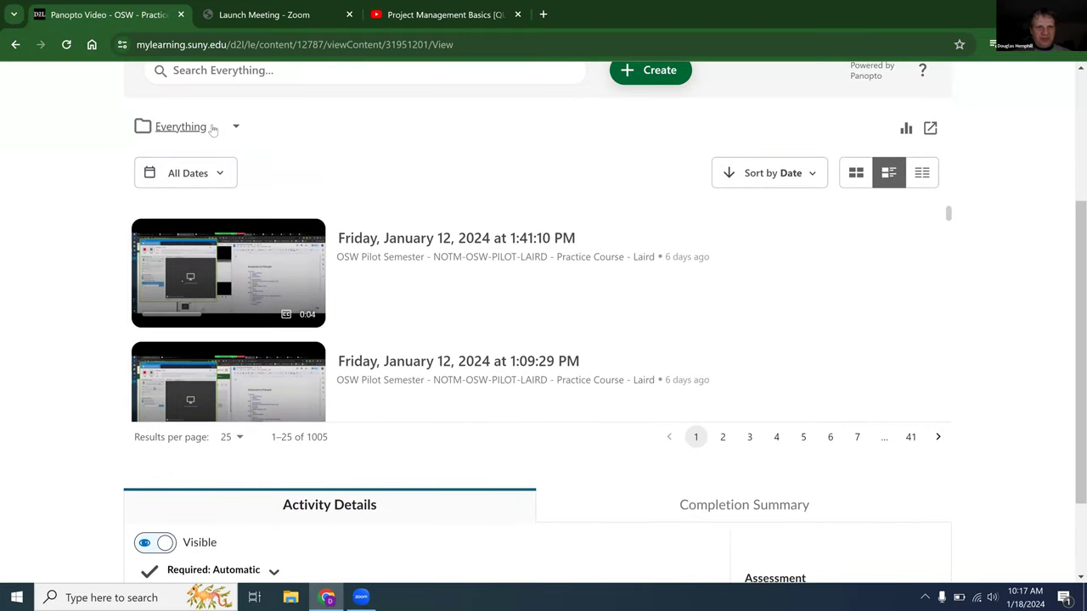
click(190, 126)
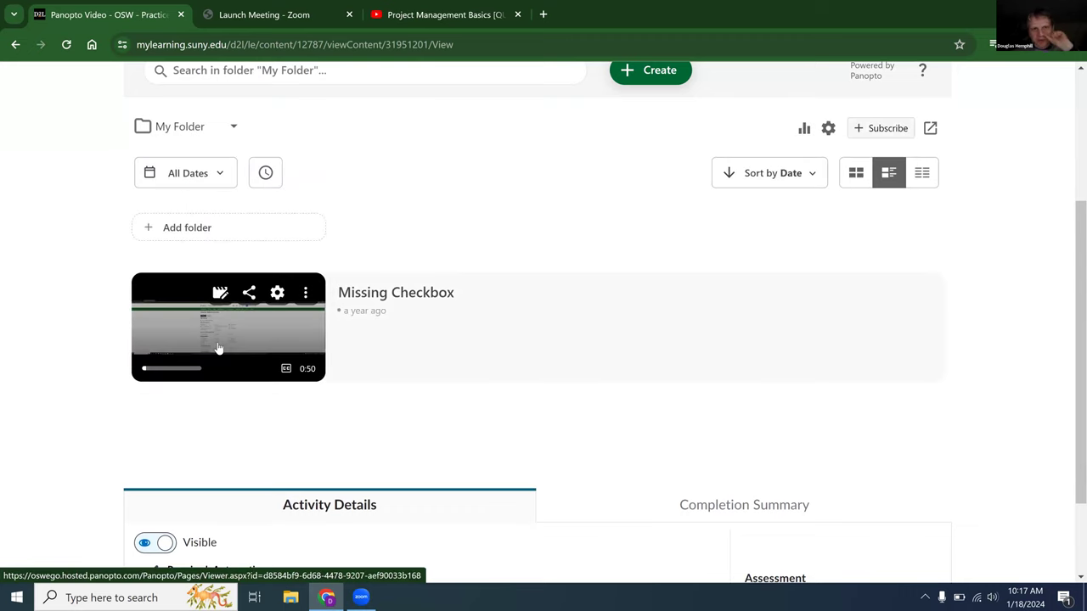
mouse_move(236, 343)
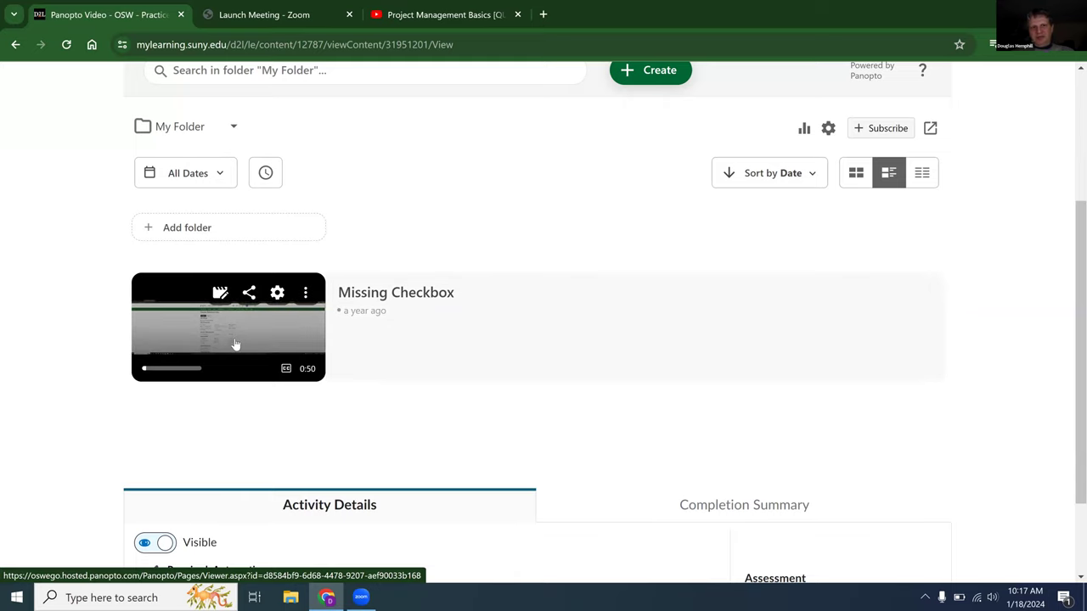
mouse_move(221, 302)
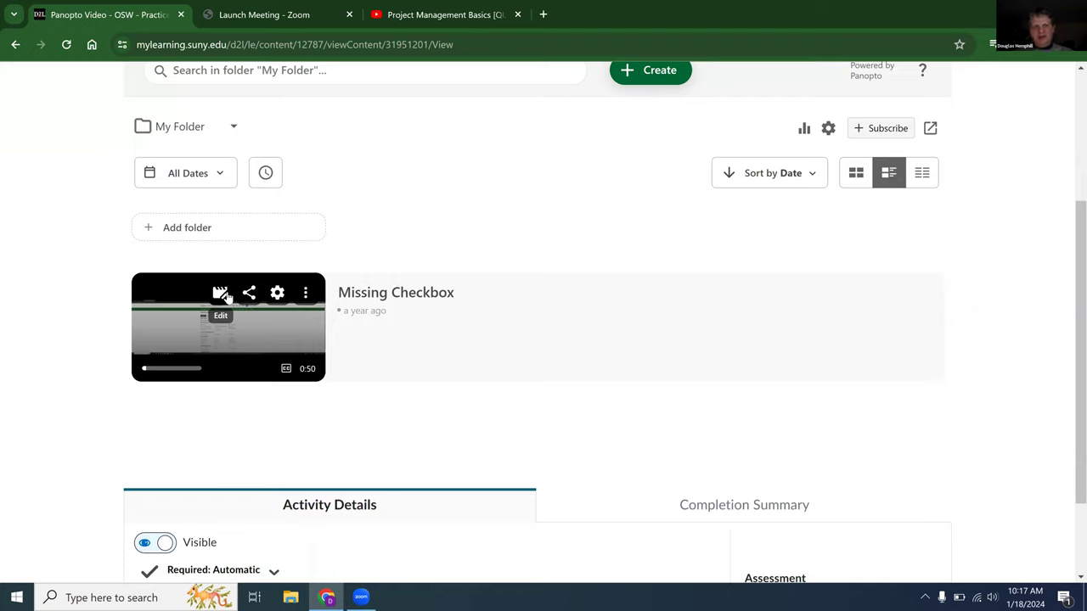
mouse_move(247, 293)
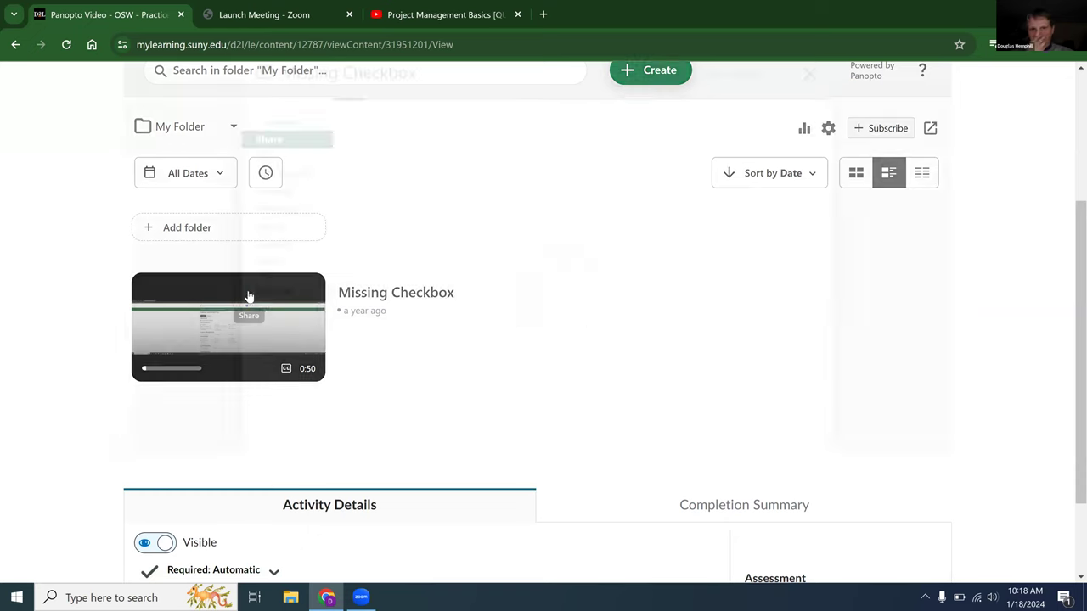
Step: Open the Share settings for the Missing Checkbox video
click(248, 316)
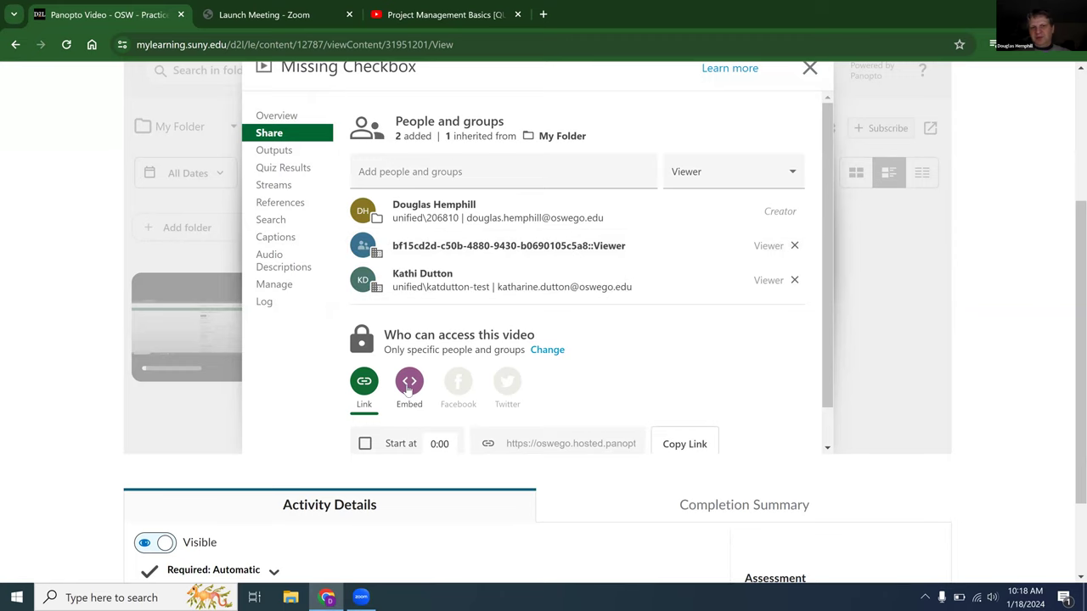
Step: Copy the Missing Checkbox video's embed code from the Embed options and close the Share dialog
click(407, 387)
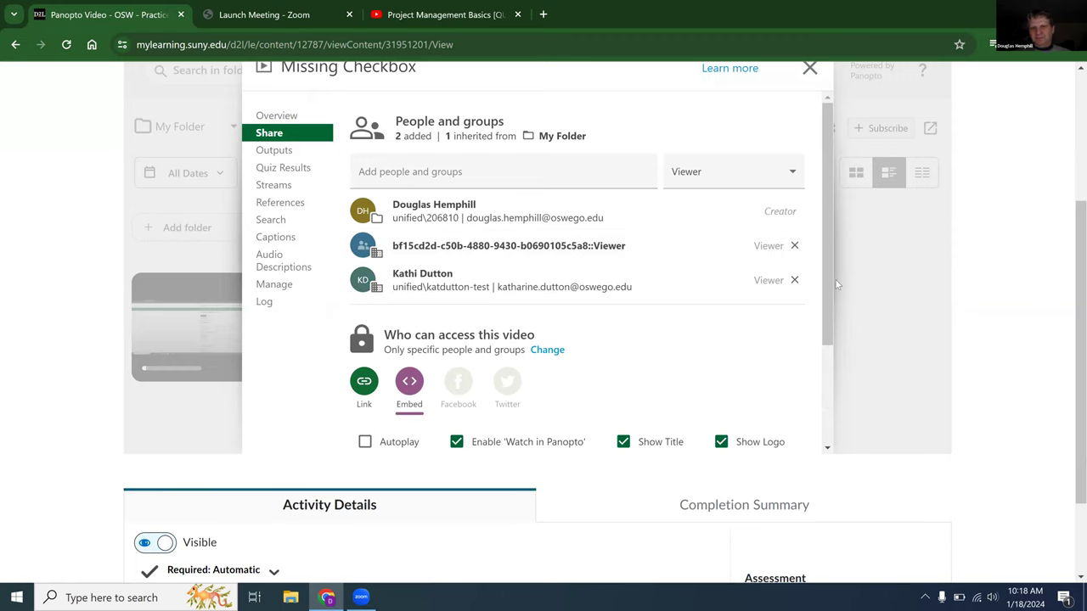
scroll(down, 3)
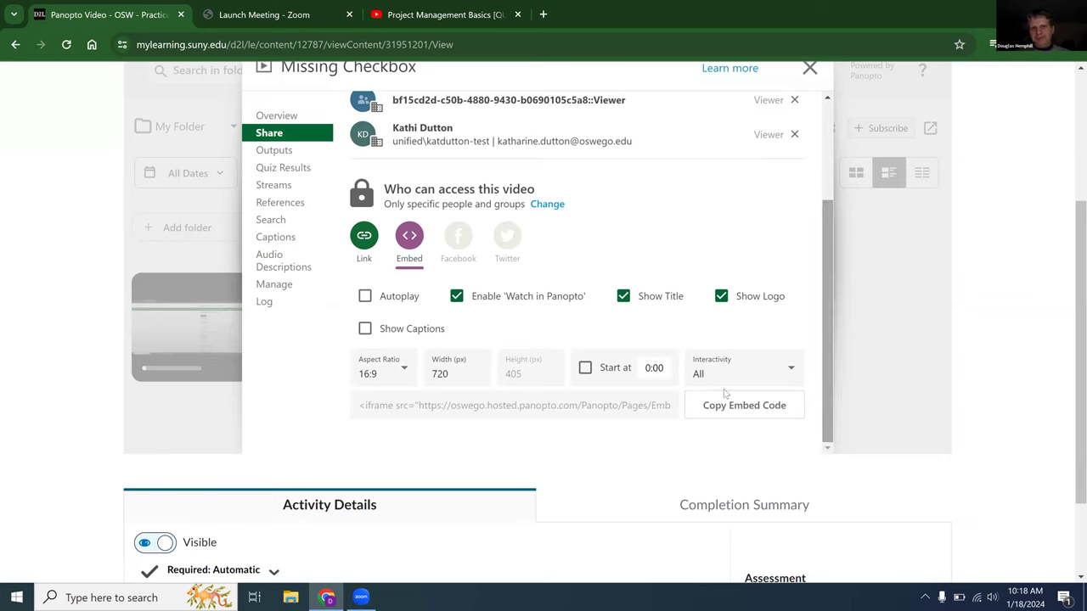
click(744, 404)
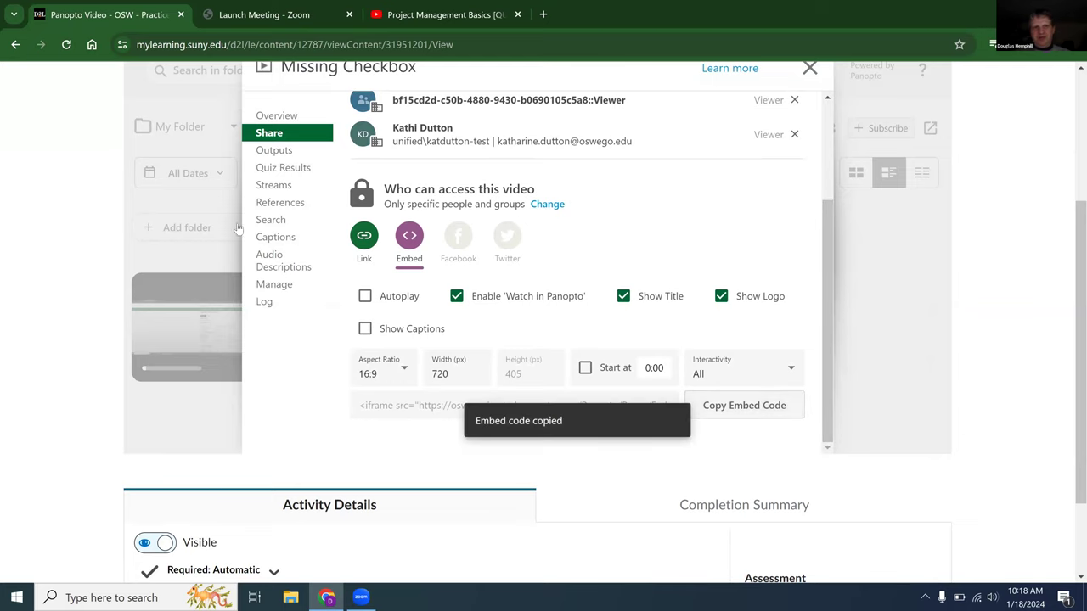
mouse_move(171, 218)
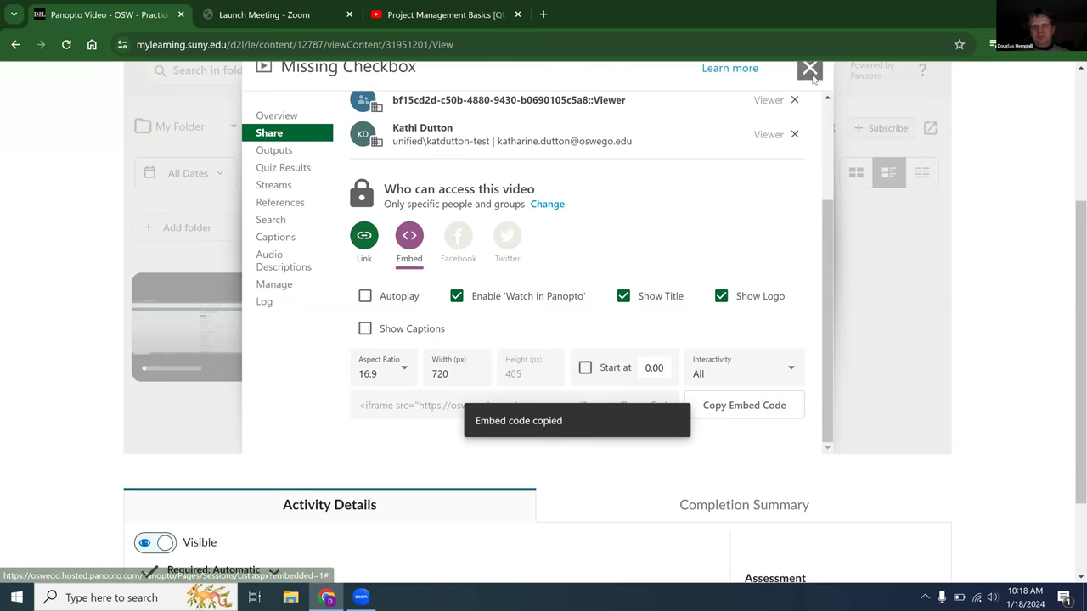
click(809, 68)
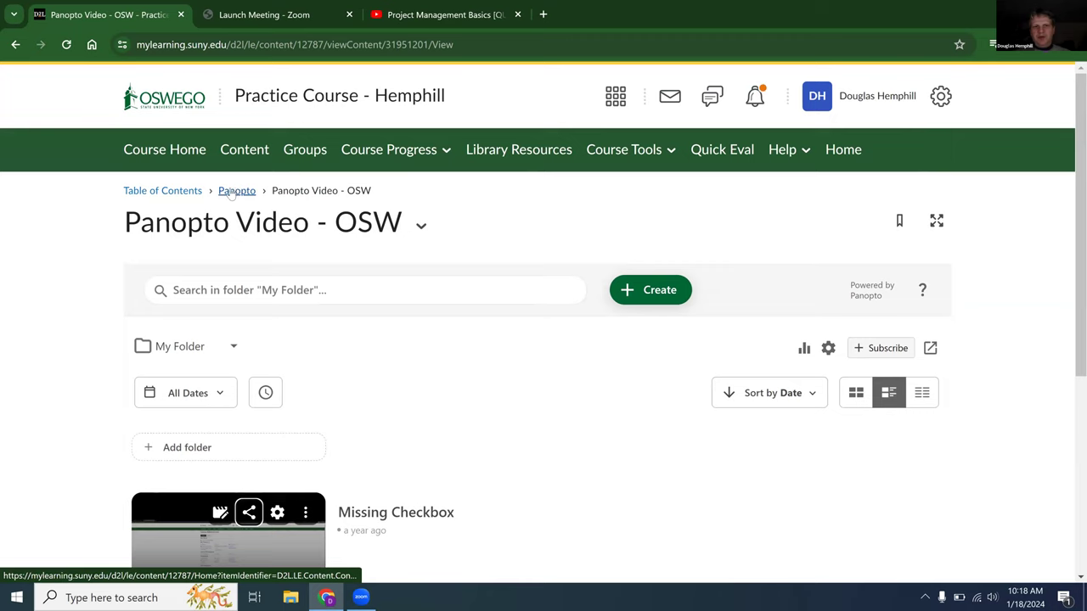
Step: Return to the Panopto module and choose Create a File (Web Page) from Upload / Create
click(237, 190)
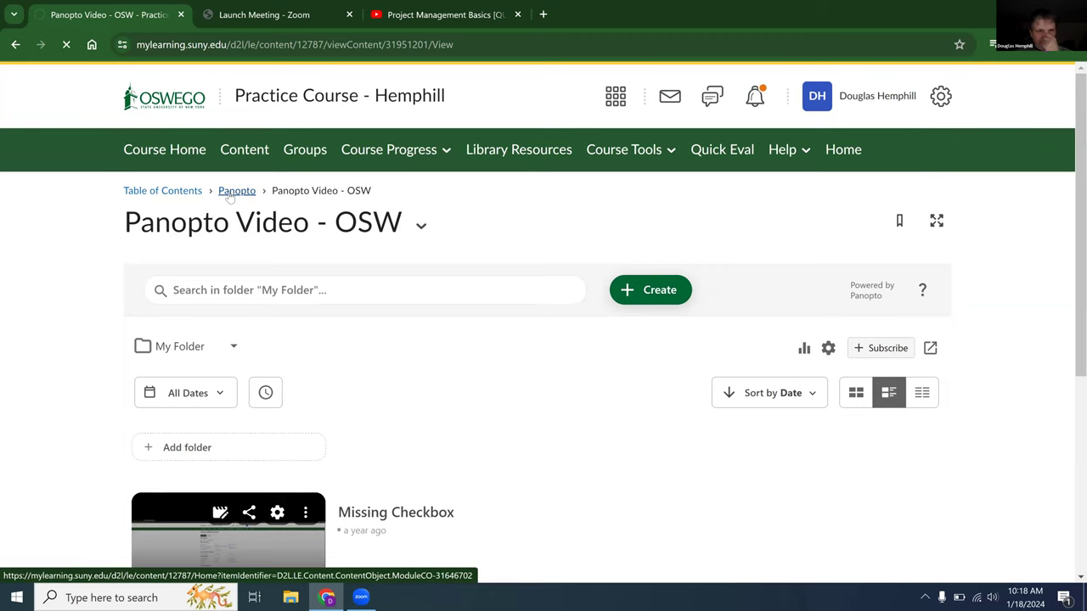
click(238, 191)
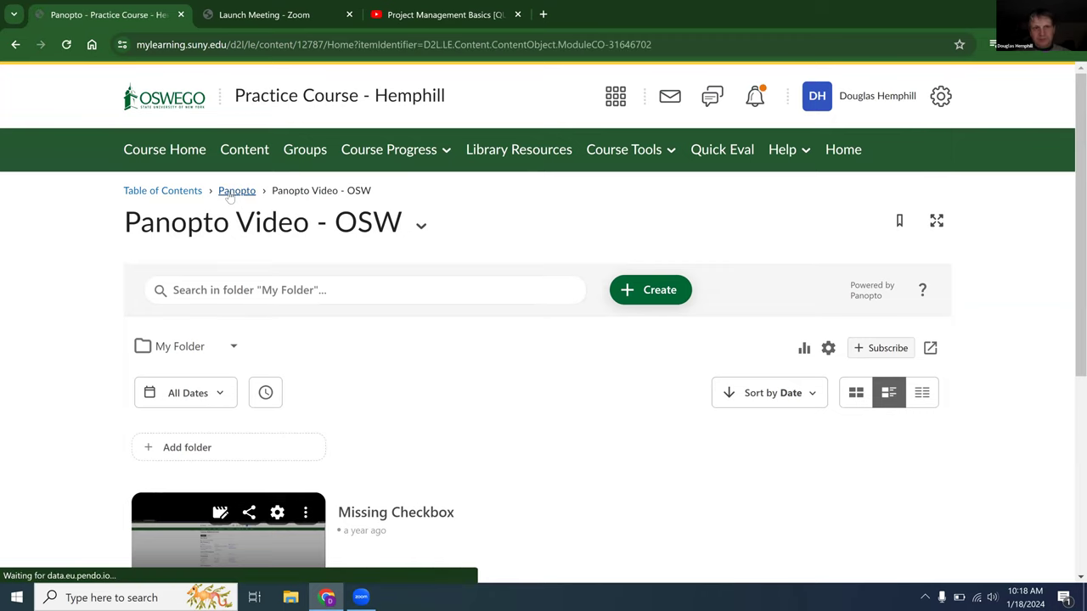
click(238, 190)
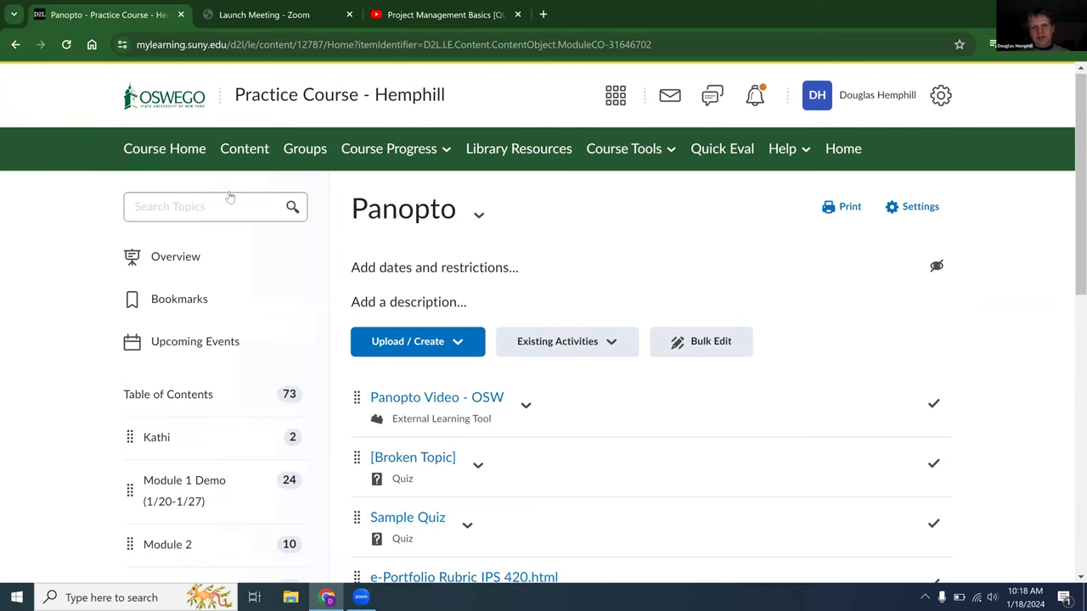
scroll(down, 3)
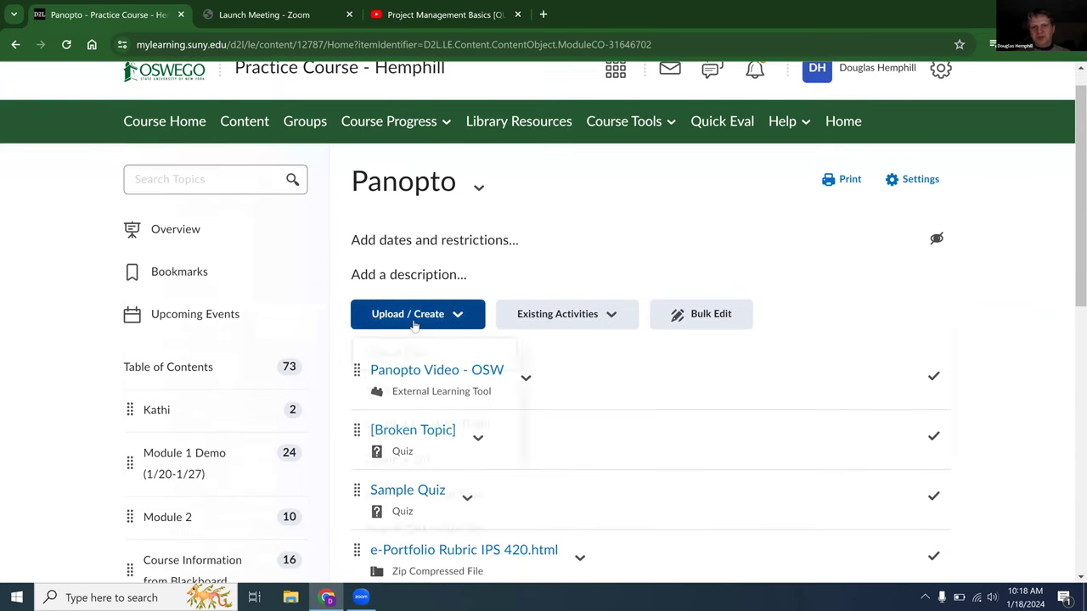
click(418, 312)
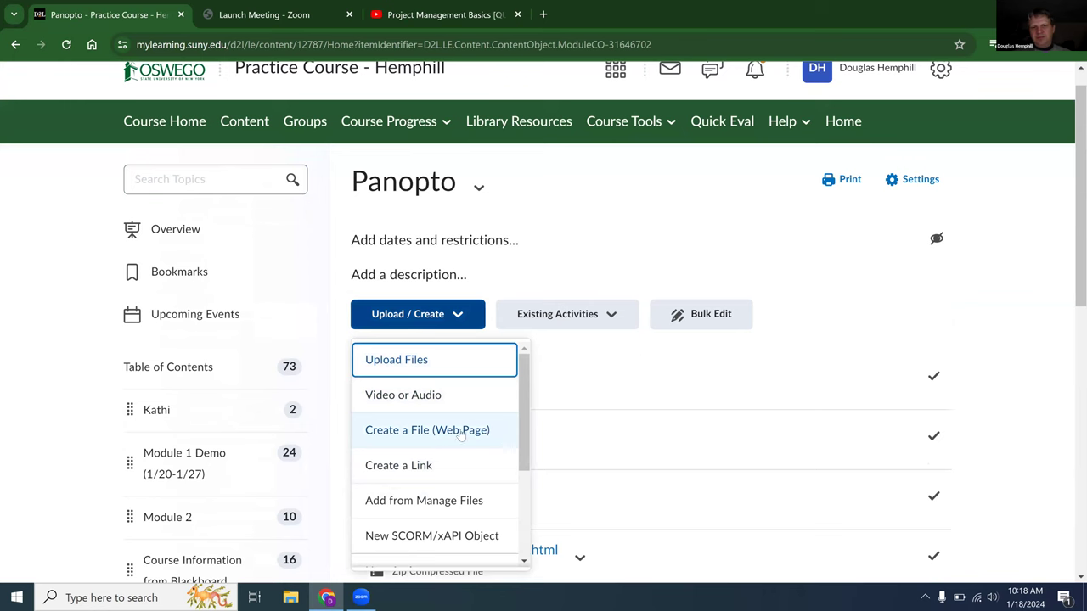
click(428, 430)
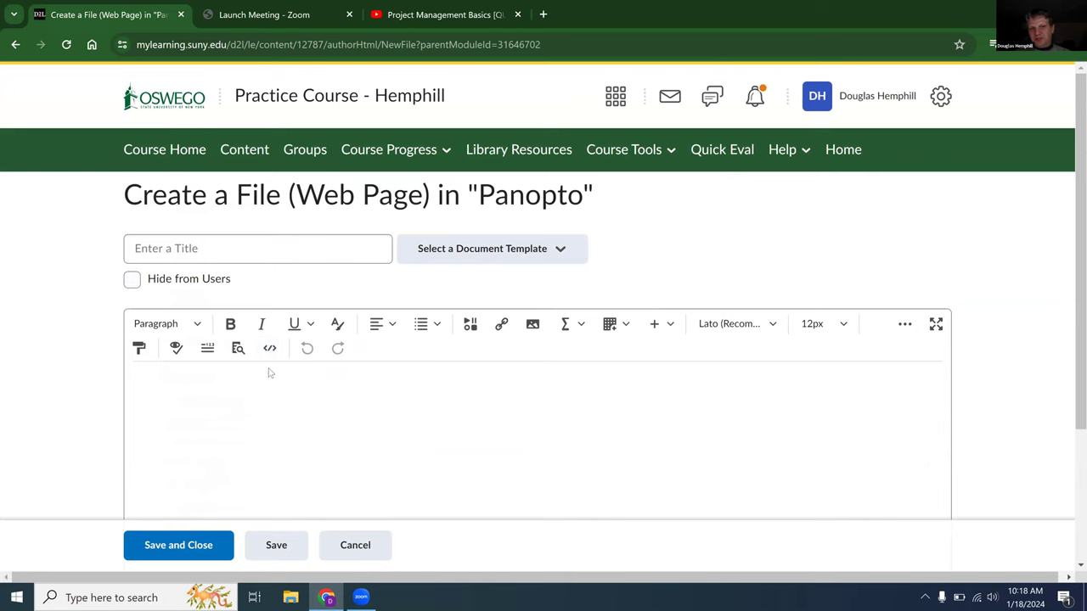
Step: Paste the Panopto iframe code into the page's HTML source and apply it
click(269, 348)
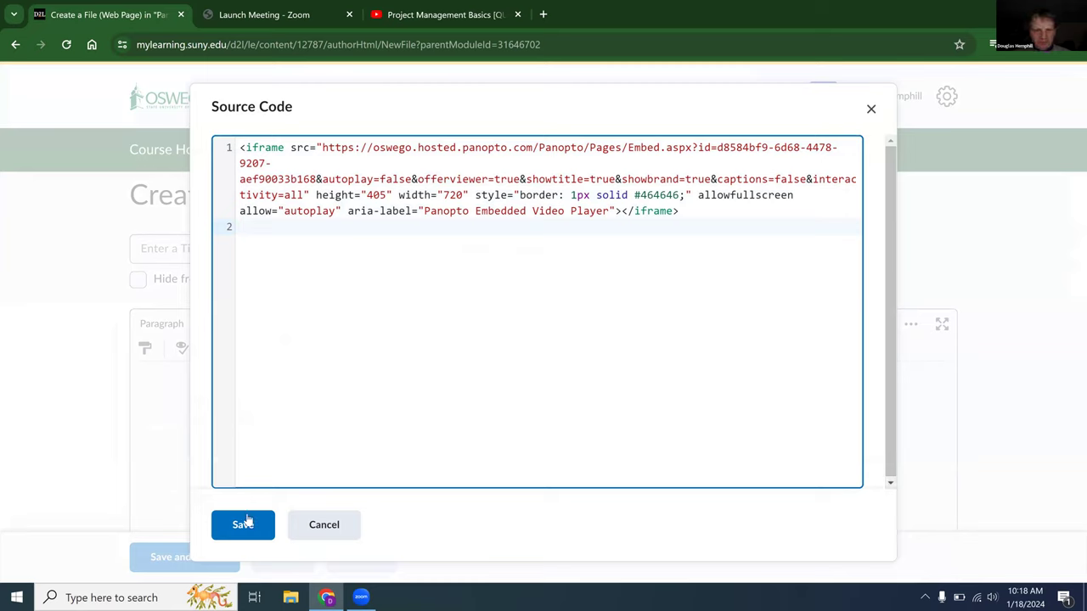
mouse_move(7, 274)
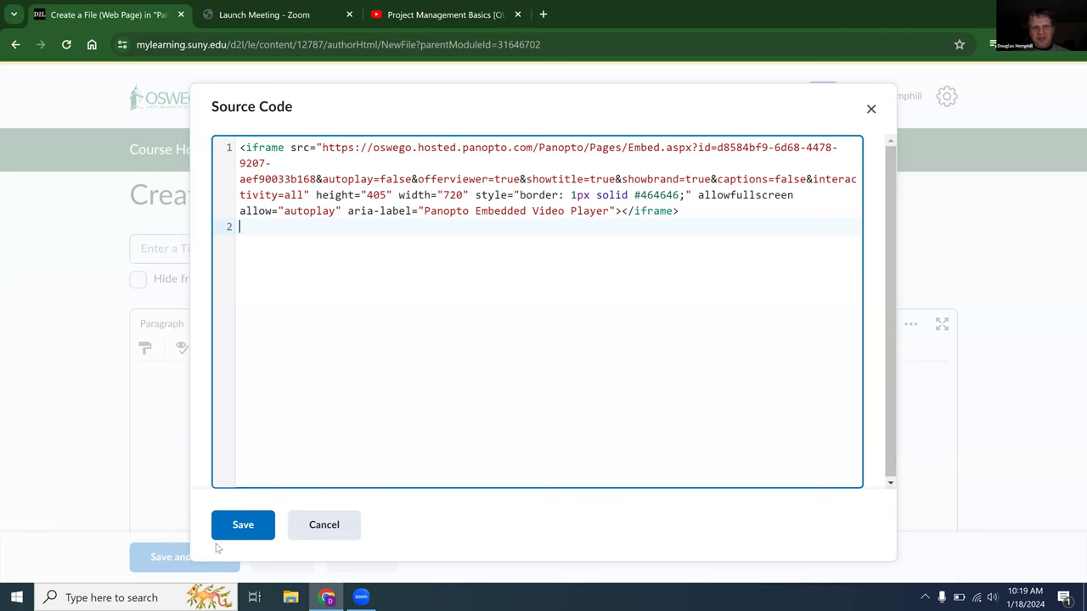
click(243, 525)
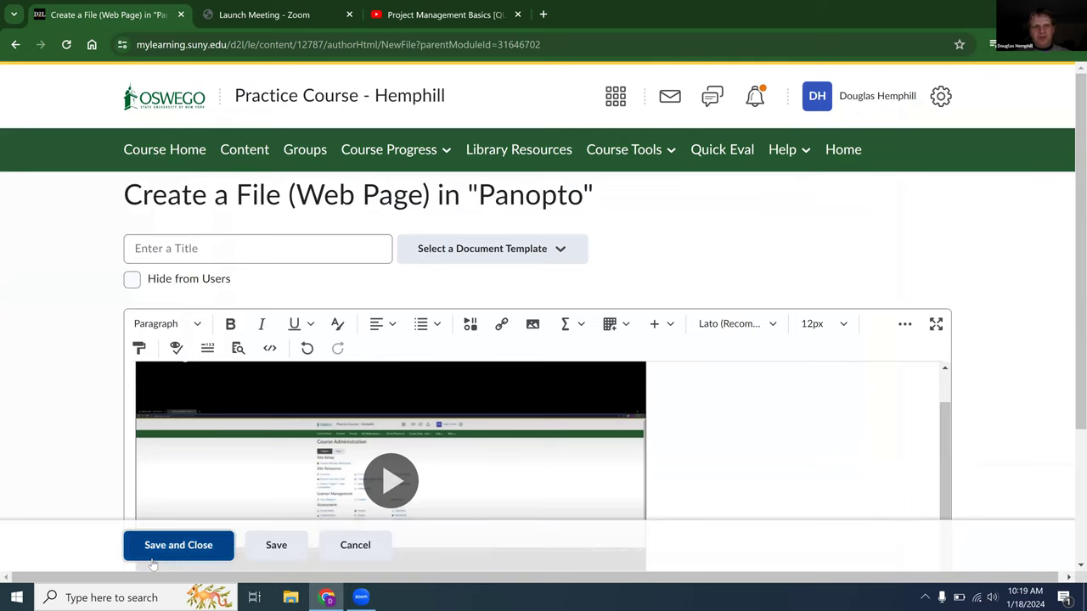
Step: Title the page 'Video' after the missing-title error and Save and Close
click(178, 545)
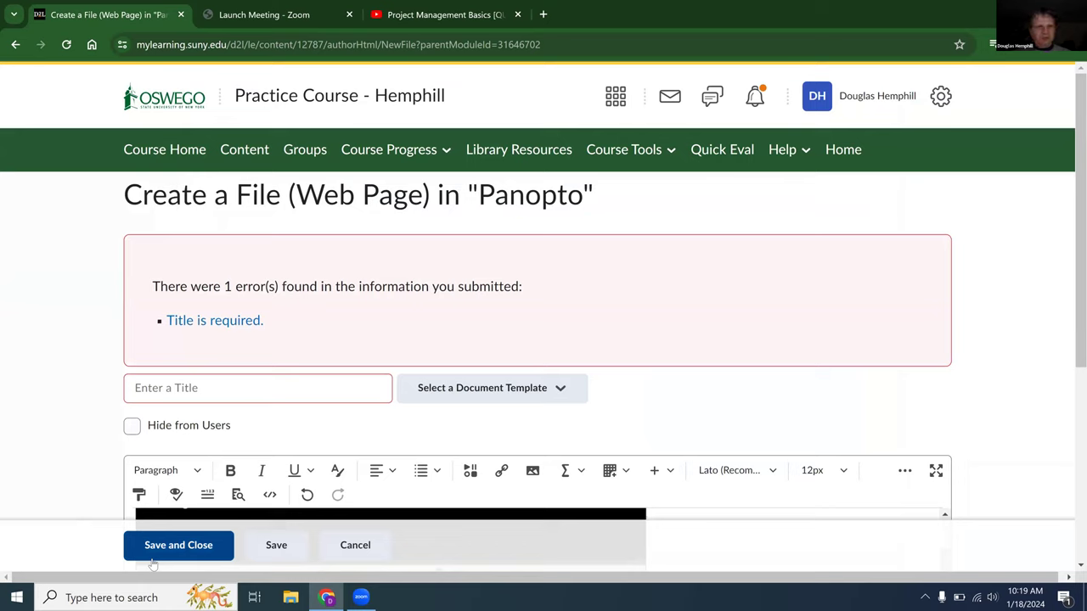
click(258, 387)
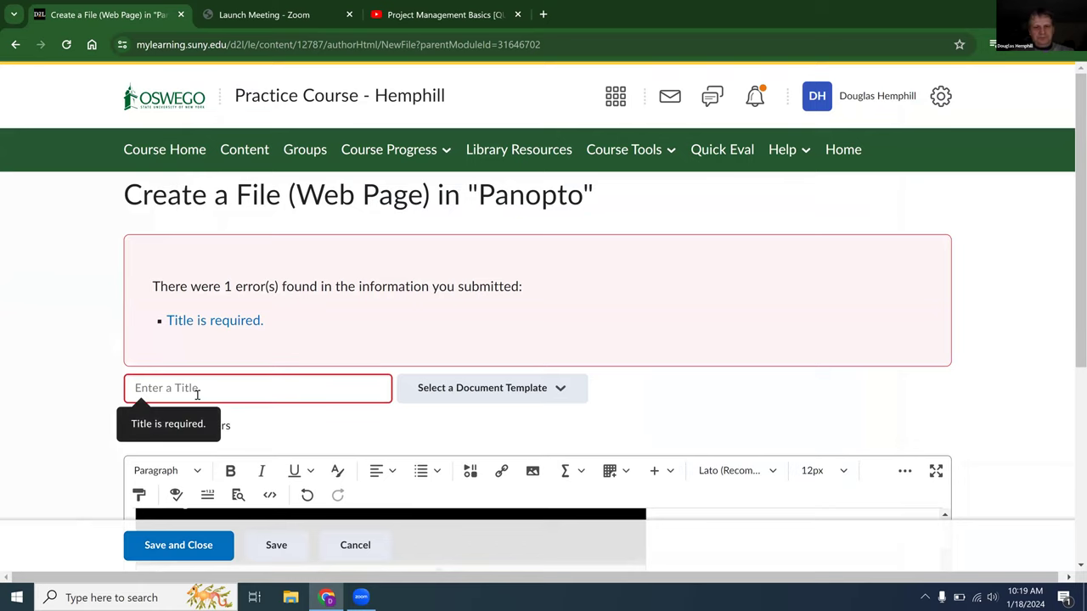
text(Video)
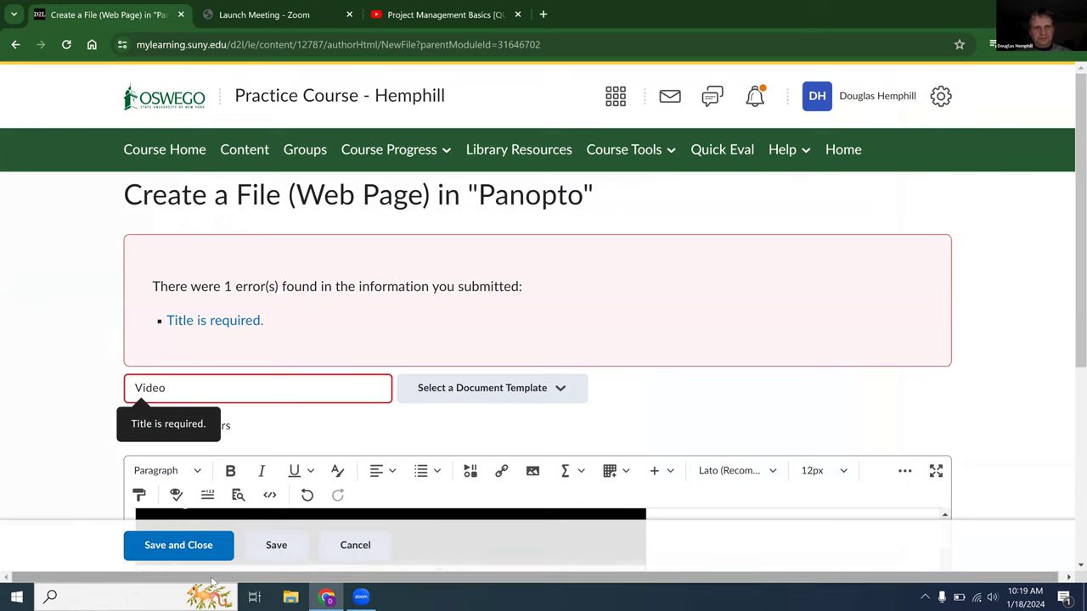
click(178, 545)
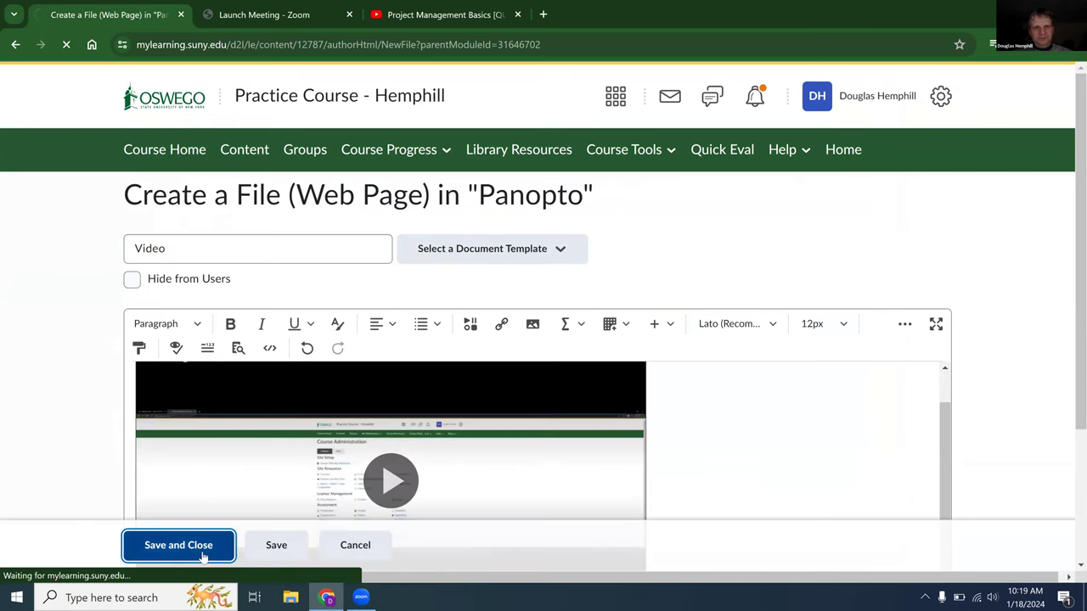
click(178, 545)
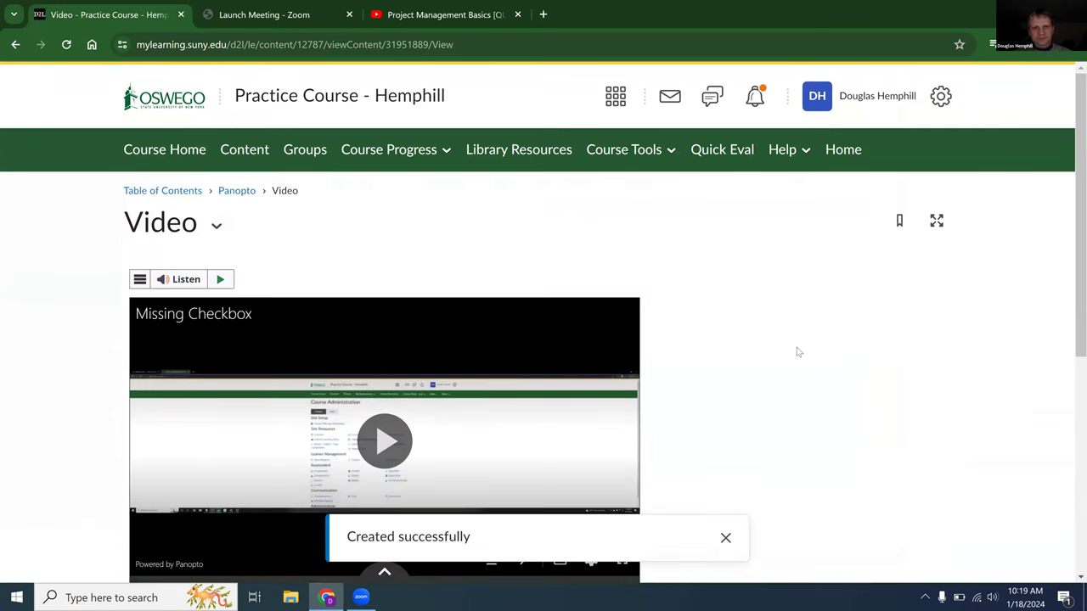
Step: Return to the Panopto module and view the new Video page with its embedded player
click(238, 190)
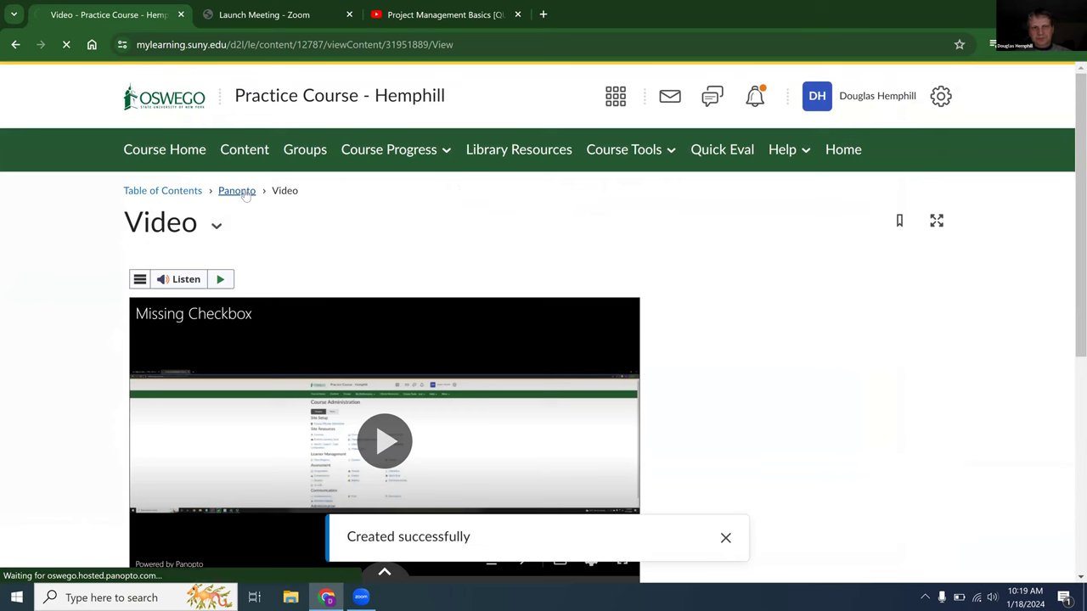
click(238, 190)
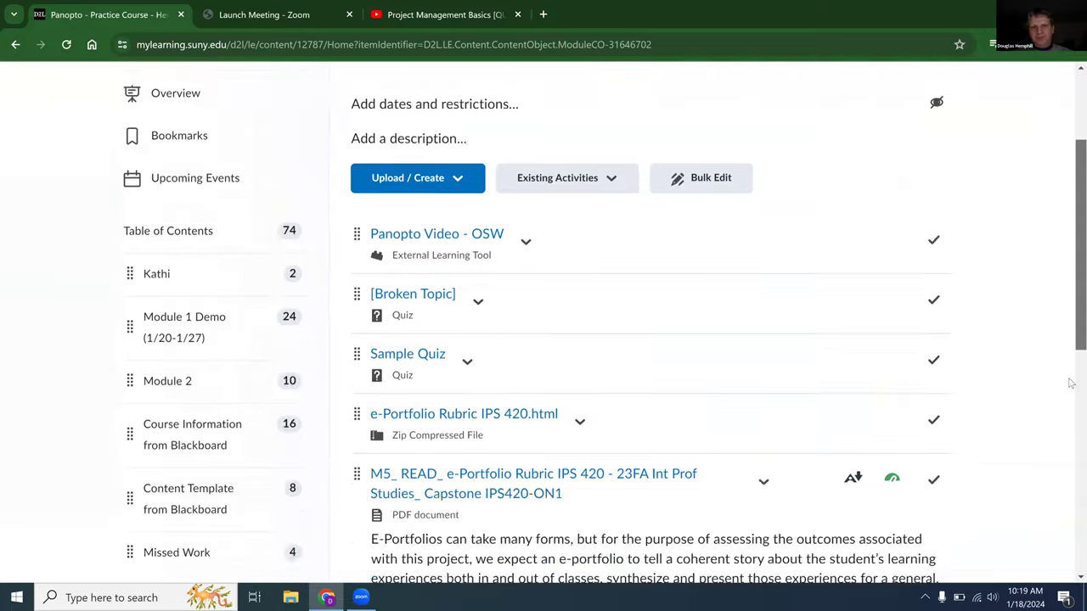
scroll(down, 3)
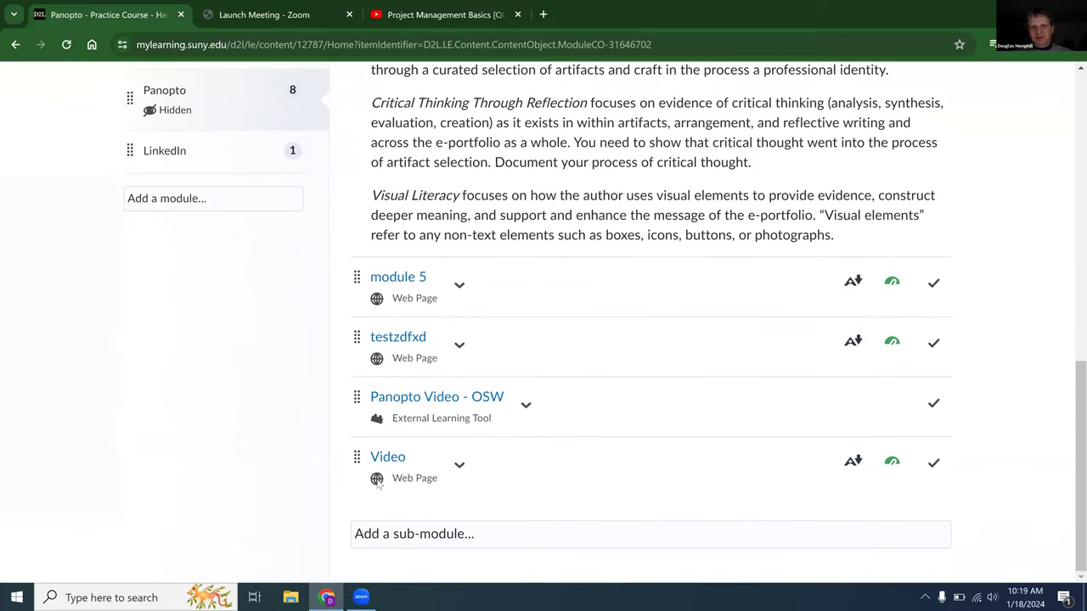
click(387, 456)
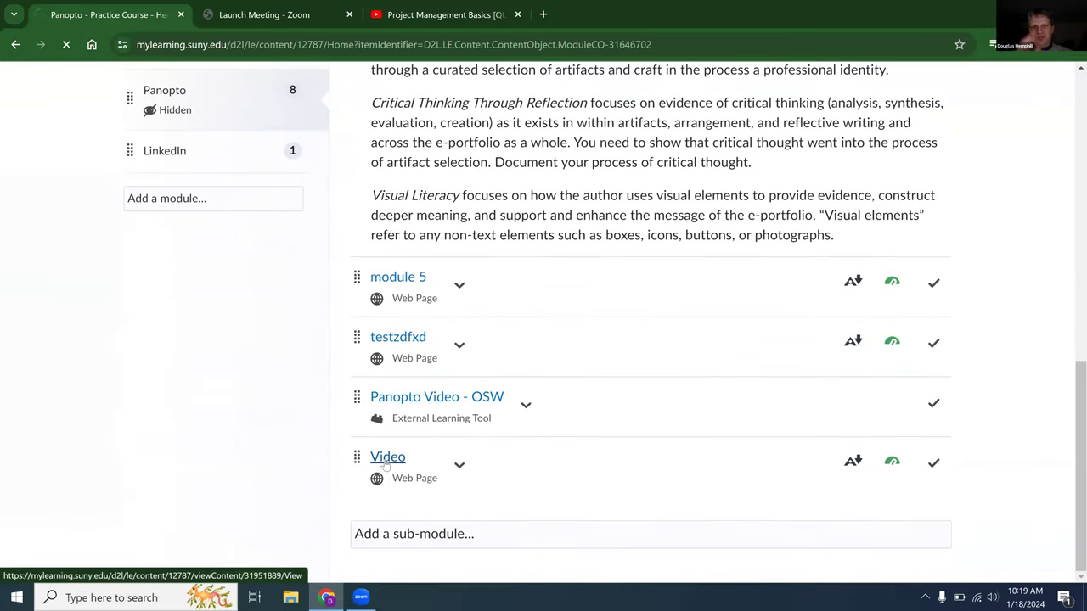
click(387, 457)
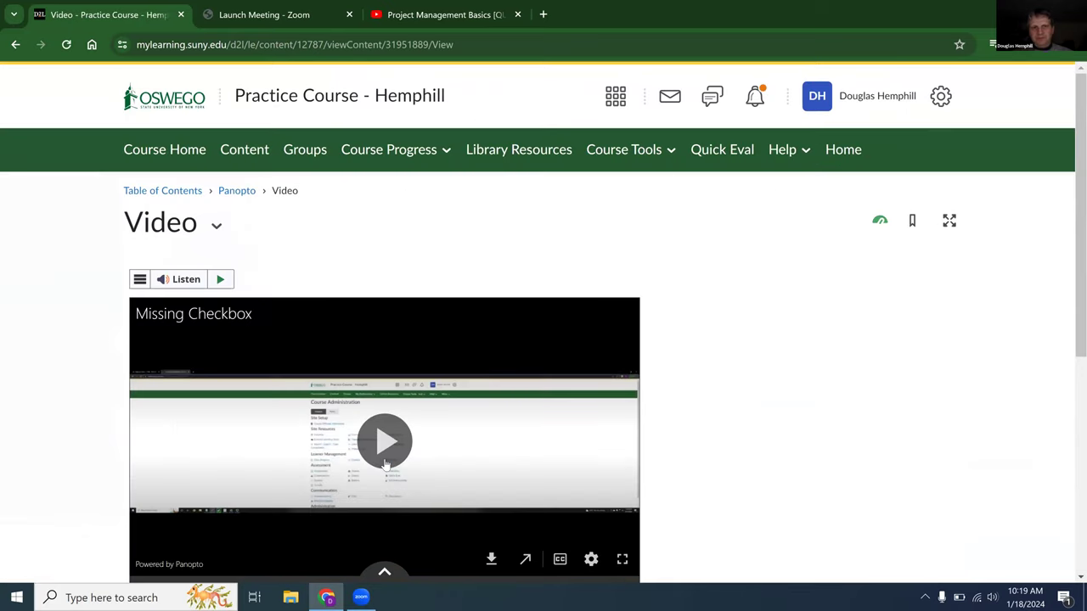